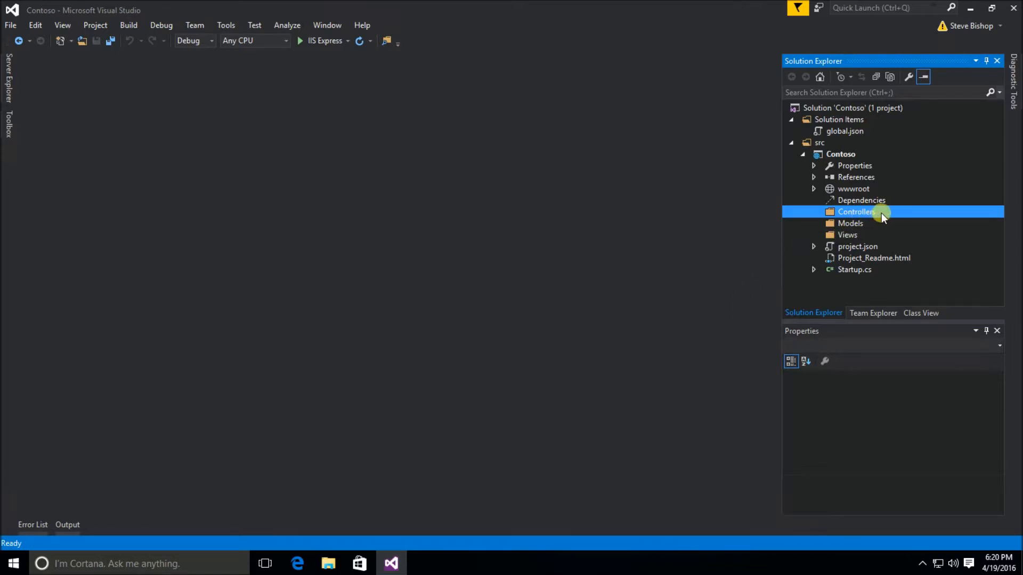
# - Open Add New Item on the Controllers folder for an MVC Controller Class named HomeController.cs
pyautogui.rightClick(856, 212)
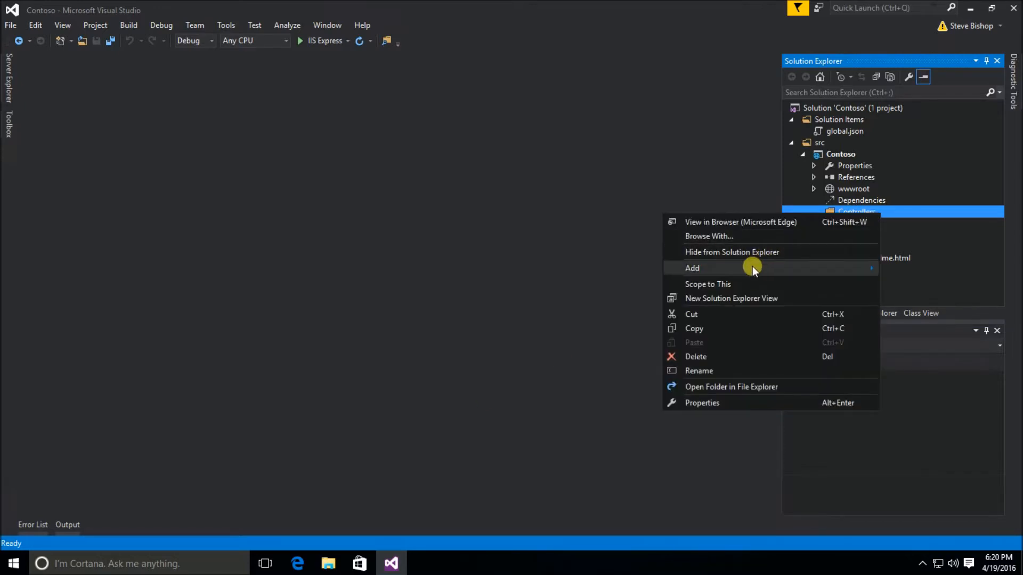
pyautogui.click(691, 268)
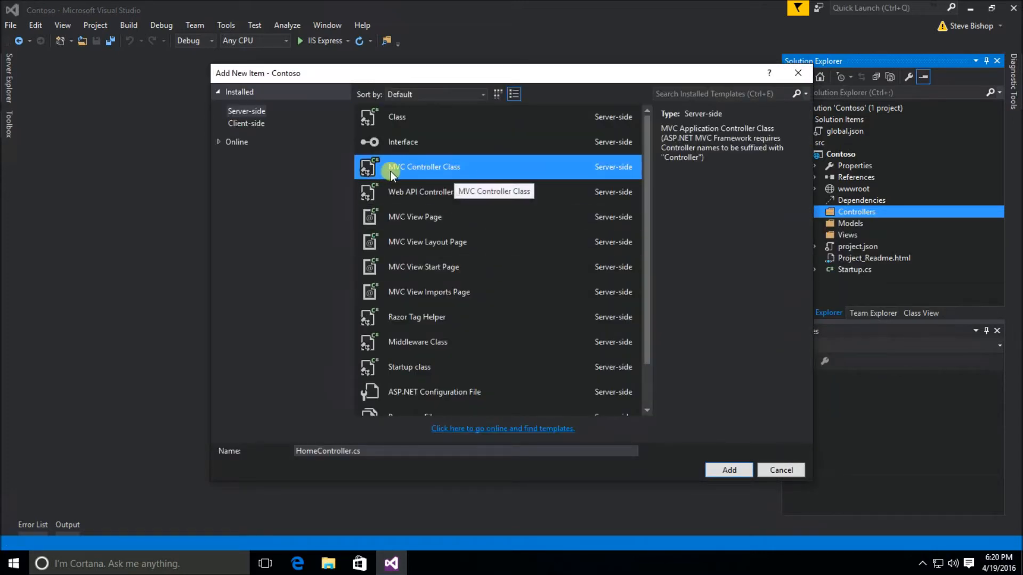
pyautogui.moveTo(465, 181)
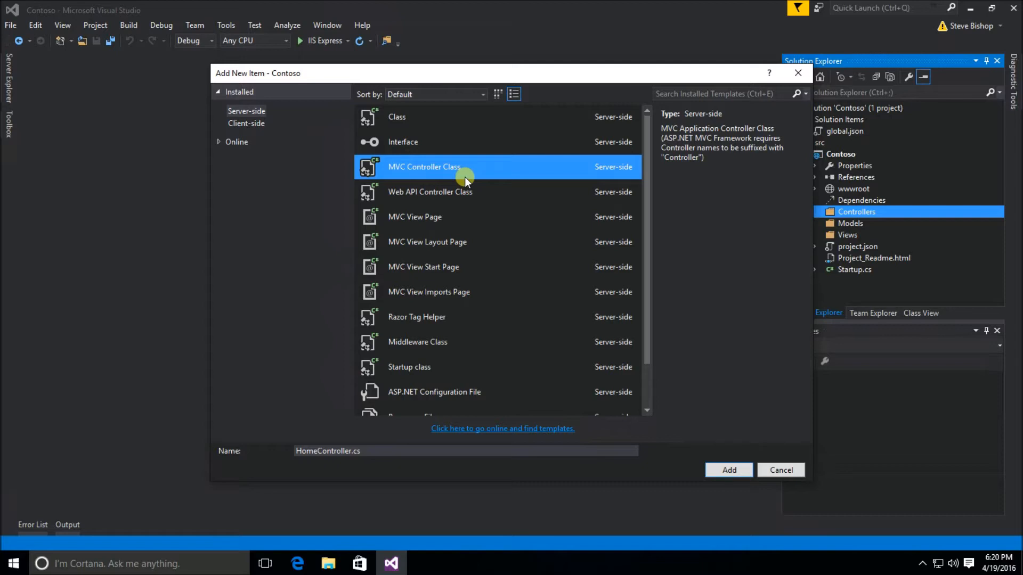
pyautogui.moveTo(312, 437)
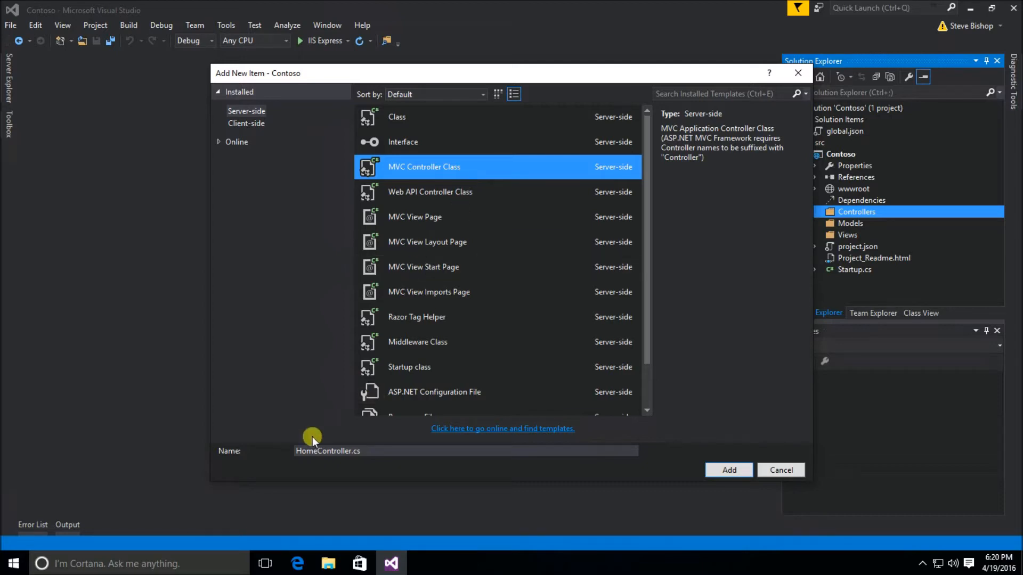
pyautogui.moveTo(300, 465)
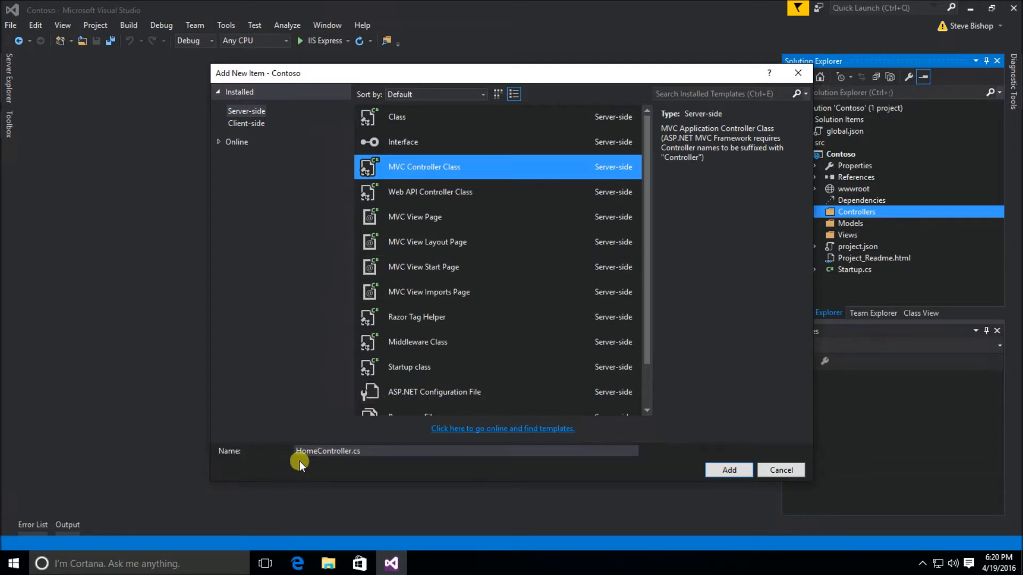
pyautogui.moveTo(345, 474)
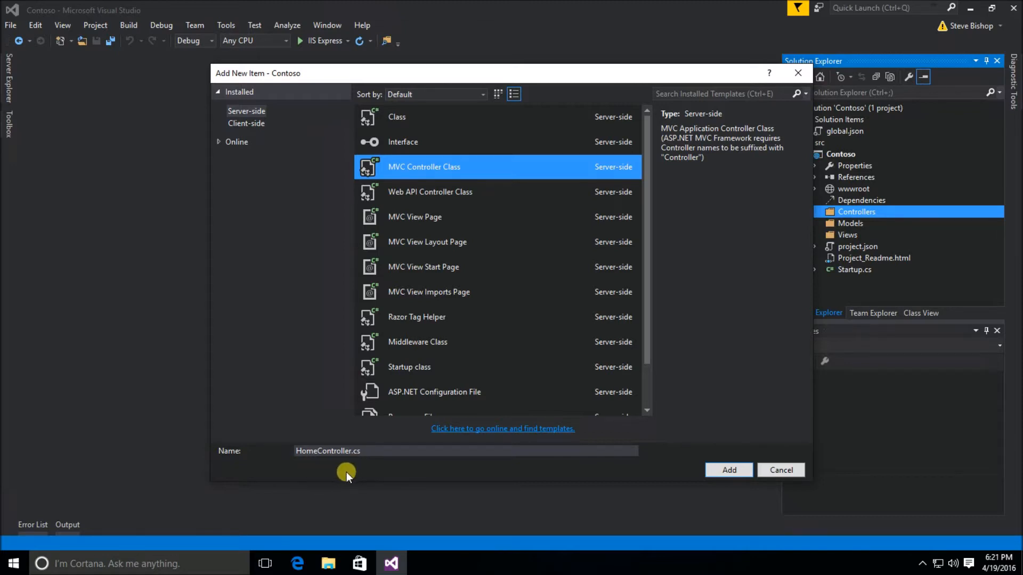
pyautogui.moveTo(288, 468)
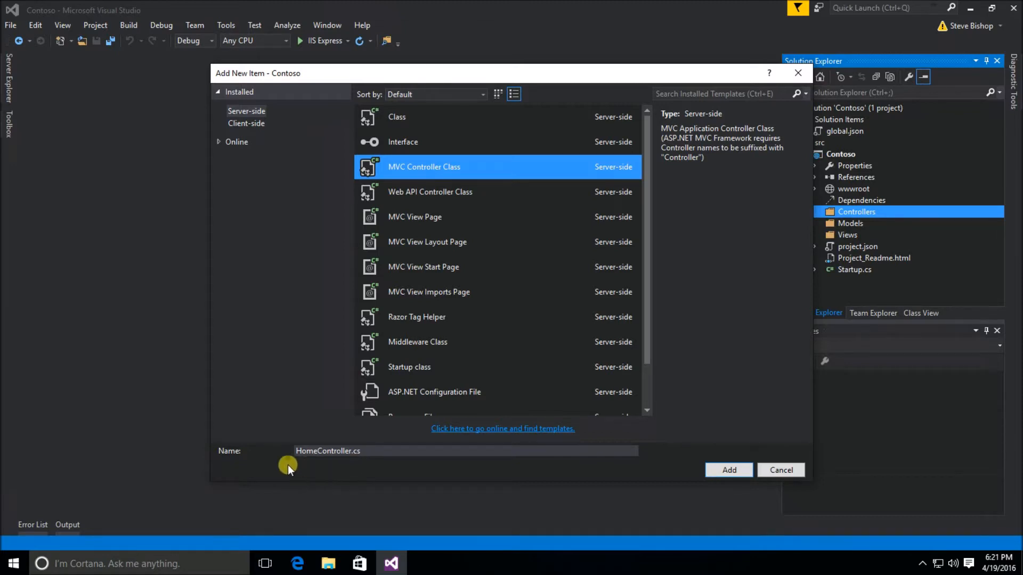
pyautogui.moveTo(337, 467)
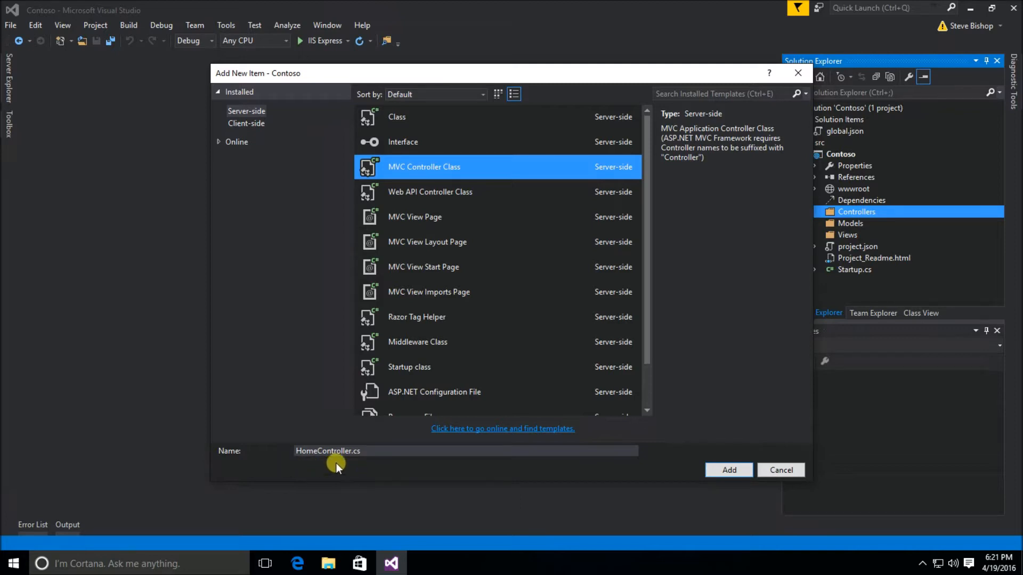
pyautogui.moveTo(319, 466)
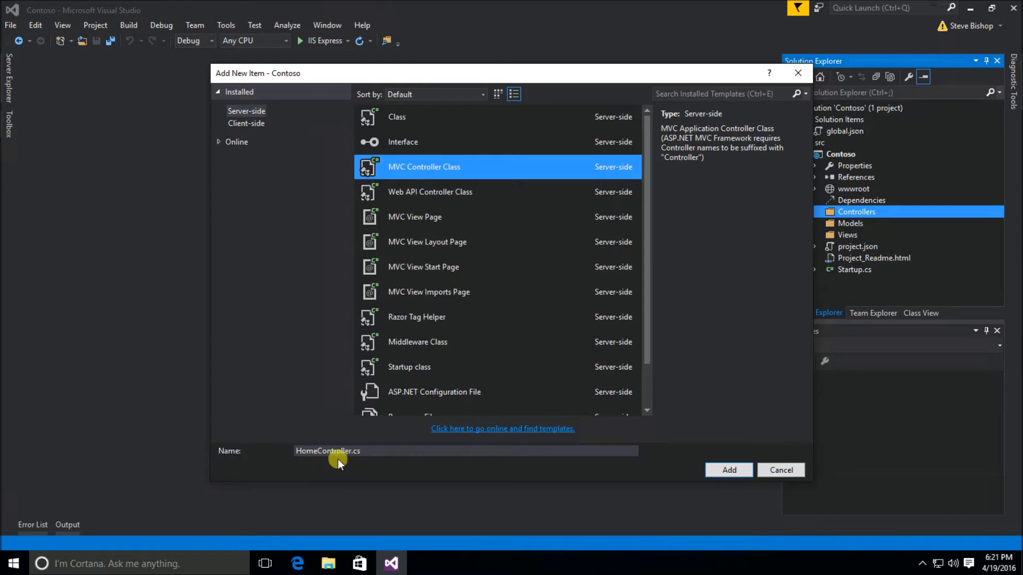
pyautogui.moveTo(362, 466)
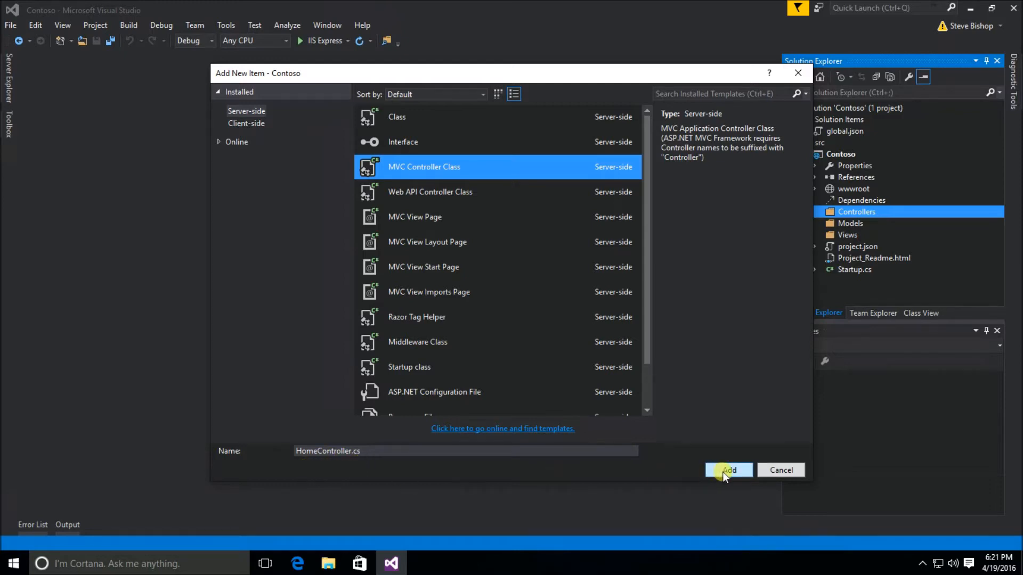
# - Add HomeController.cs from the MVC Controller Class template and open it
pyautogui.click(728, 470)
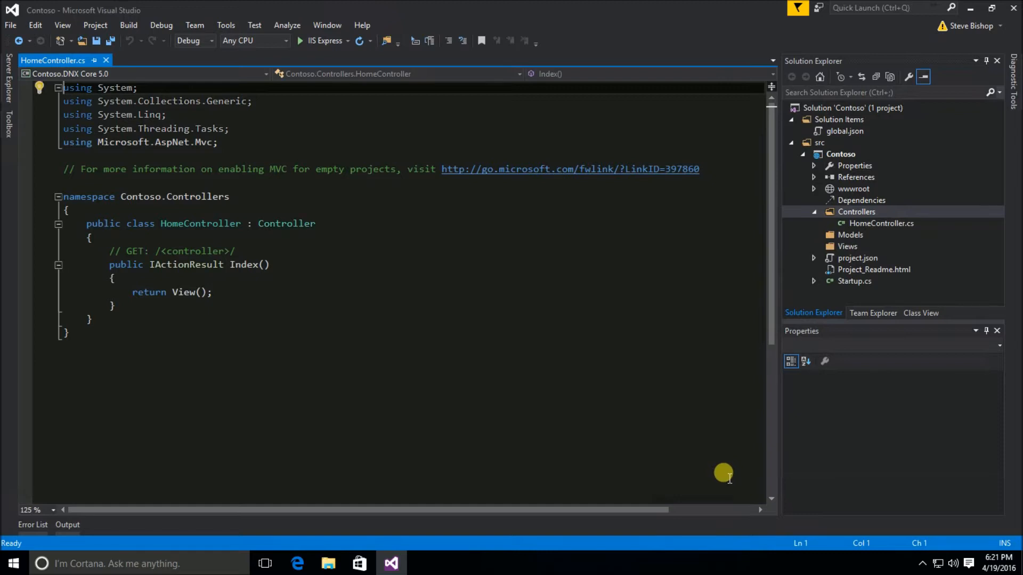
pyautogui.moveTo(163, 235)
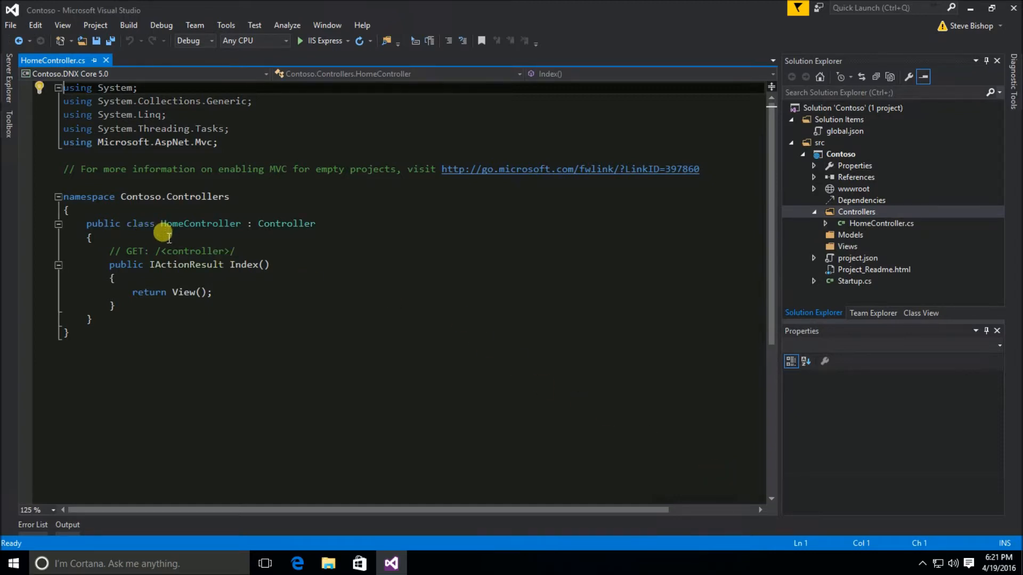
pyautogui.moveTo(273, 239)
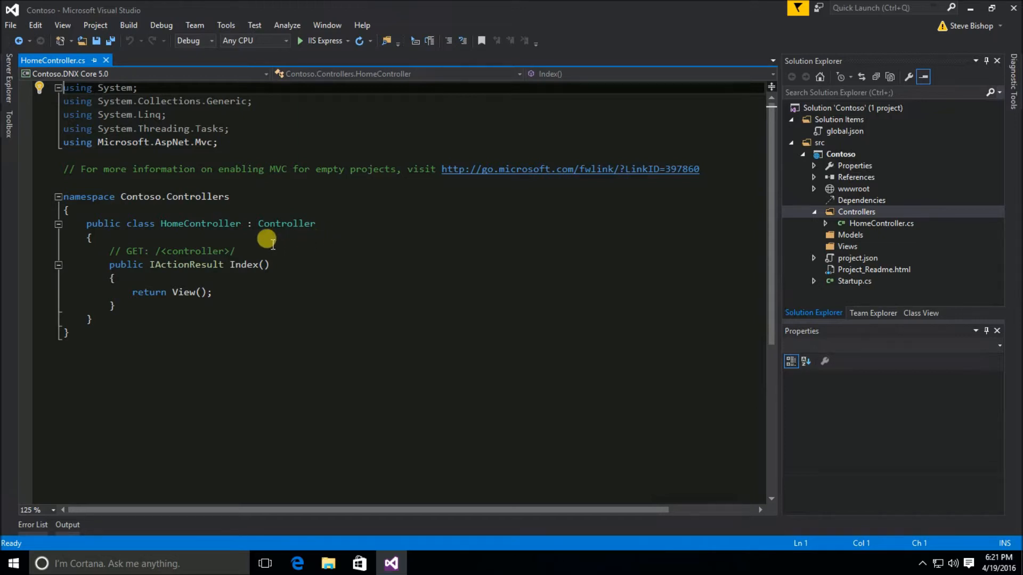
pyautogui.moveTo(287, 223)
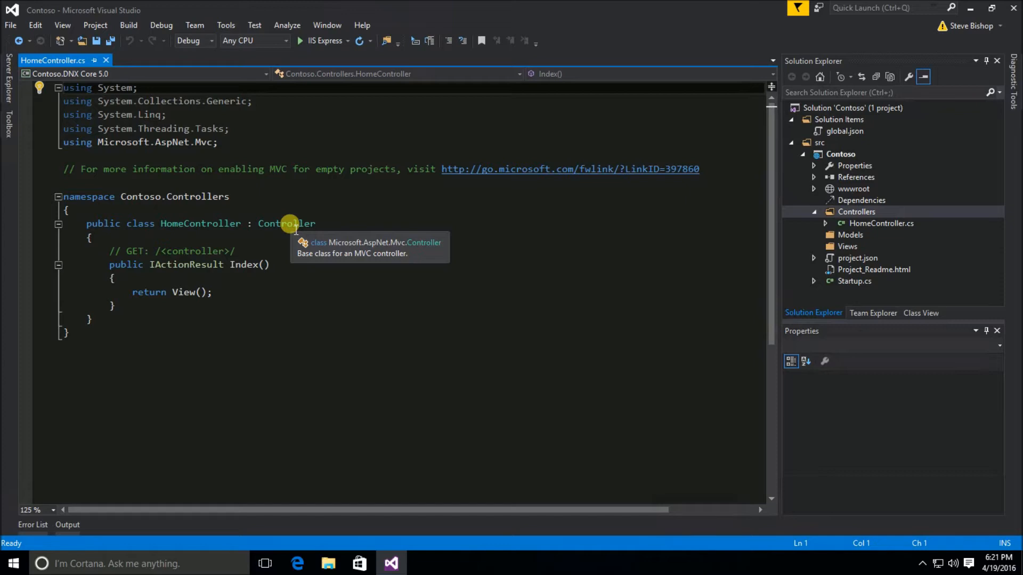
pyautogui.moveTo(264, 236)
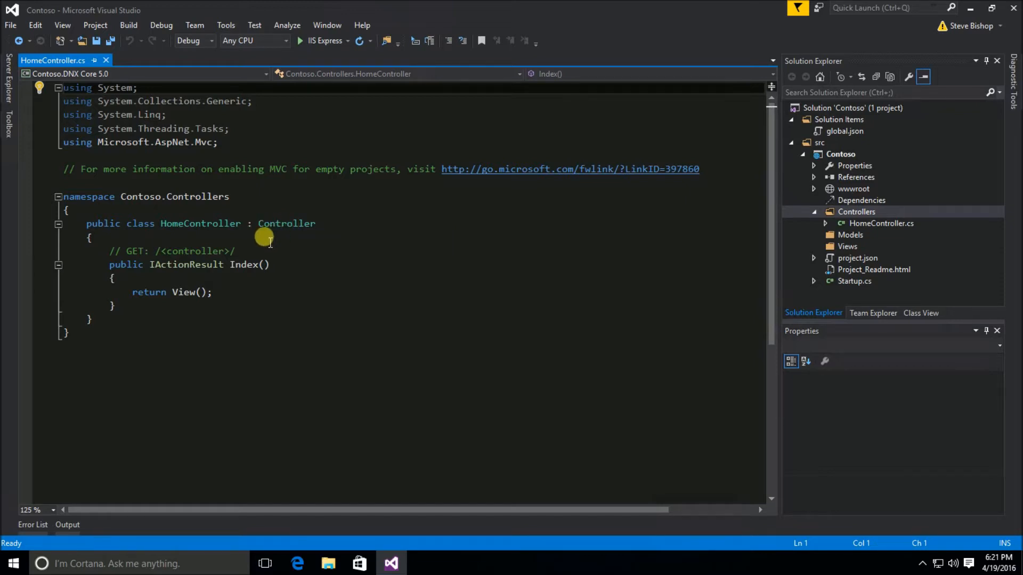
pyautogui.moveTo(302, 249)
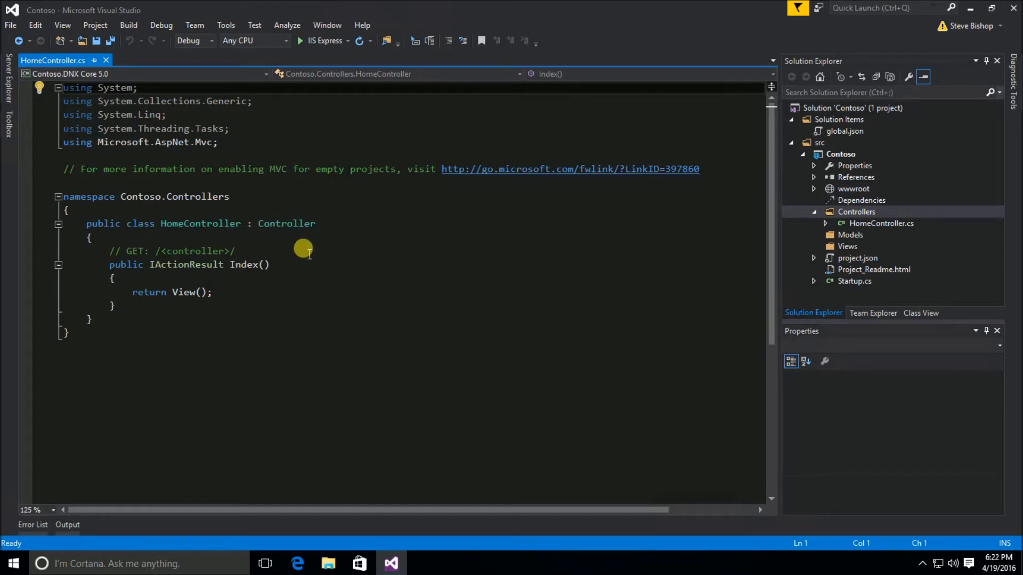
pyautogui.moveTo(232, 275)
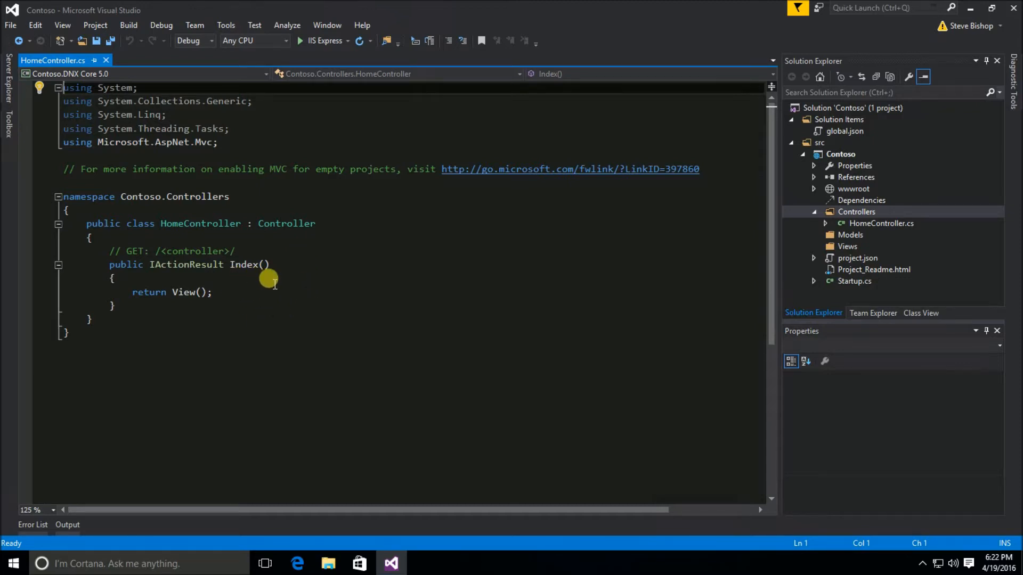
pyautogui.moveTo(157, 282)
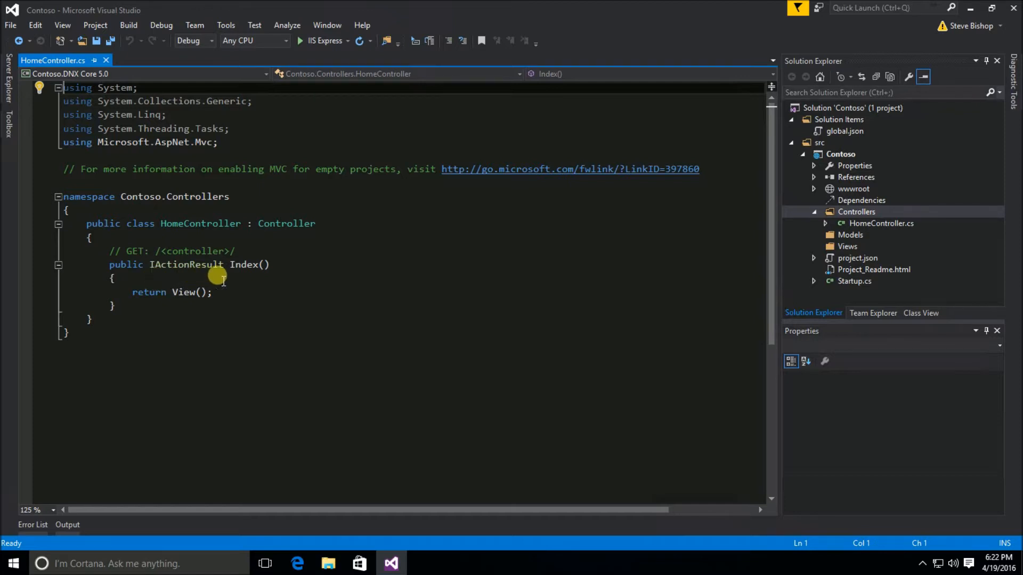
pyautogui.moveTo(242, 281)
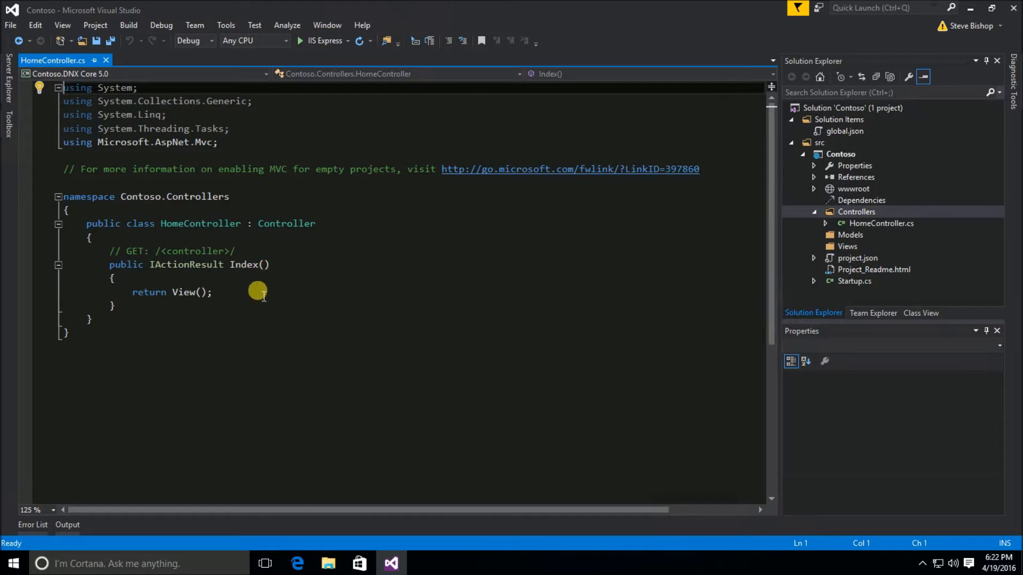
pyautogui.moveTo(242, 282)
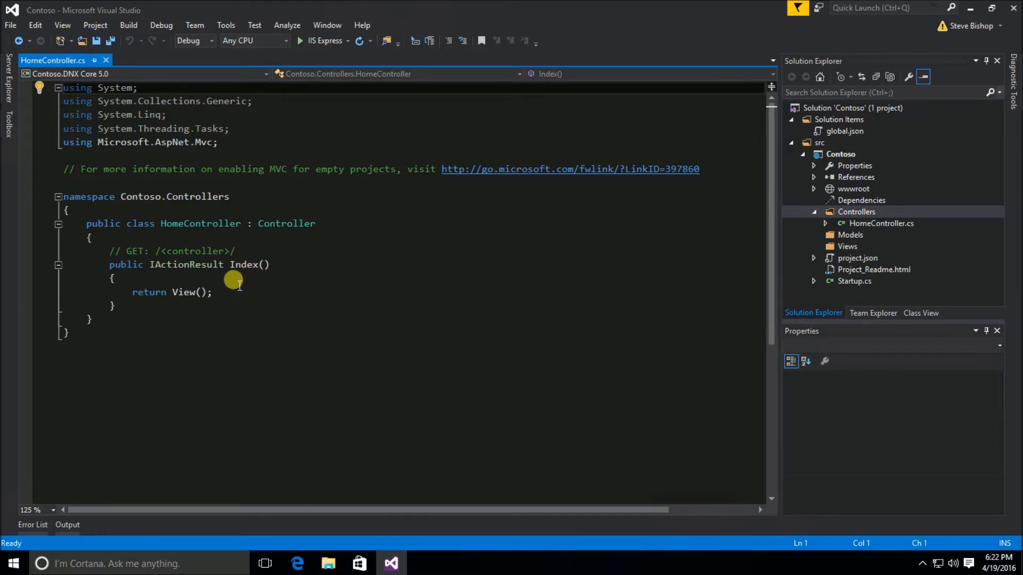
pyautogui.doubleClick(247, 264)
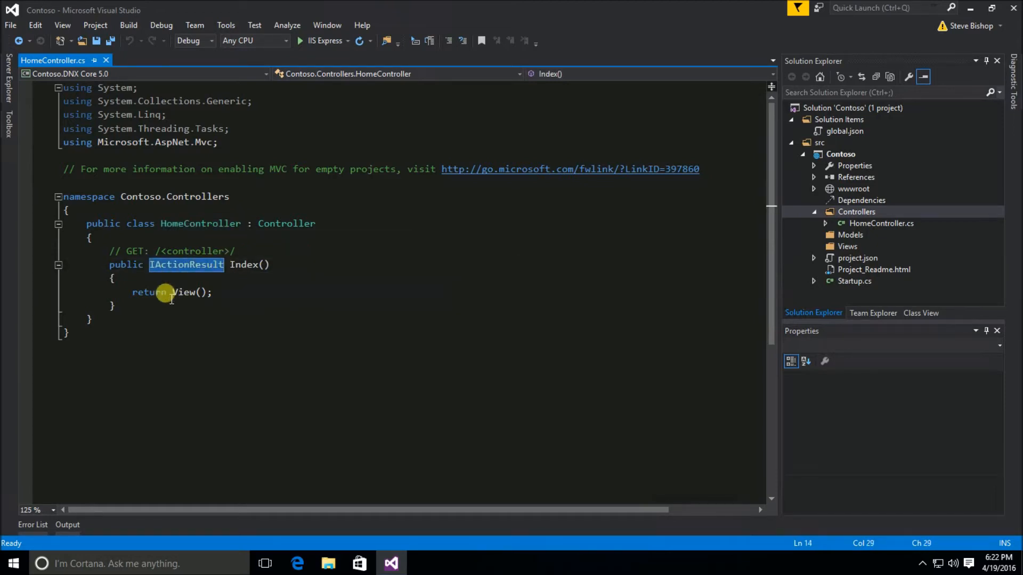
pyautogui.moveTo(184, 291)
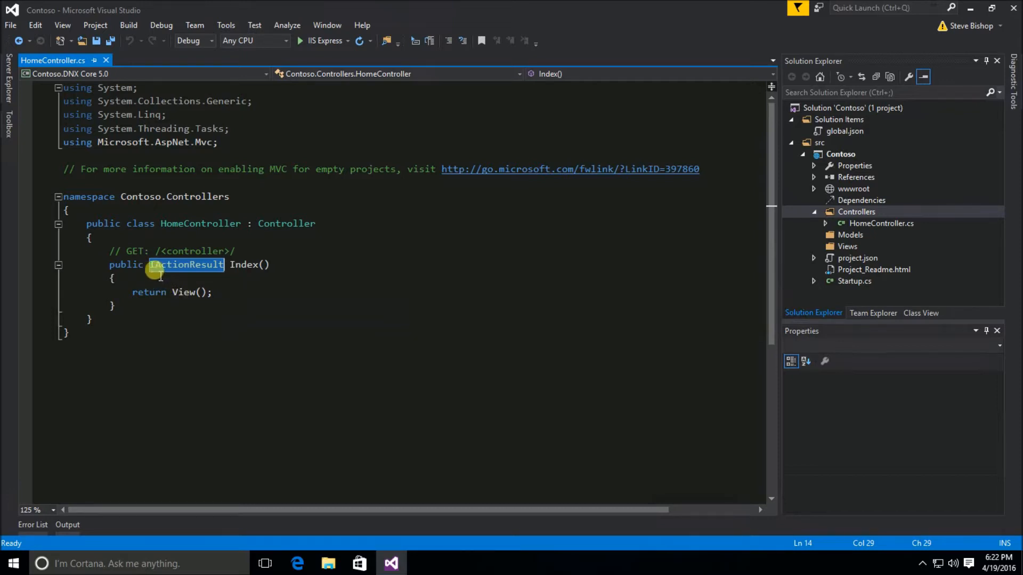
pyautogui.moveTo(209, 265)
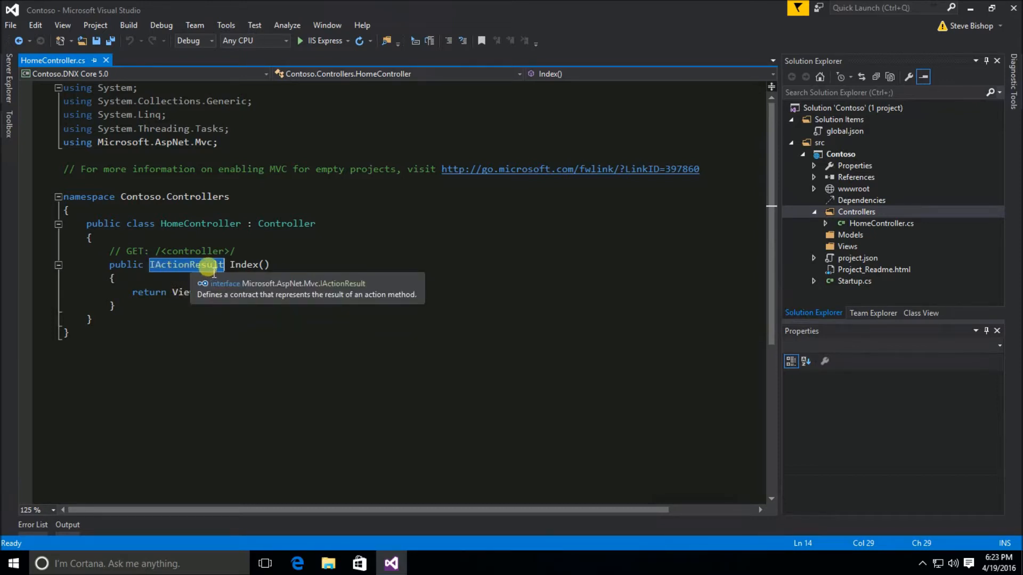
pyautogui.moveTo(202, 292)
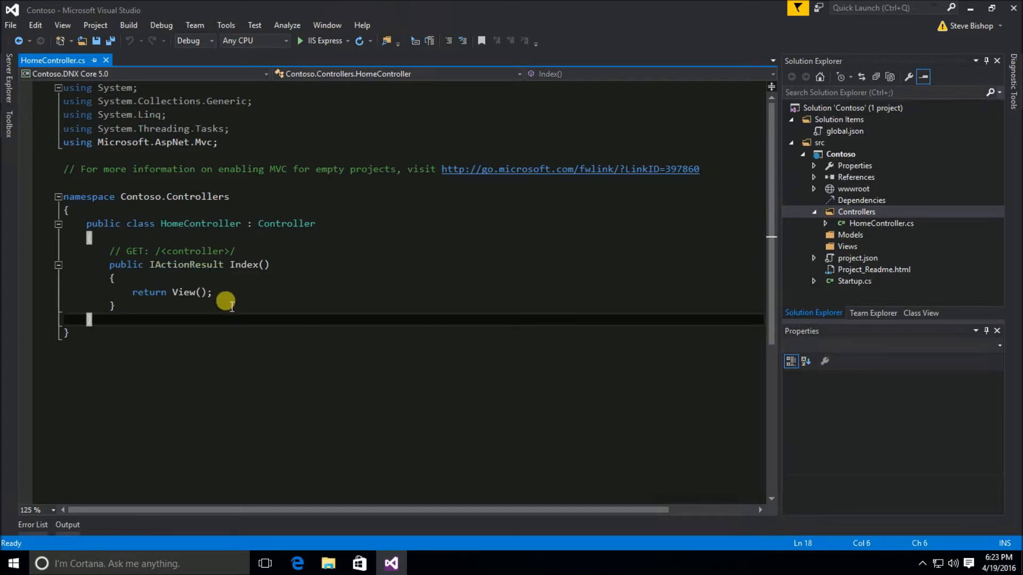
pyautogui.moveTo(183, 292)
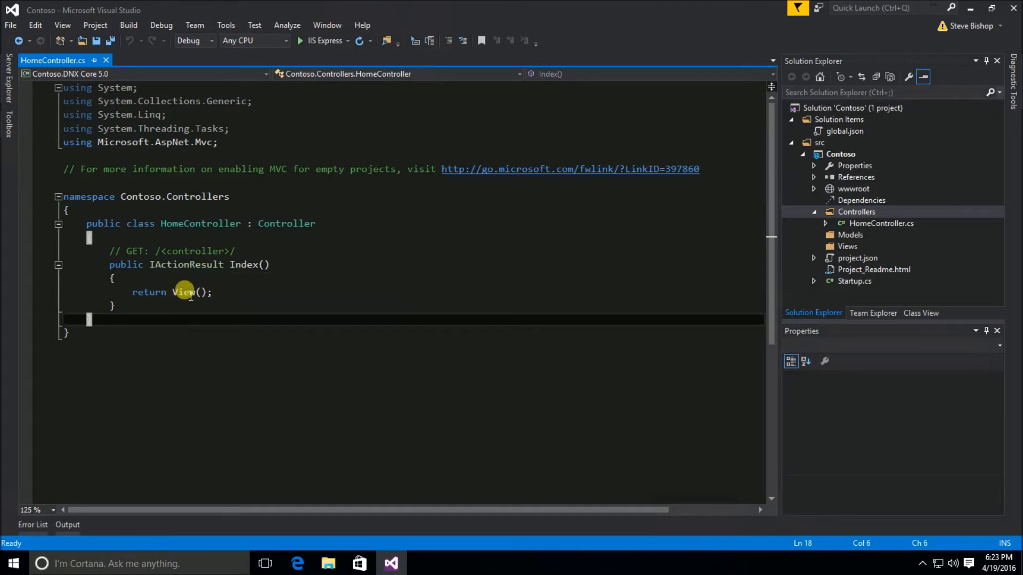
pyautogui.moveTo(184, 291)
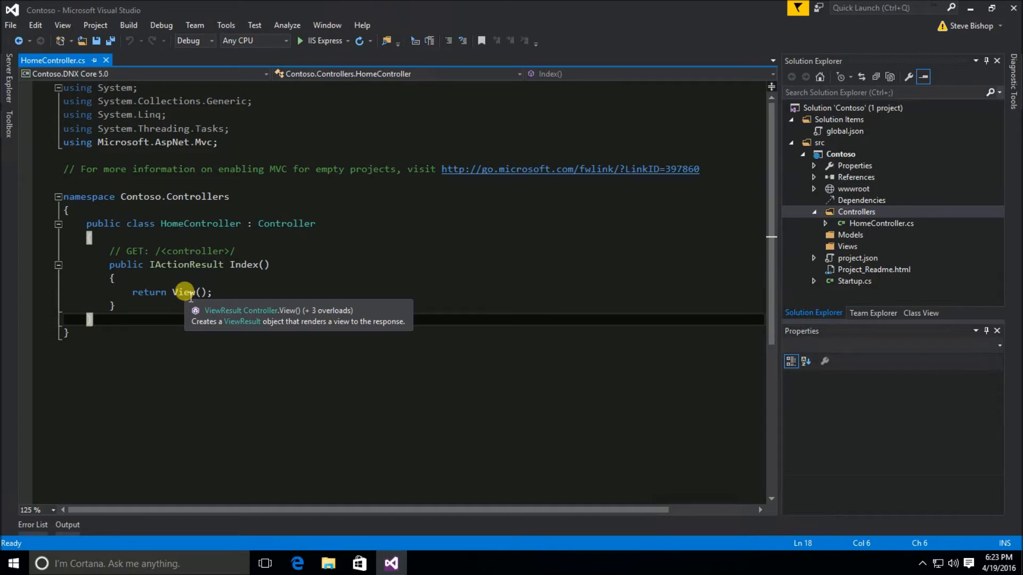
pyautogui.moveTo(306, 225)
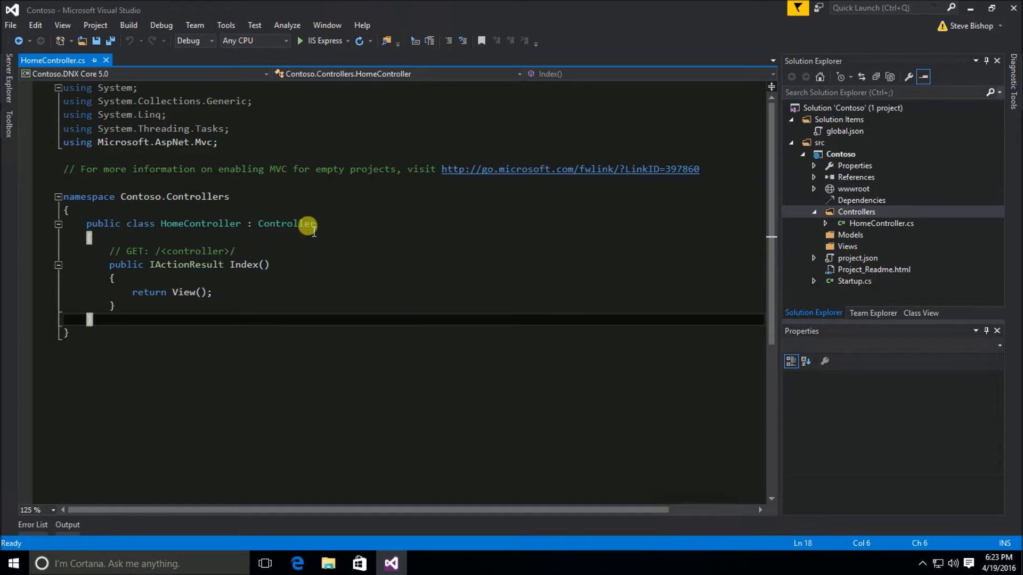
pyautogui.moveTo(312, 259)
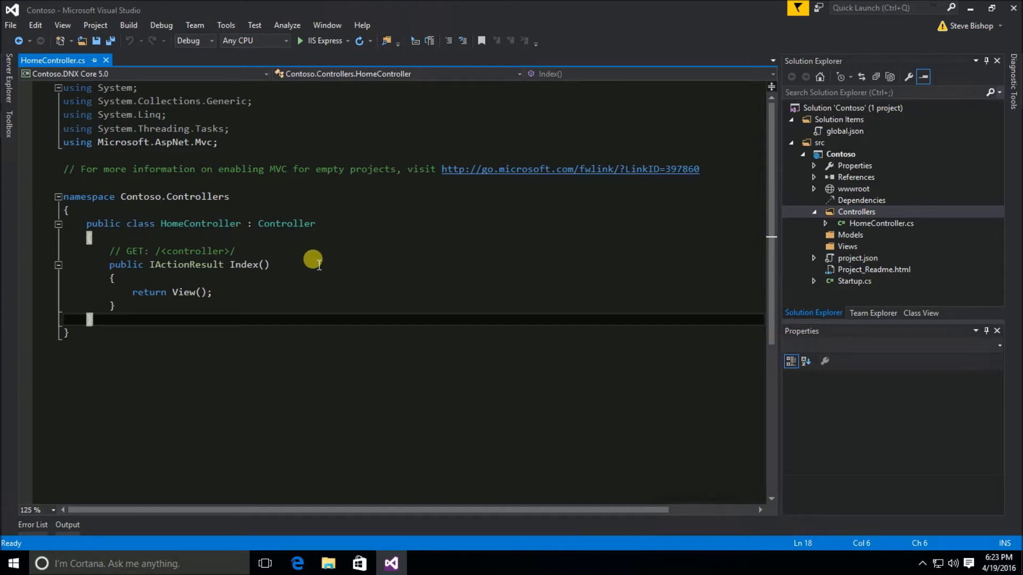
pyautogui.moveTo(352, 351)
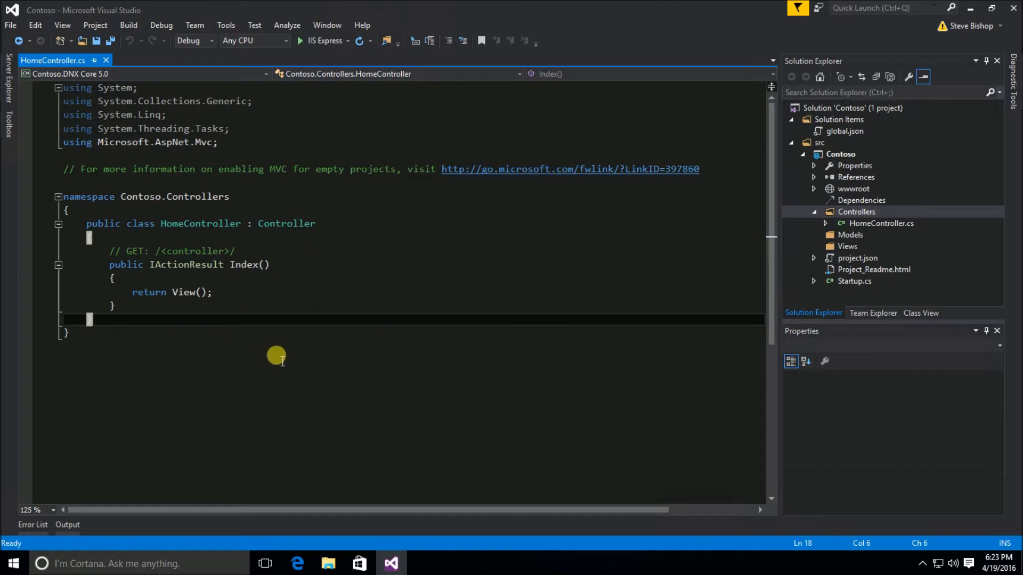
pyautogui.moveTo(267, 223)
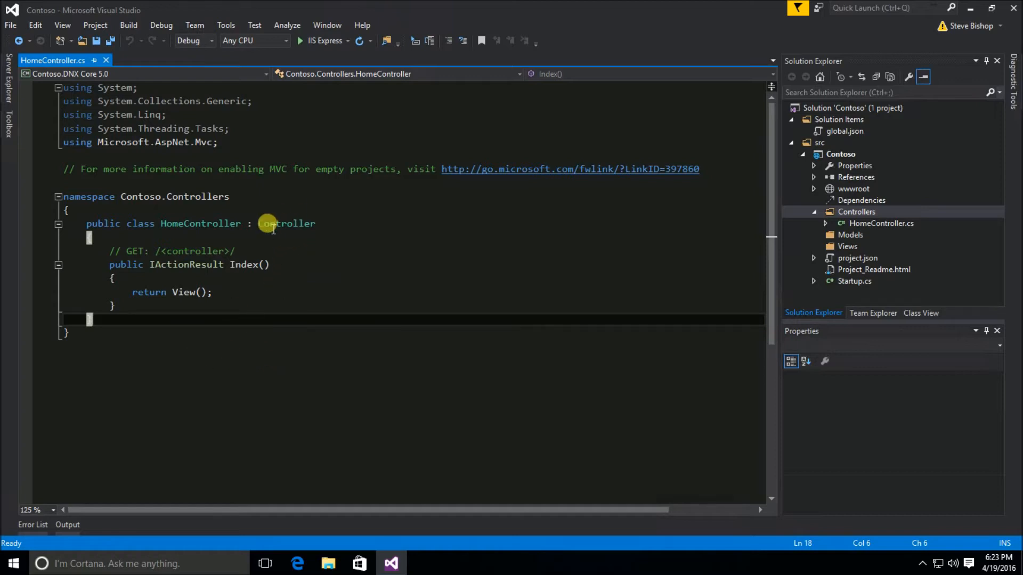
pyautogui.moveTo(293, 223)
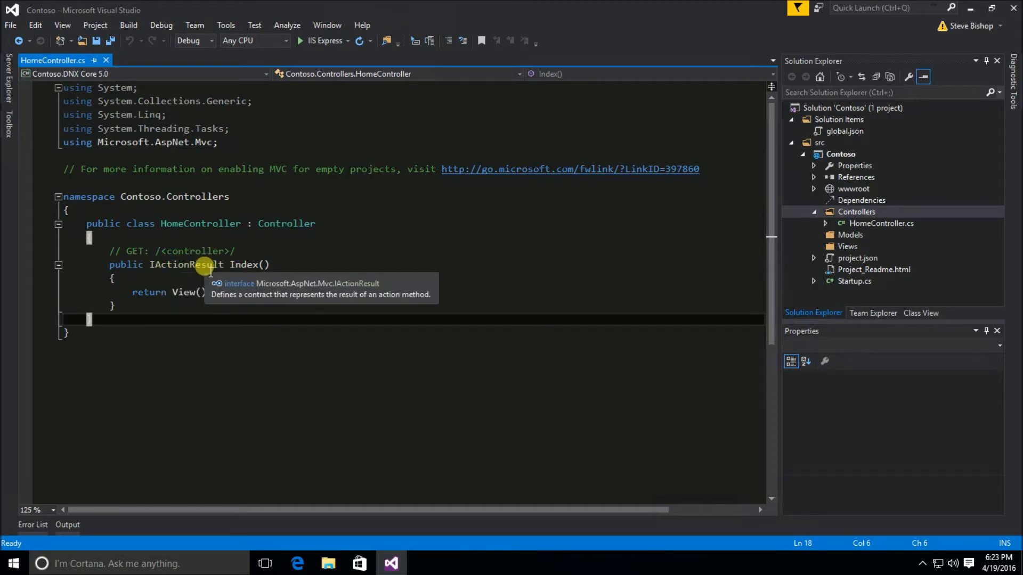
pyautogui.moveTo(186, 291)
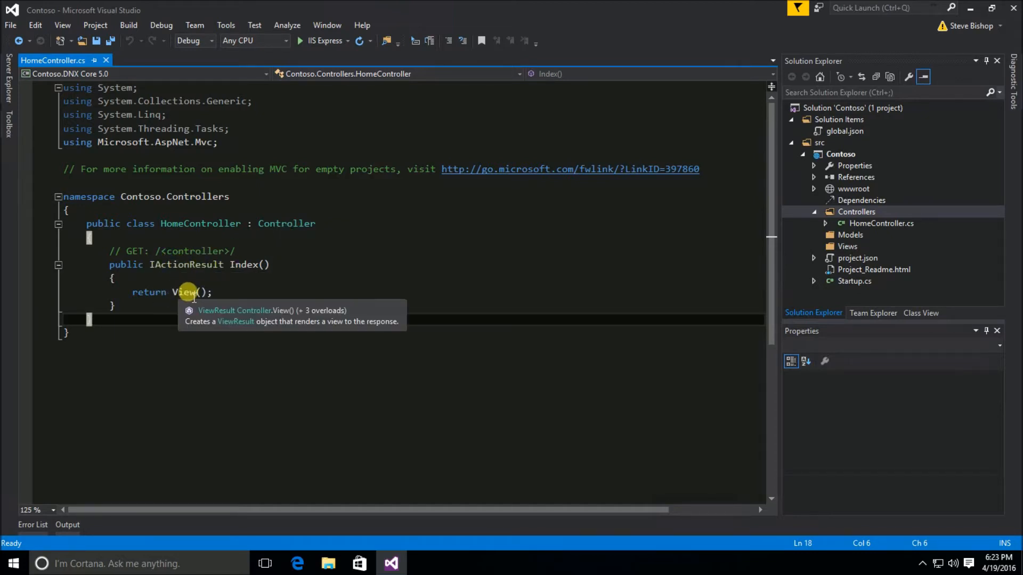
pyautogui.moveTo(295, 235)
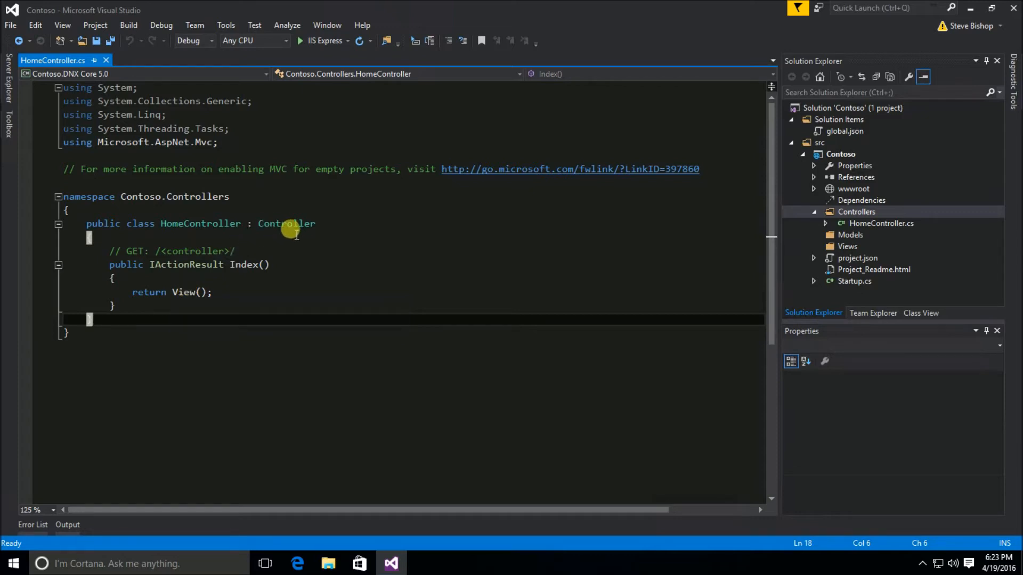
pyautogui.moveTo(183, 292)
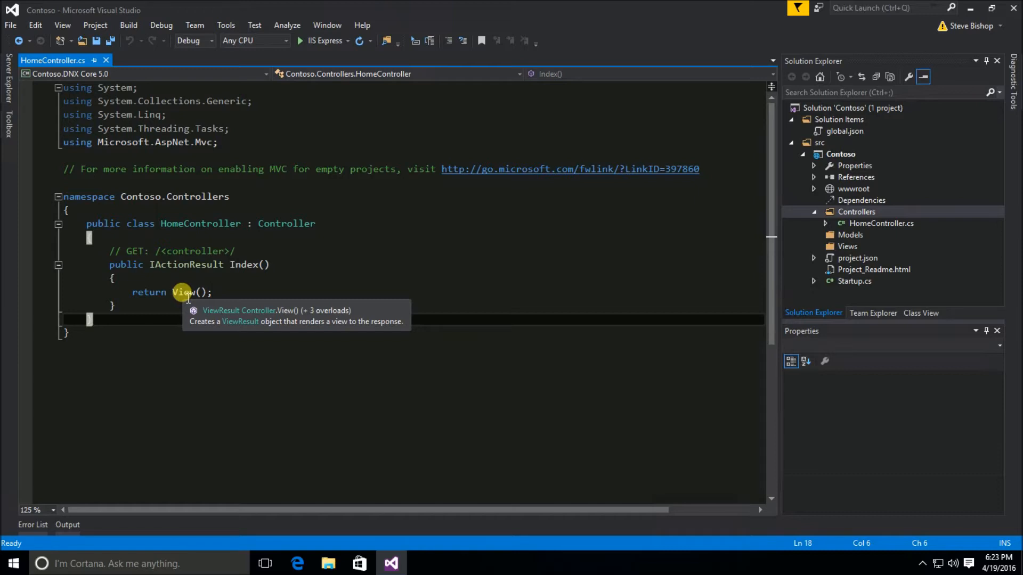
pyautogui.moveTo(222, 264)
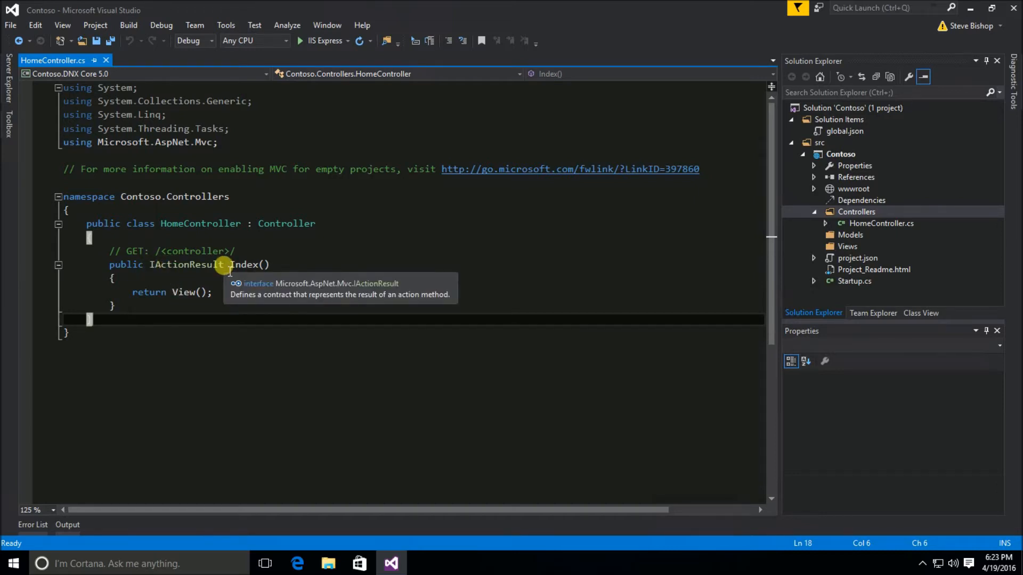
pyautogui.moveTo(248, 235)
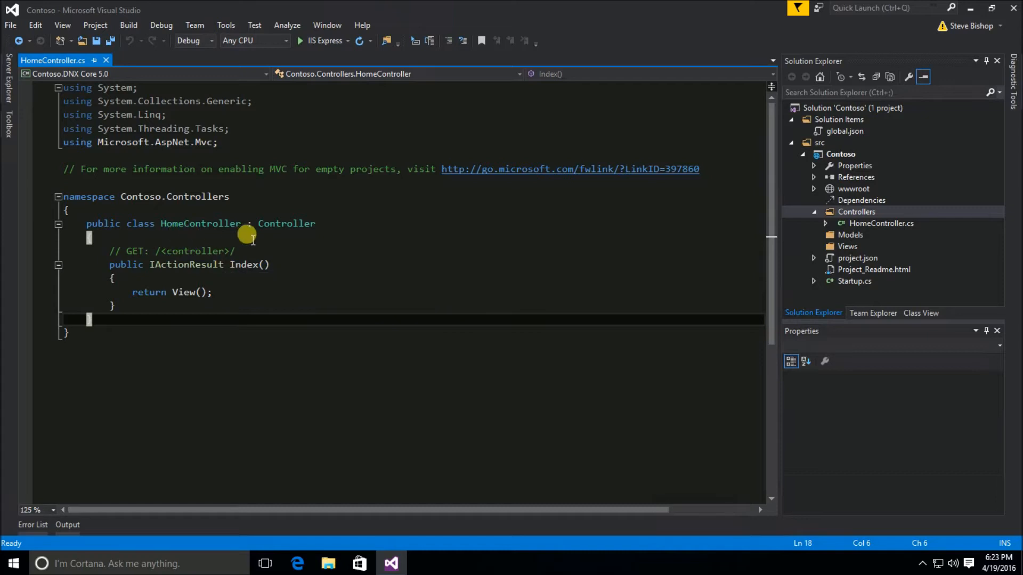
pyautogui.moveTo(236, 300)
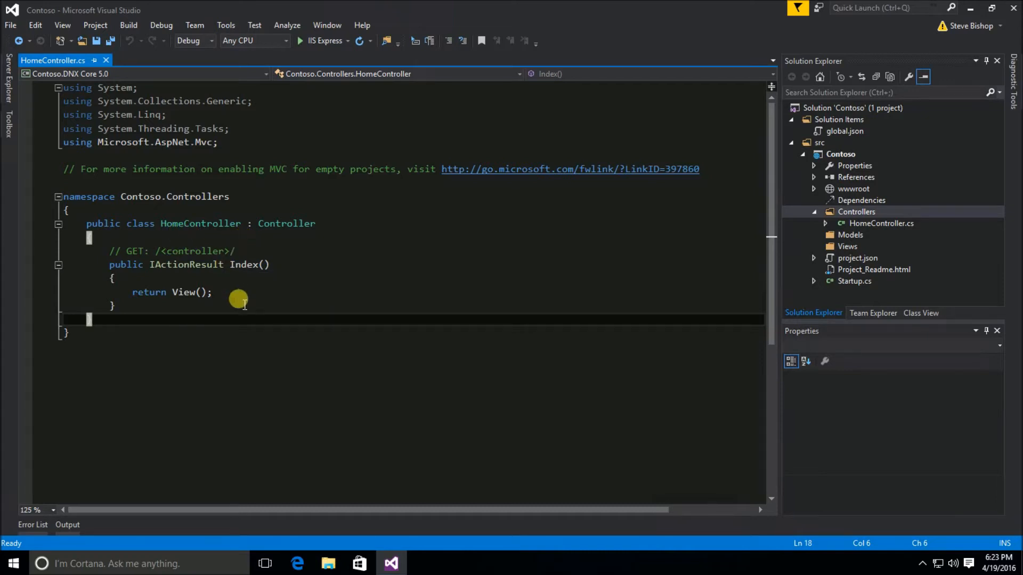
pyautogui.moveTo(223, 291)
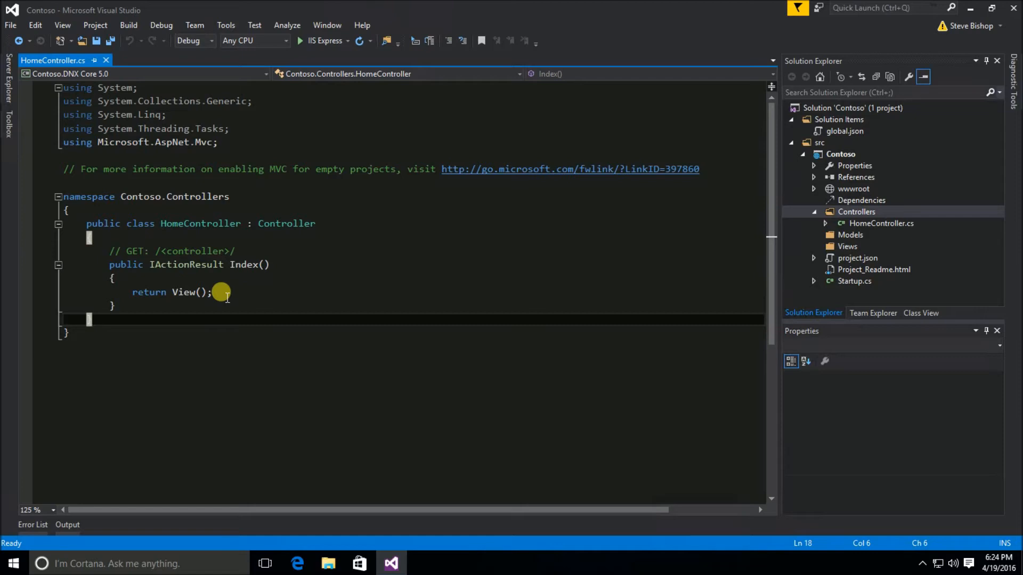
pyautogui.moveTo(263, 295)
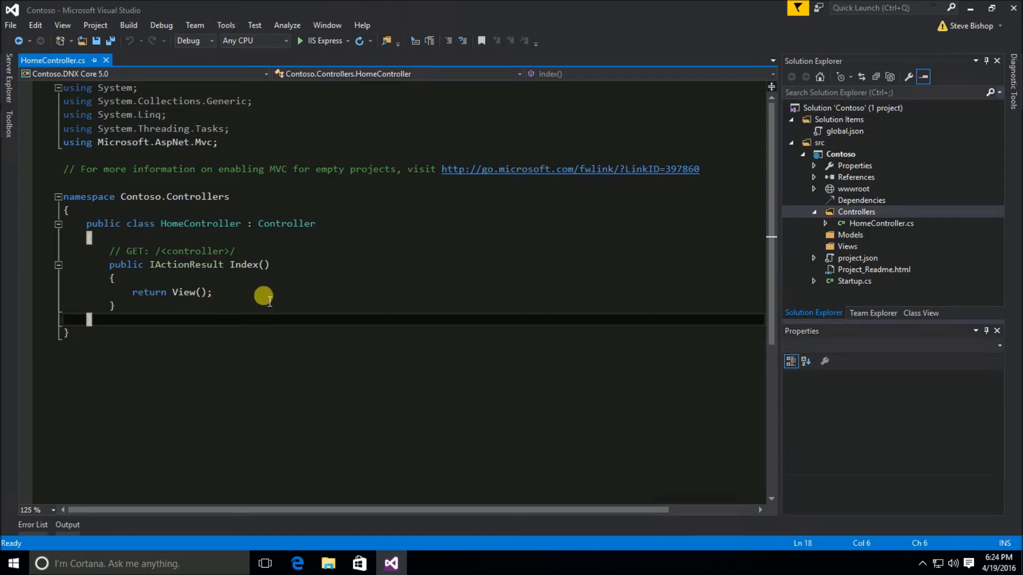
pyautogui.click(850, 235)
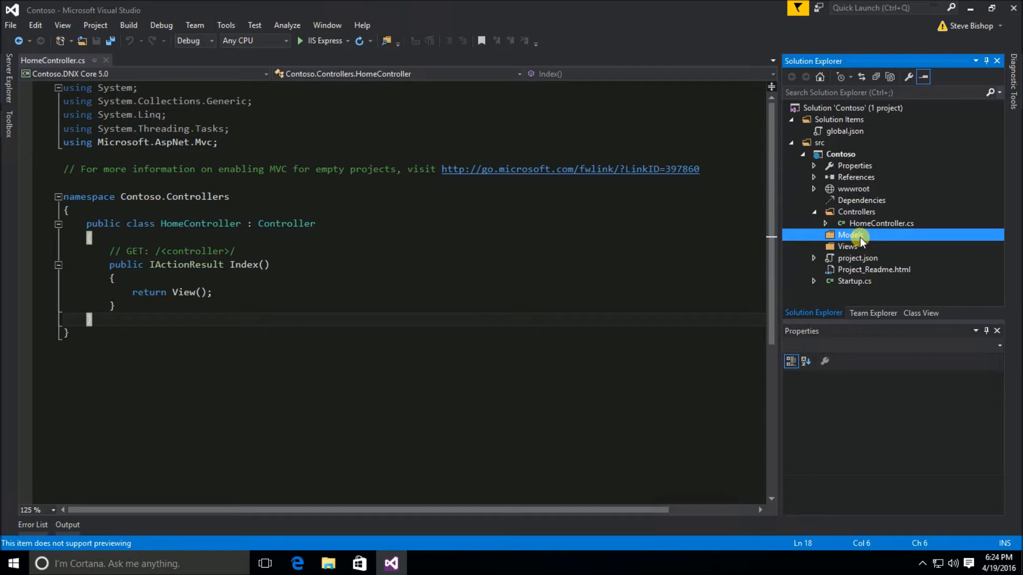
# - Add a class file named Contact.cs to the Models folder
pyautogui.rightClick(850, 235)
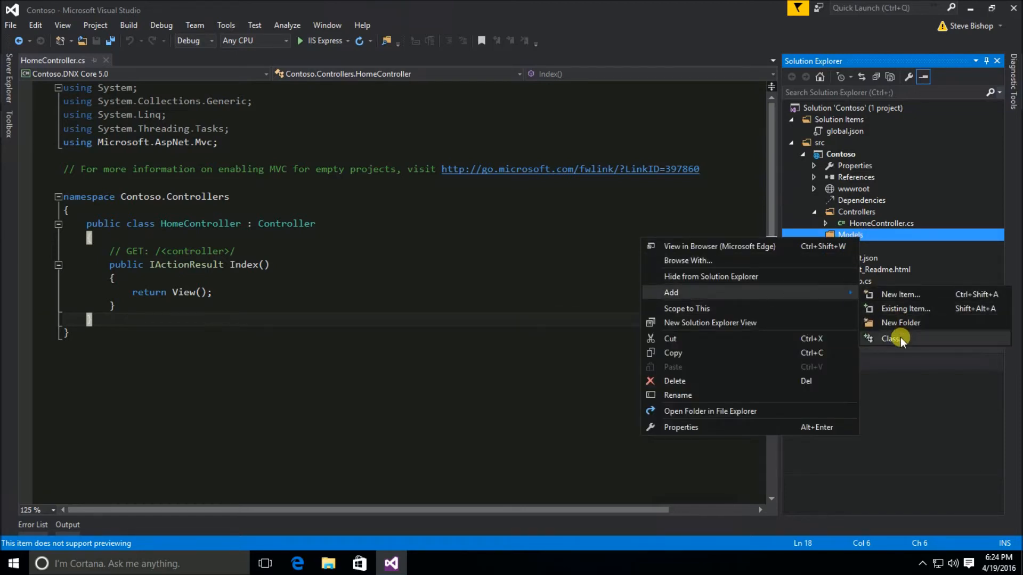
pyautogui.click(888, 339)
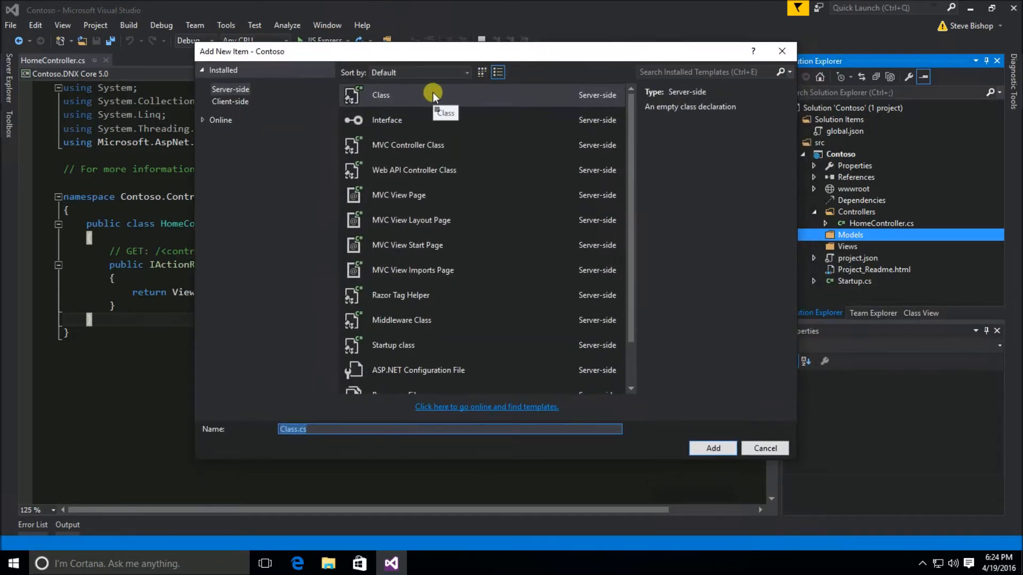
pyautogui.click(380, 94)
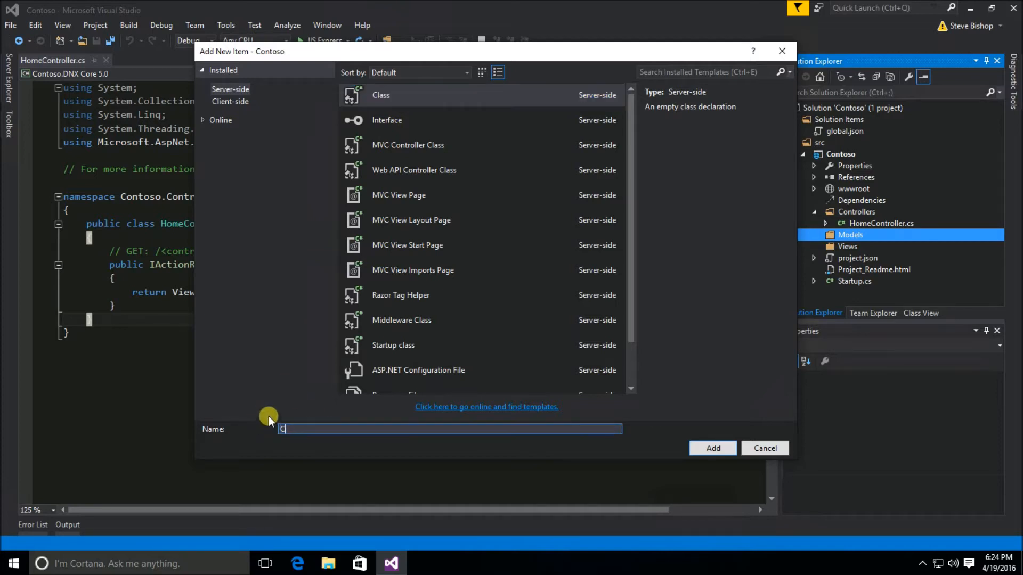
pyautogui.click(712, 448)
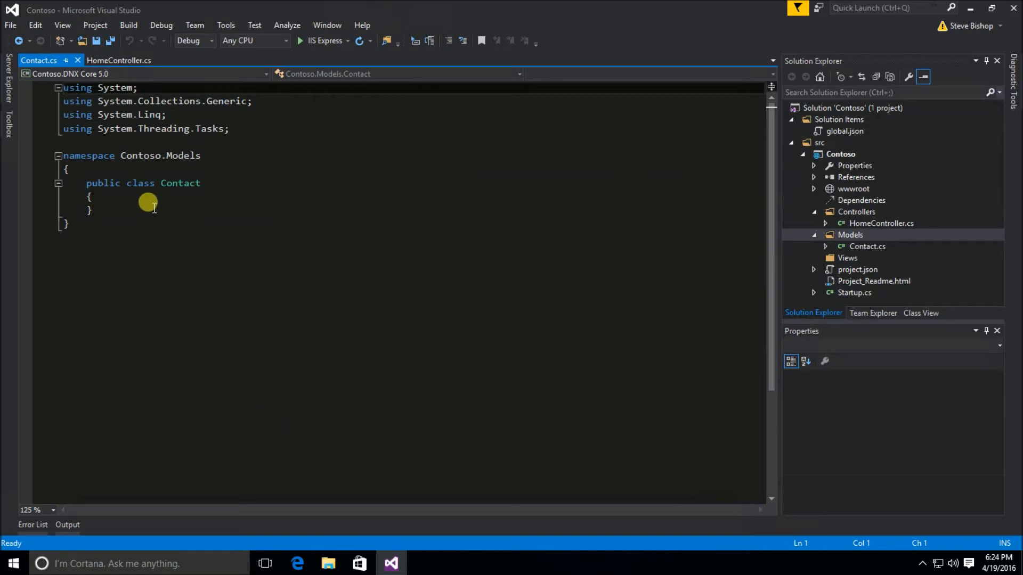
# - Add string properties firstName and lastName to Contact, then return to HomeController.cs
pyautogui.write('p')
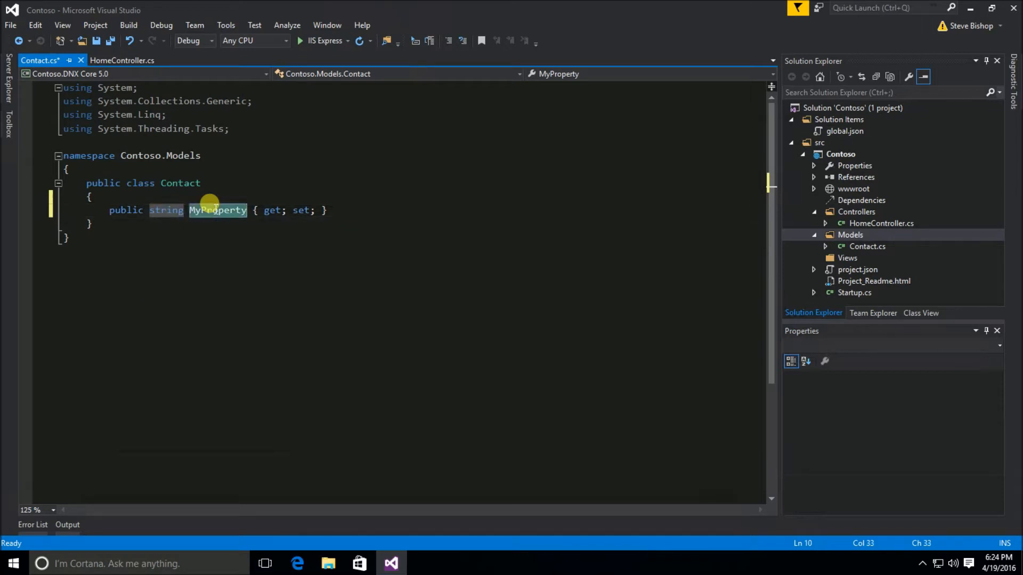
pyautogui.write('firstName')
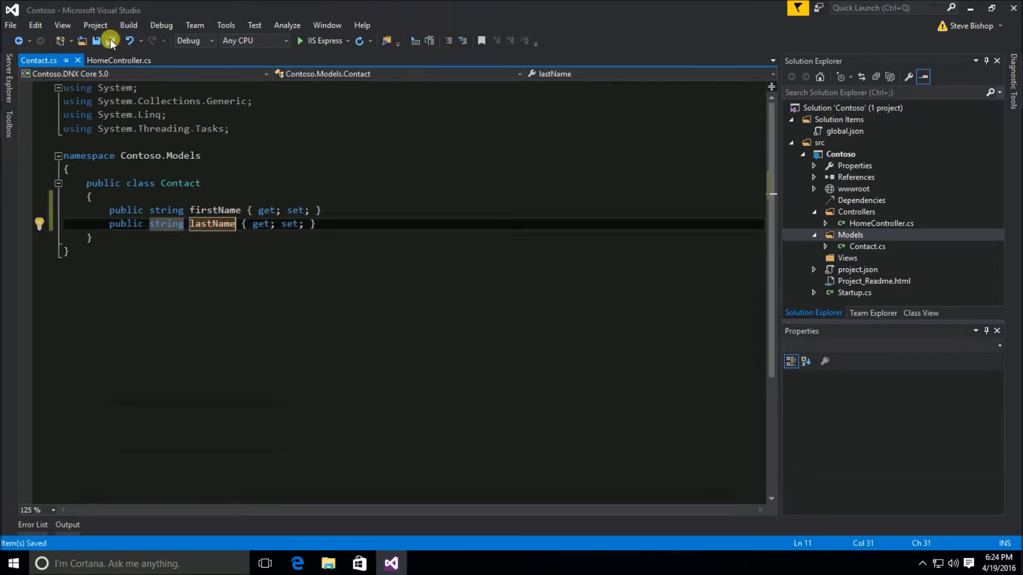
pyautogui.click(119, 60)
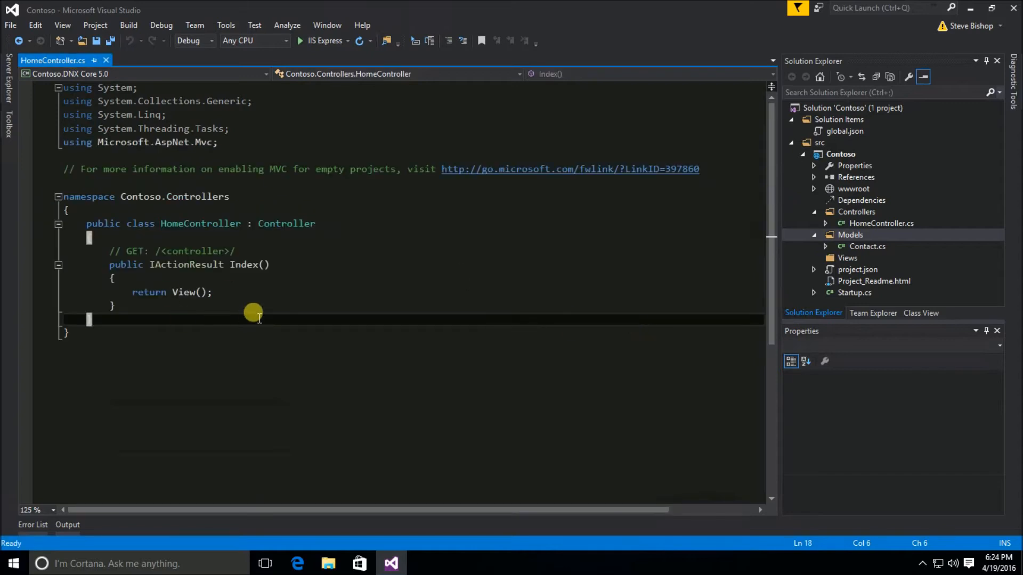
pyautogui.moveTo(577, 284)
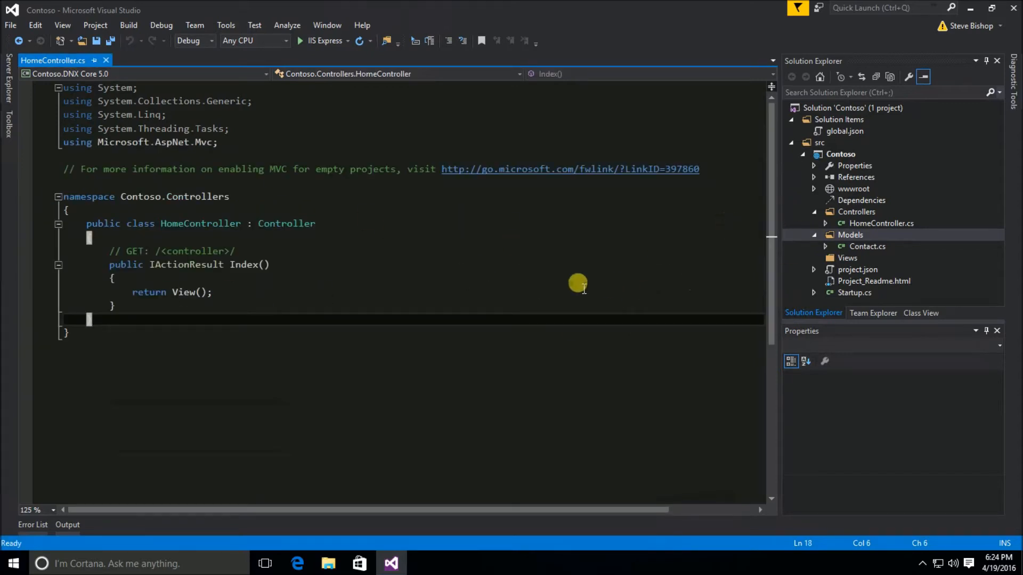
pyautogui.moveTo(534, 312)
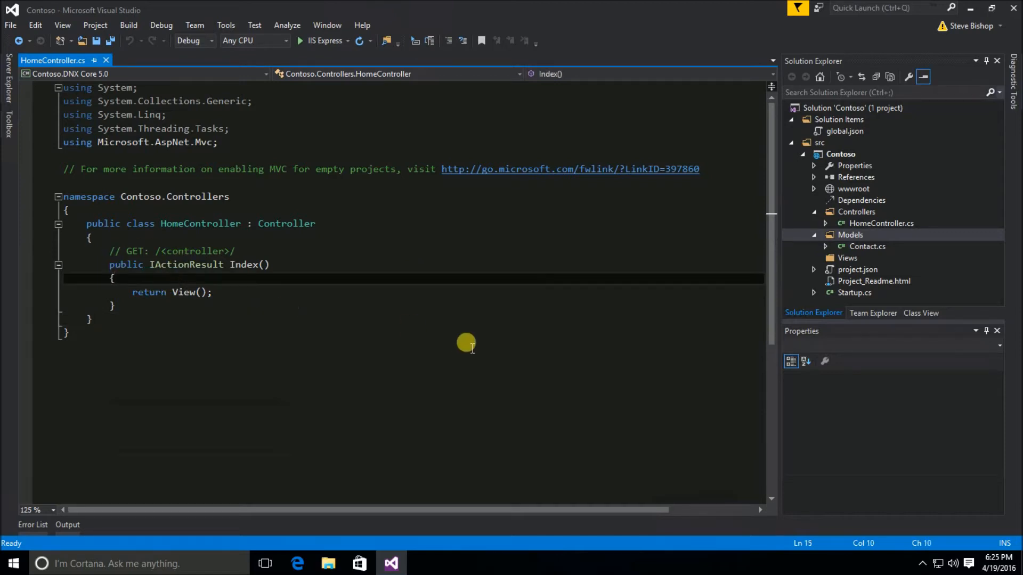
# - Declare 'Contact contact' in Index and add 'using Contoso.Models' via quick actions
pyautogui.press('enter')
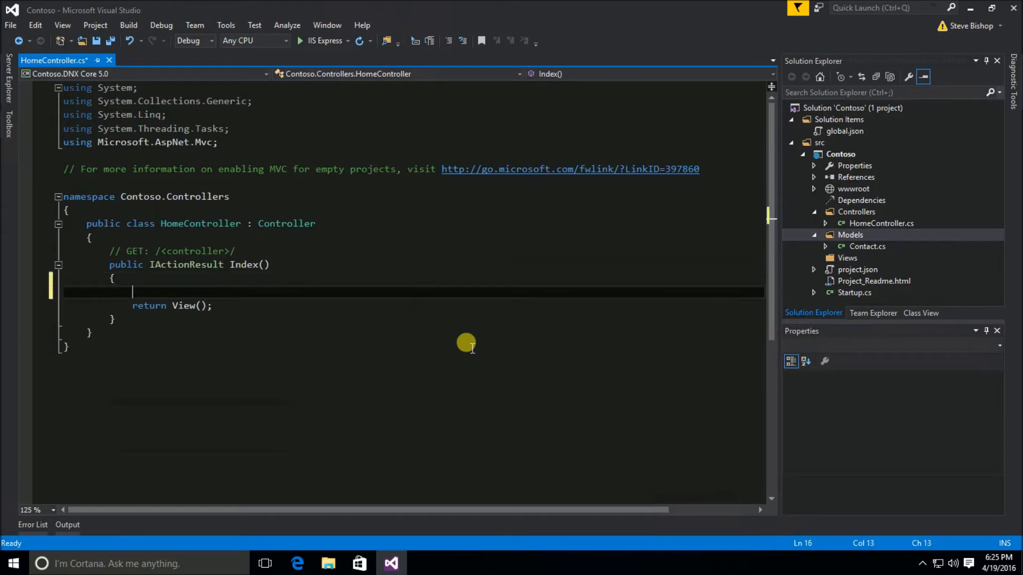
pyautogui.write('Contact')
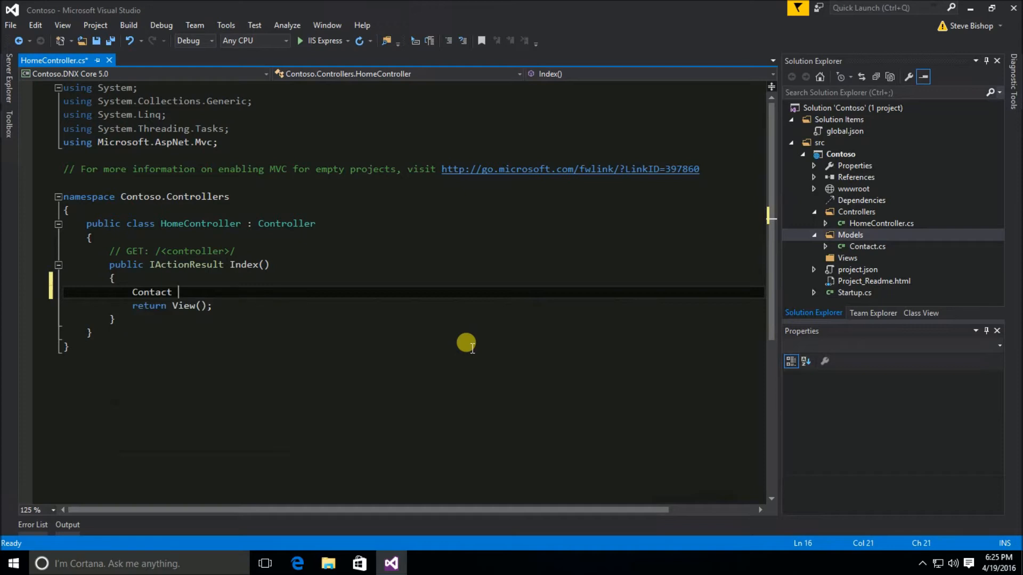
pyautogui.write('contact')
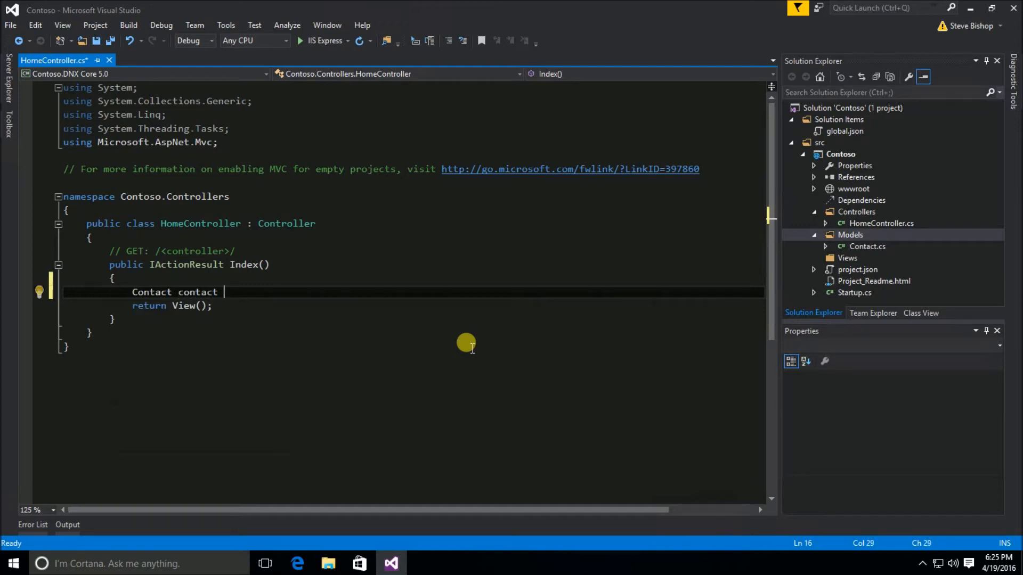
pyautogui.moveTo(196, 291)
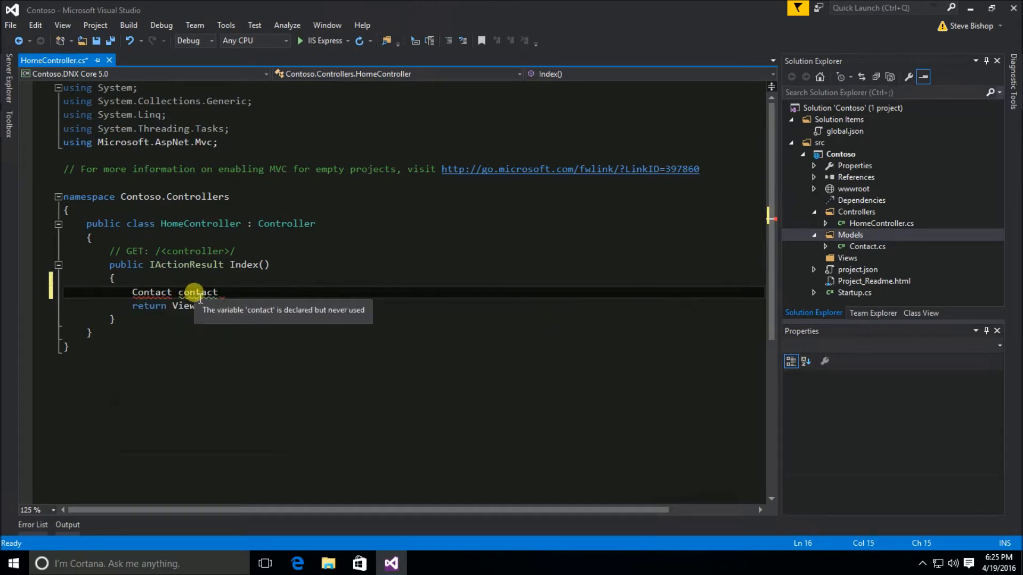
pyautogui.click(39, 293)
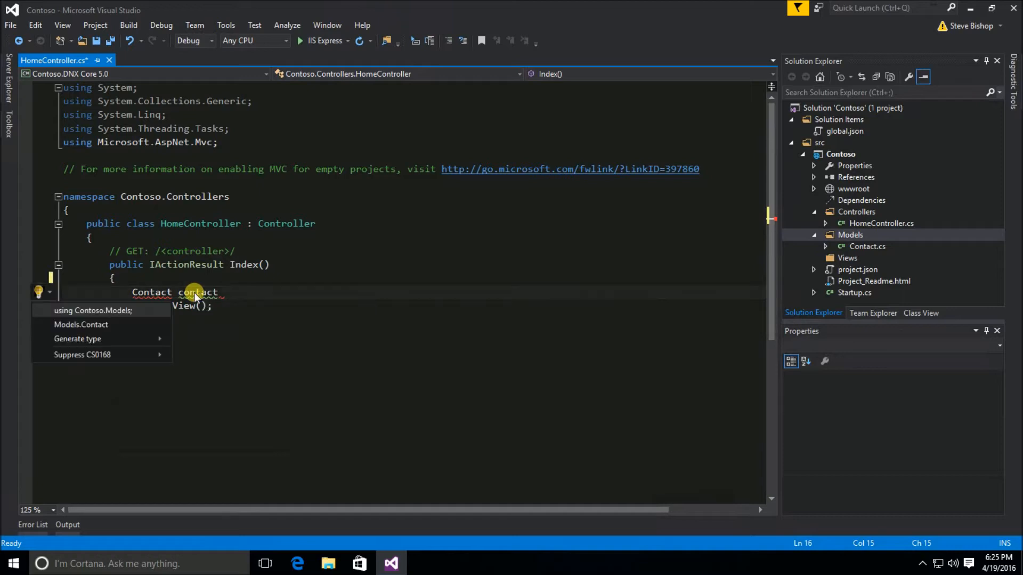
pyautogui.moveTo(92, 311)
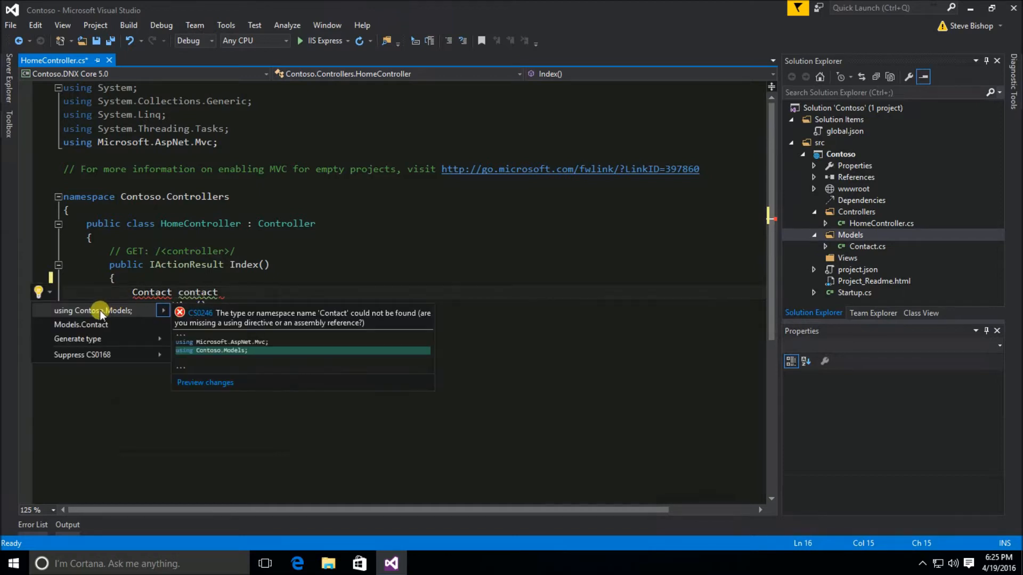
pyautogui.click(90, 310)
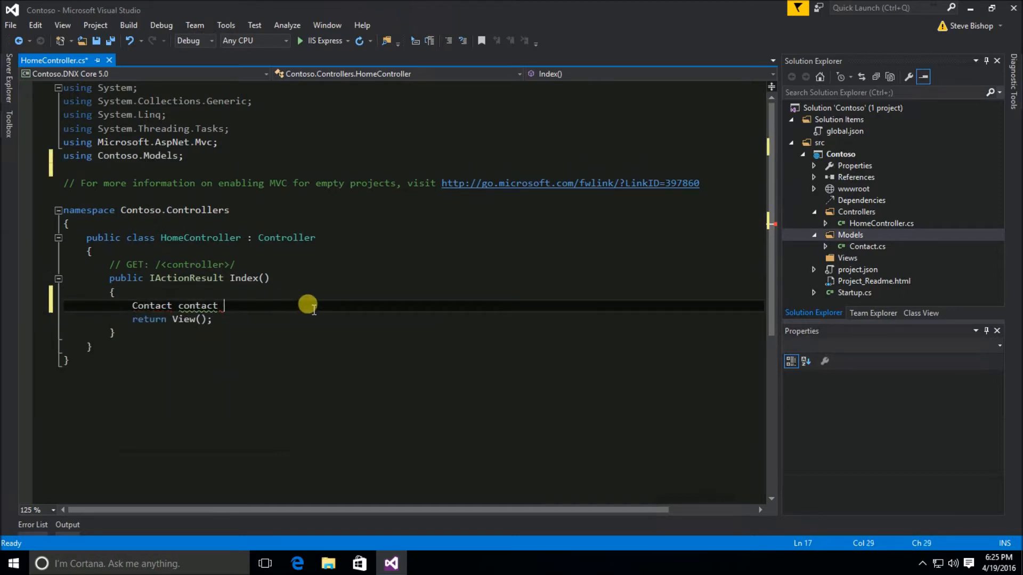
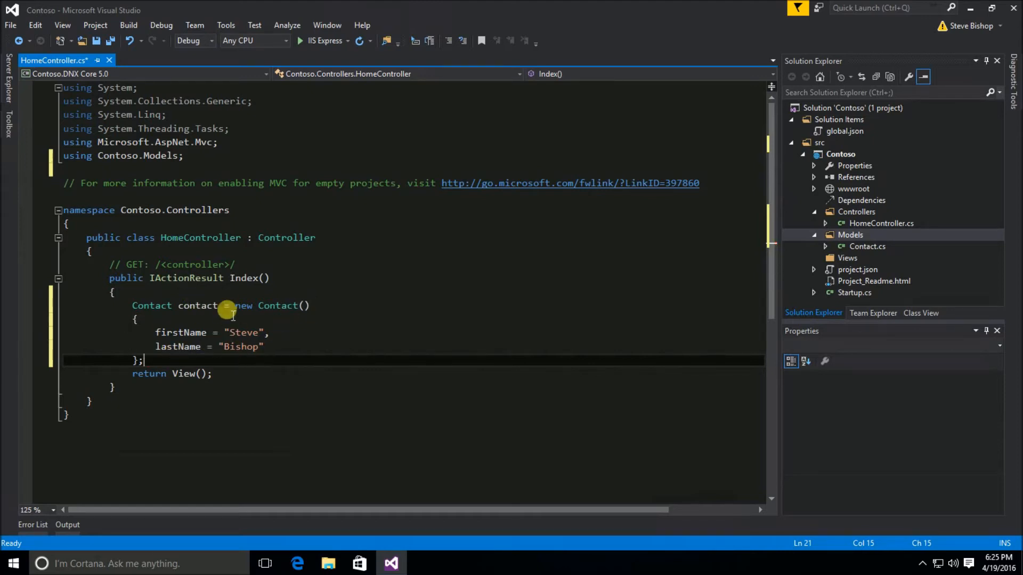
# - Initialize contact as new Contact() with firstName "Steve" and lastName "Bishop"
pyautogui.moveTo(244, 342)
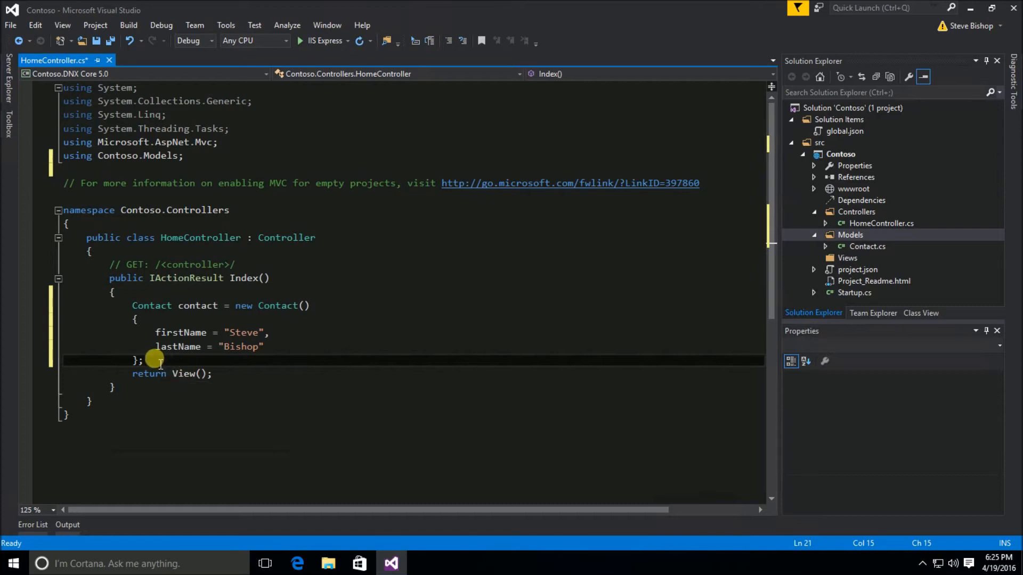
pyautogui.moveTo(195, 333)
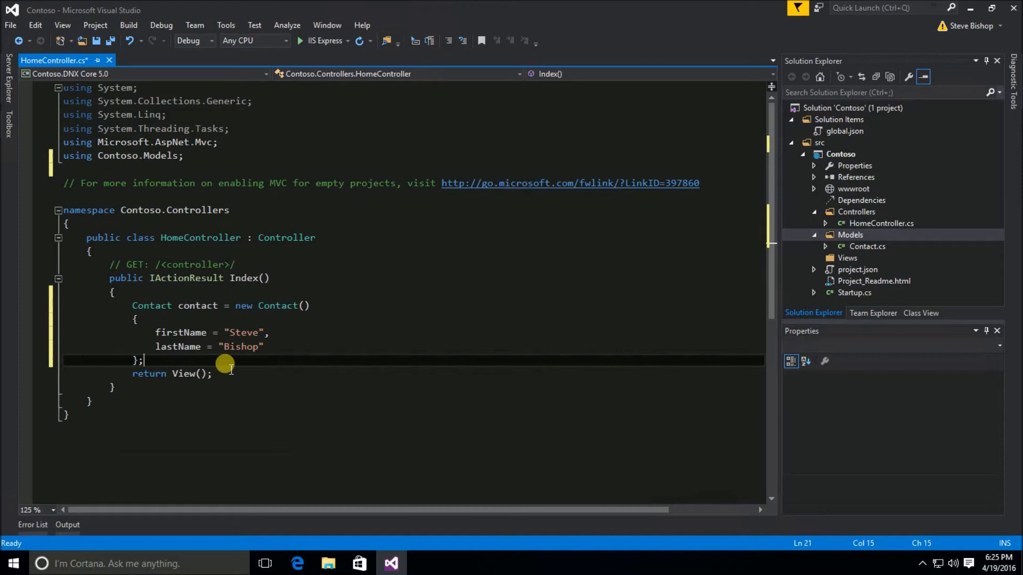
pyautogui.moveTo(195, 400)
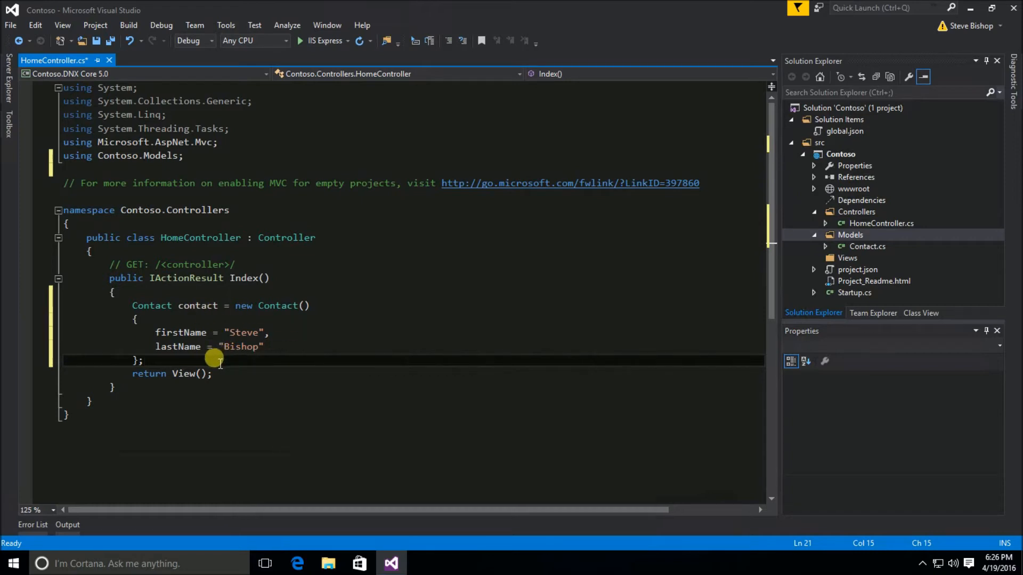
pyautogui.moveTo(227, 346)
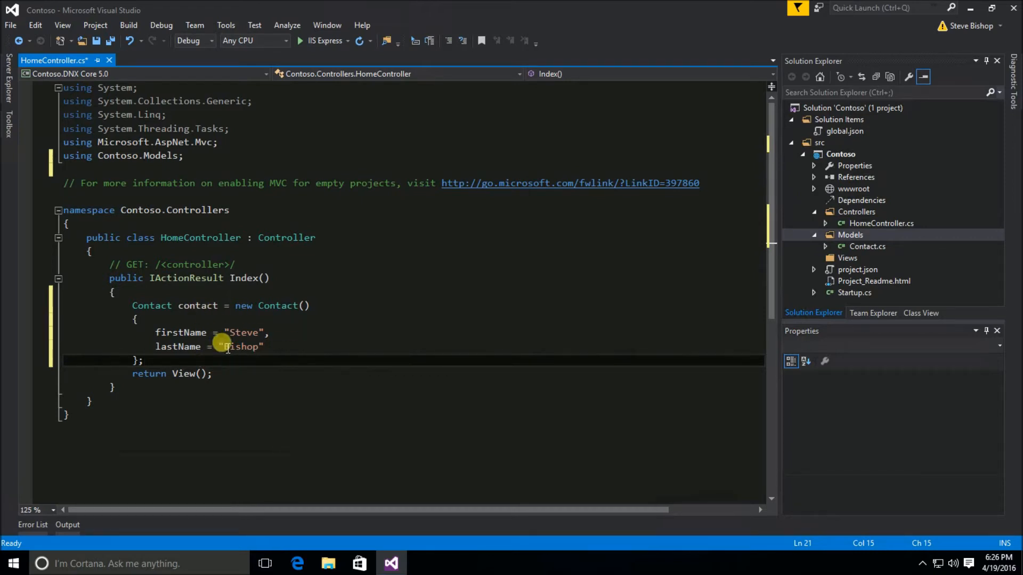
pyautogui.moveTo(197, 305)
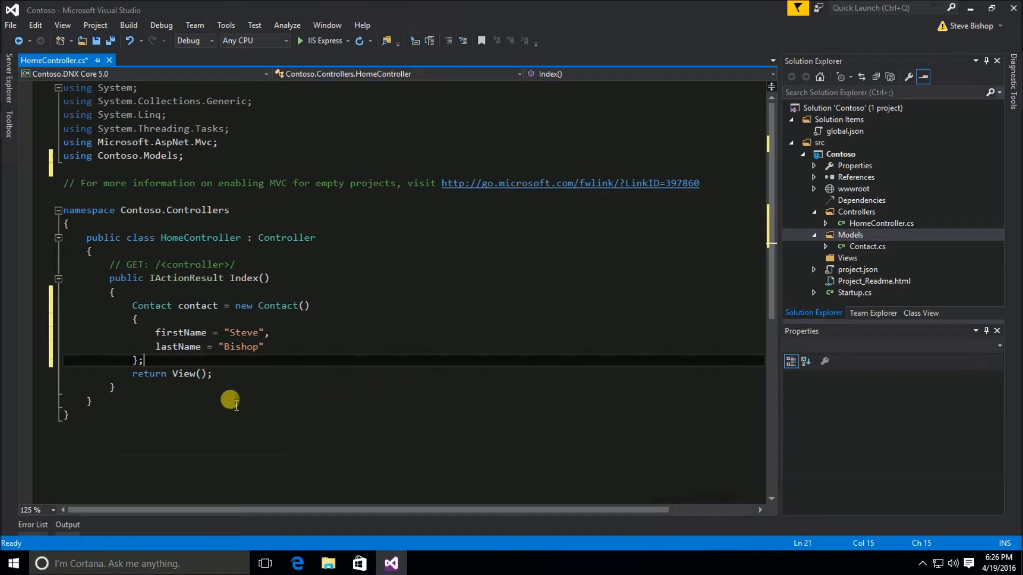
pyautogui.moveTo(183, 374)
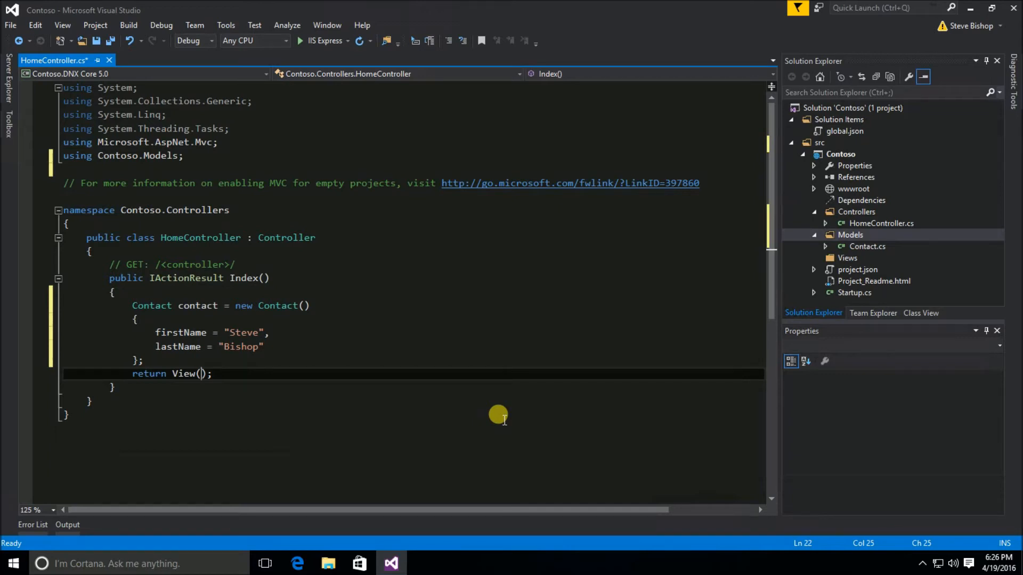
# - Change the Index return to View(contact) and save HomeController.cs
pyautogui.write('contact')
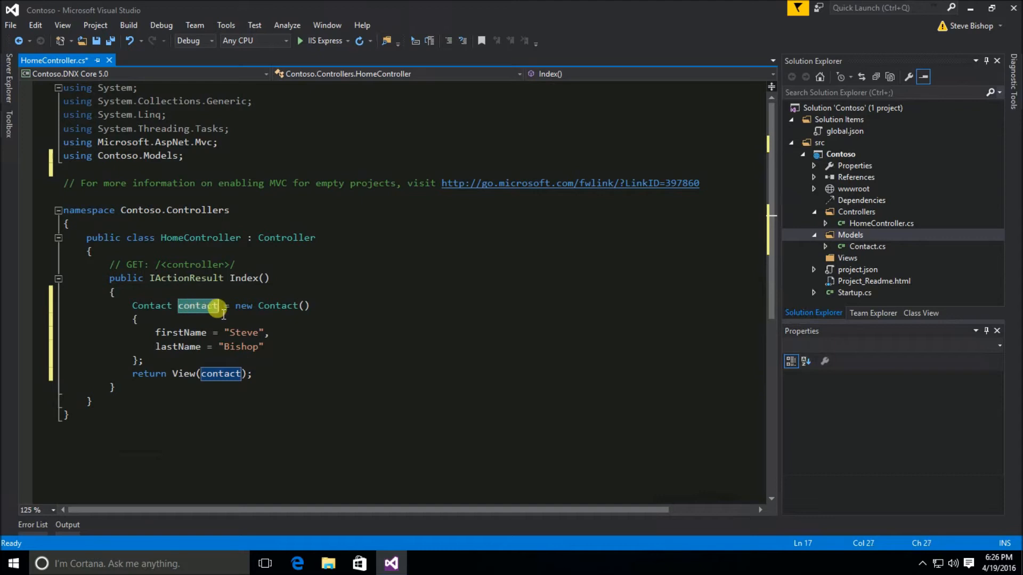
pyautogui.moveTo(181, 374)
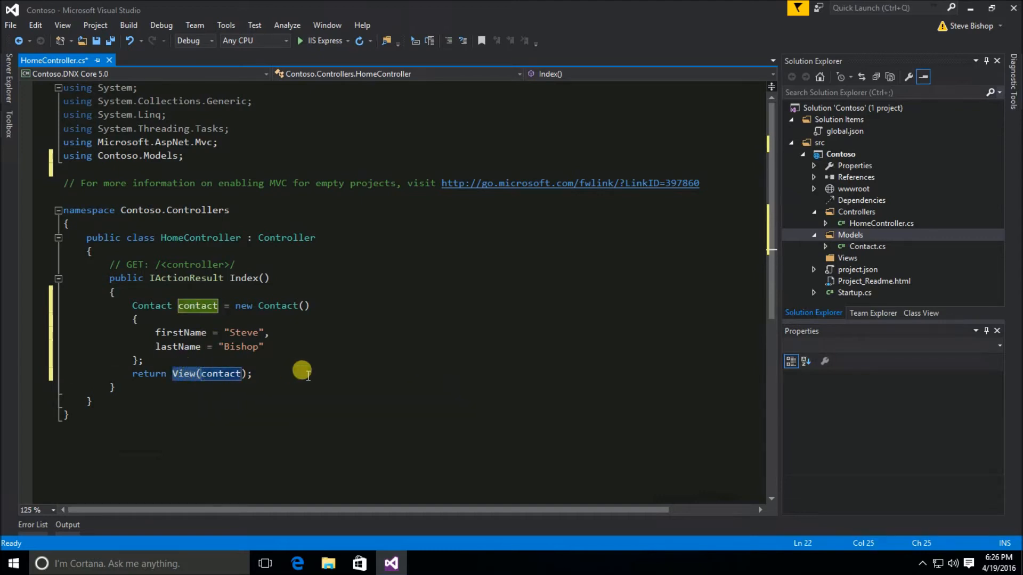
pyautogui.click(264, 374)
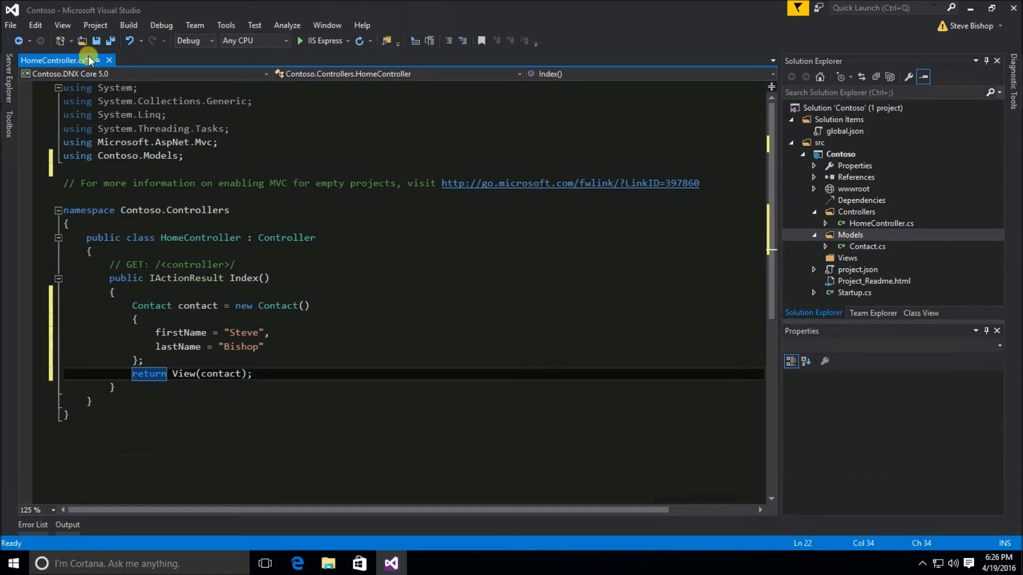
pyautogui.click(110, 41)
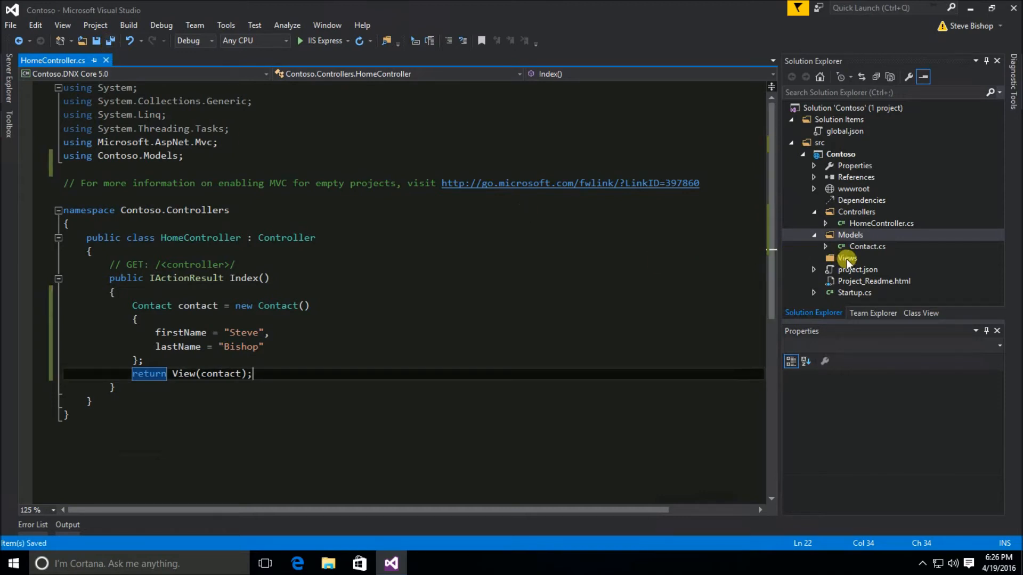
pyautogui.click(848, 258)
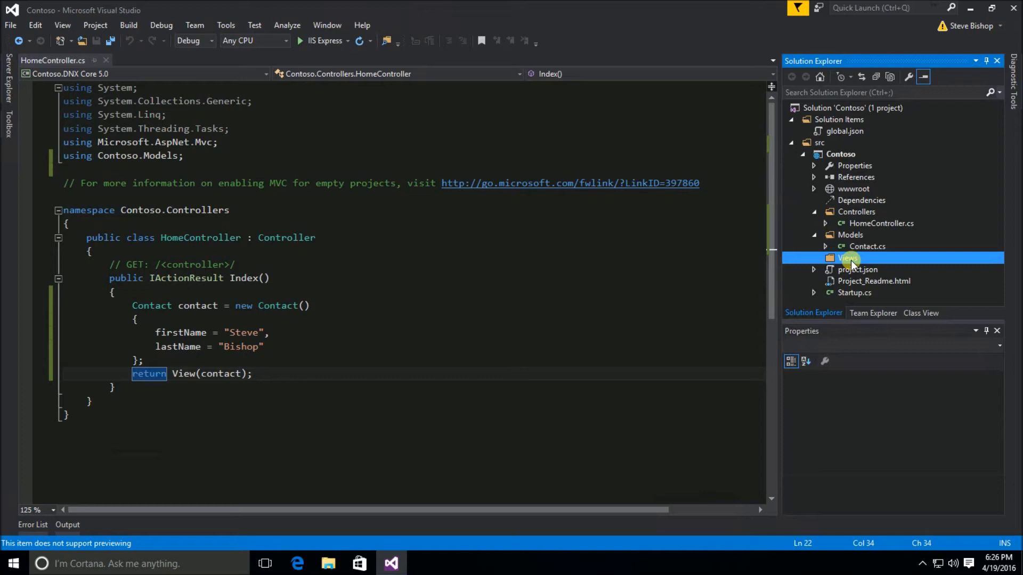
# - Create a subfolder named Home under Views and select it
pyautogui.rightClick(848, 258)
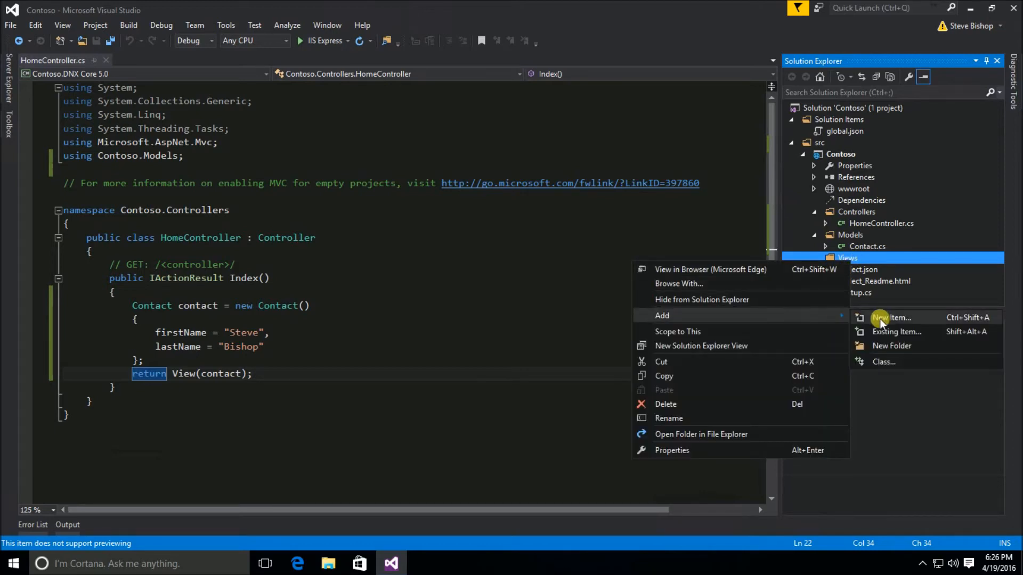
pyautogui.click(891, 345)
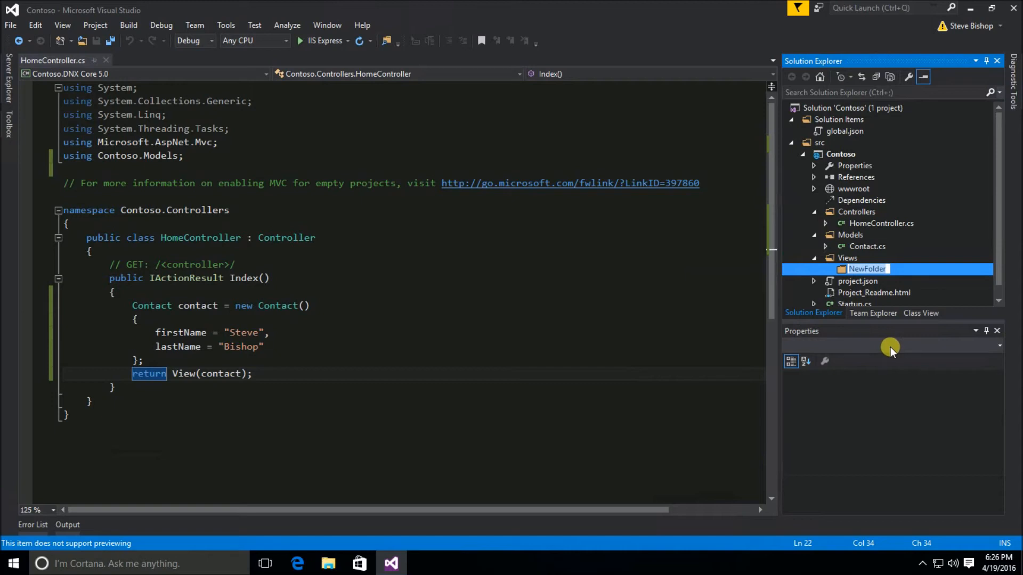
pyautogui.moveTo(891, 338)
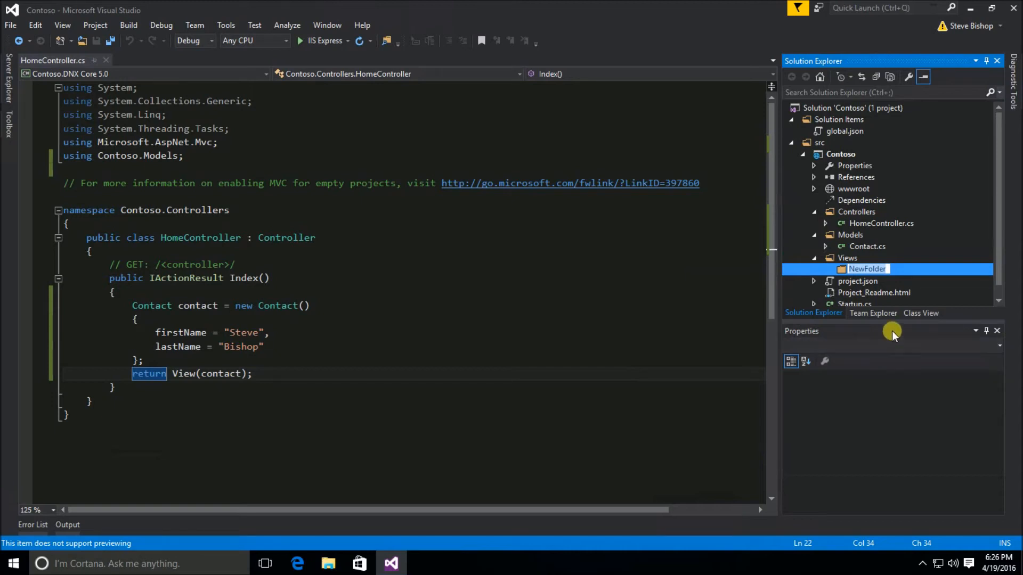
pyautogui.moveTo(896, 284)
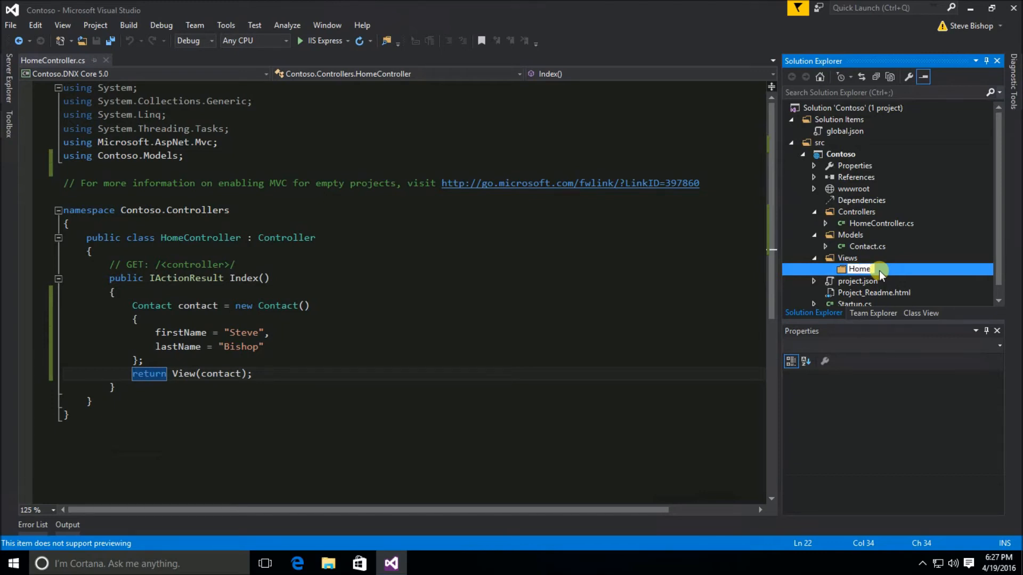
pyautogui.moveTo(203, 237)
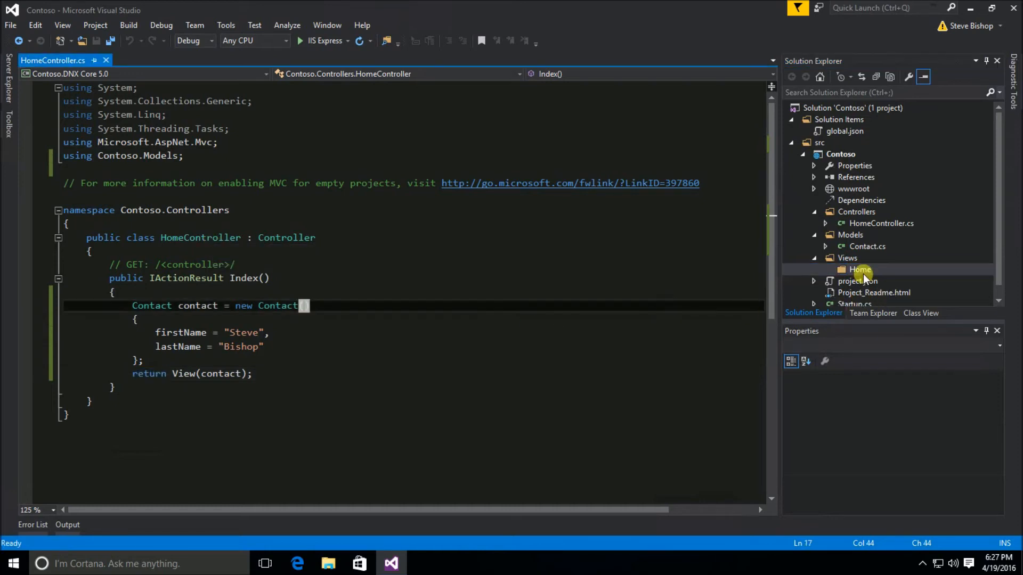
pyautogui.click(860, 269)
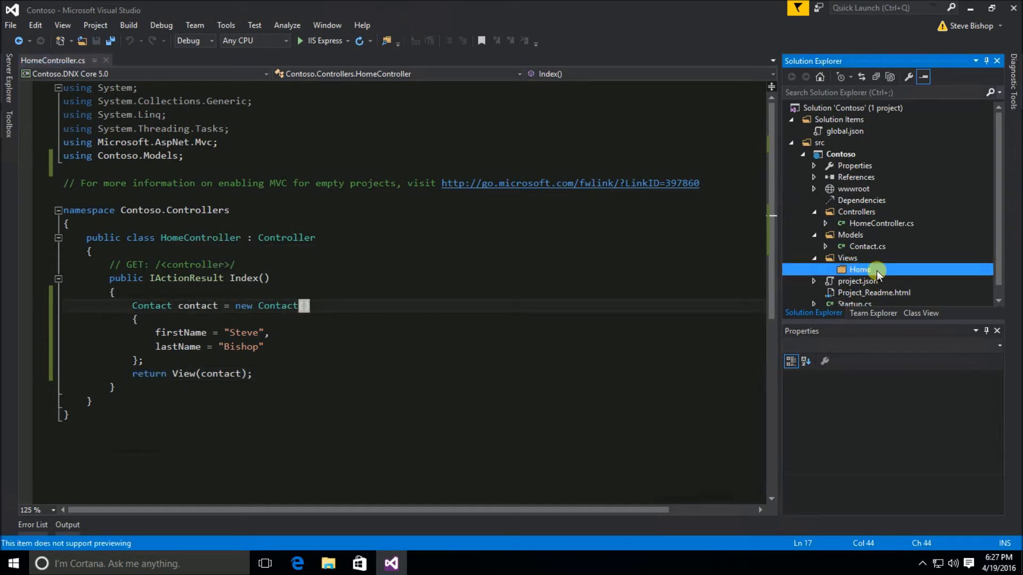
# - Add Index.cshtml to Views/Home using the MVC View Page template
pyautogui.rightClick(864, 270)
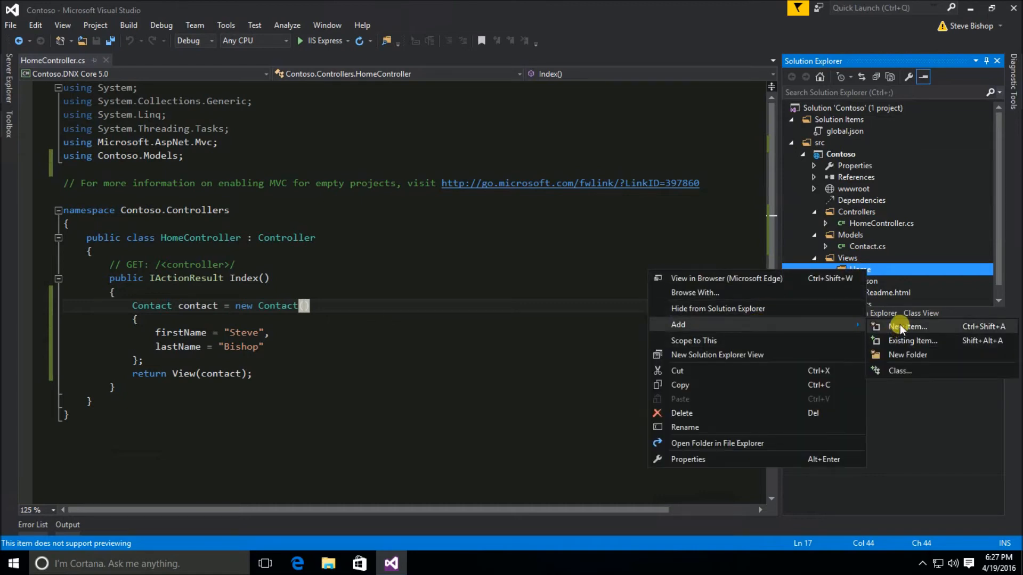
pyautogui.click(906, 326)
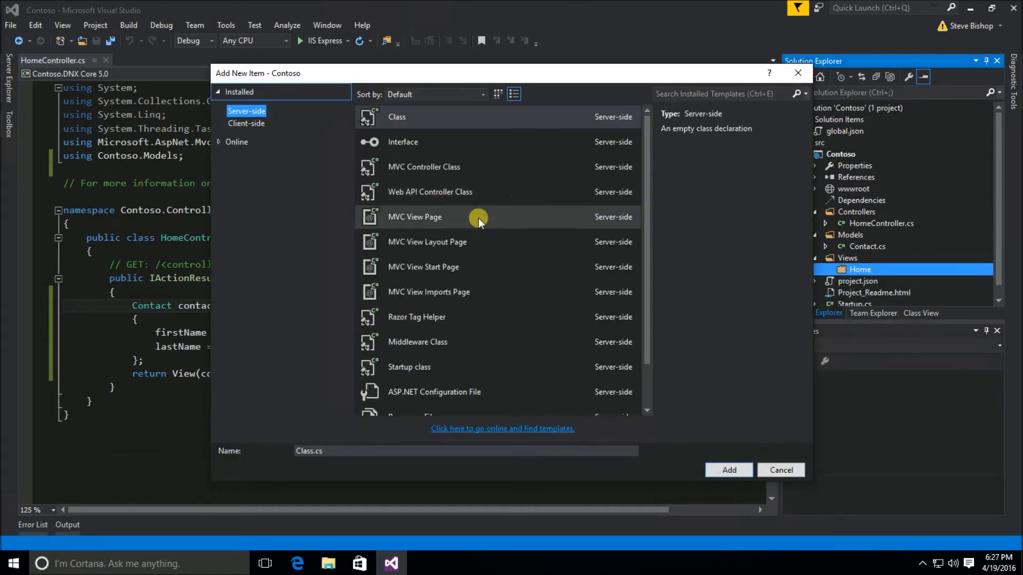
pyautogui.click(415, 216)
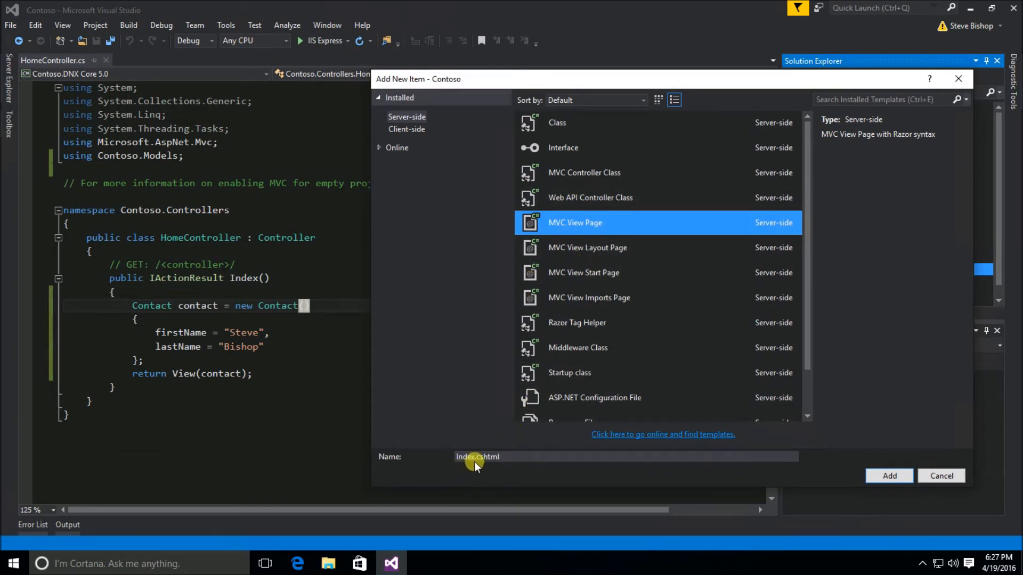
pyautogui.moveTo(498, 466)
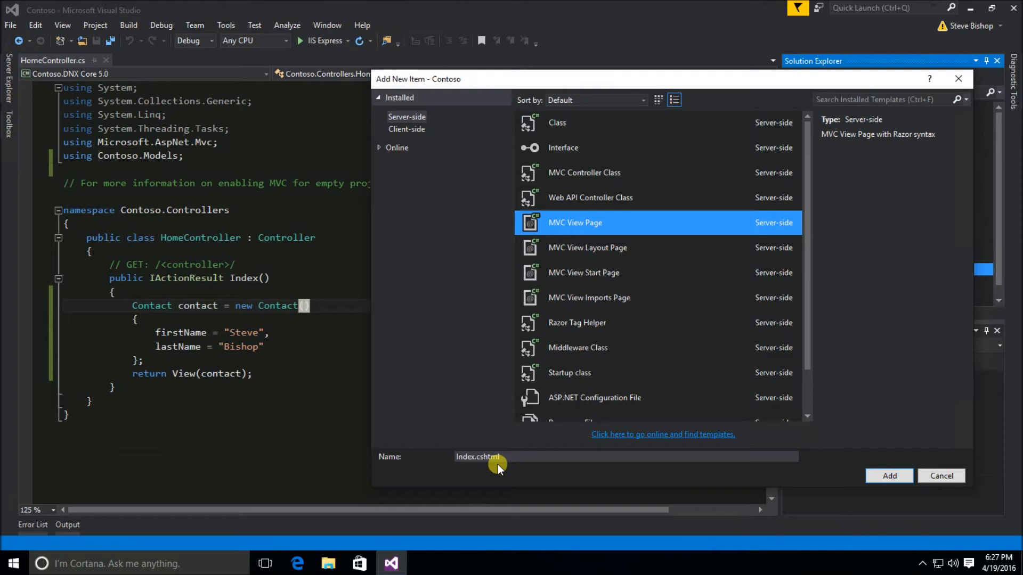
pyautogui.moveTo(476, 471)
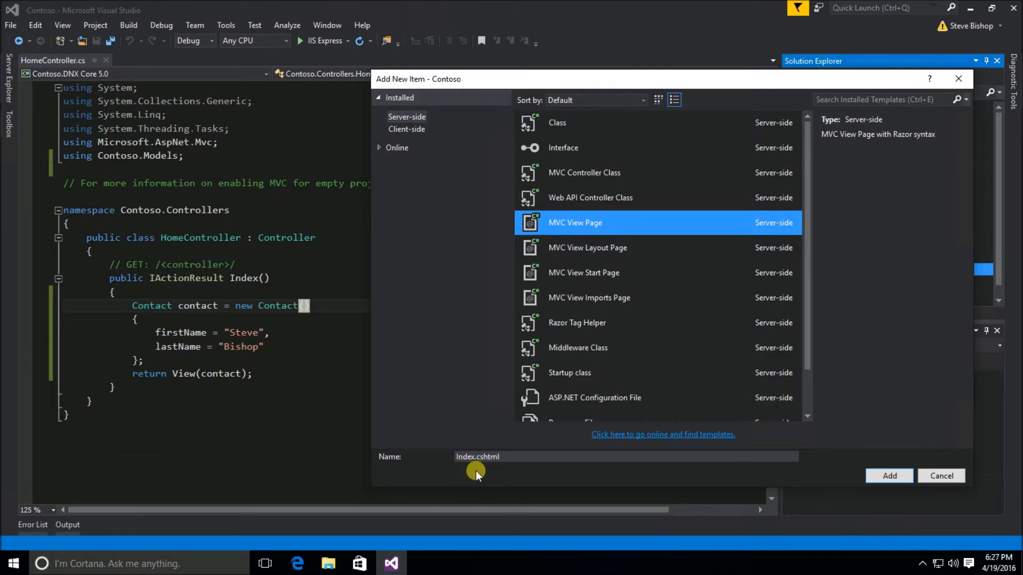
pyautogui.moveTo(460, 473)
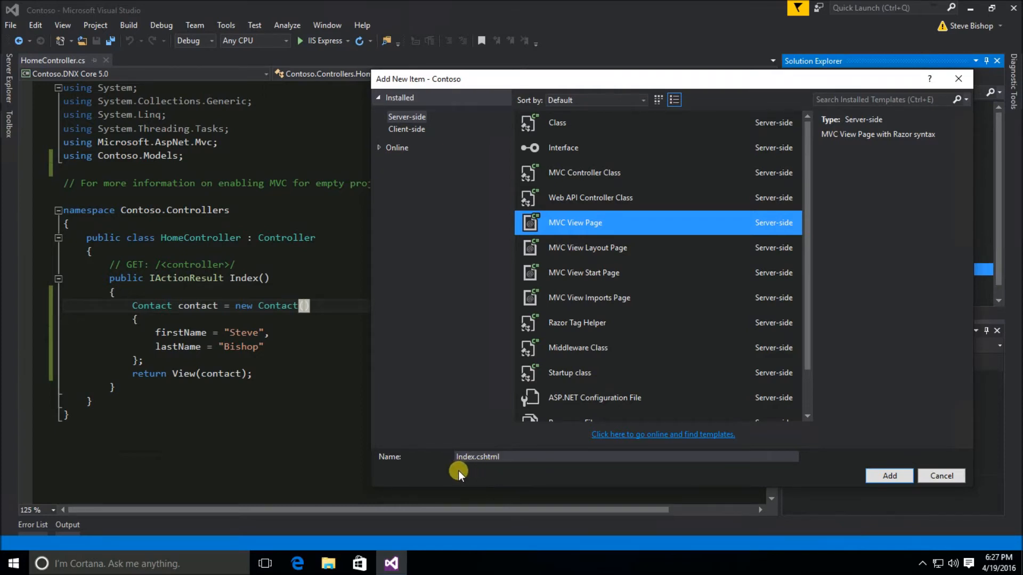
pyautogui.moveTo(507, 473)
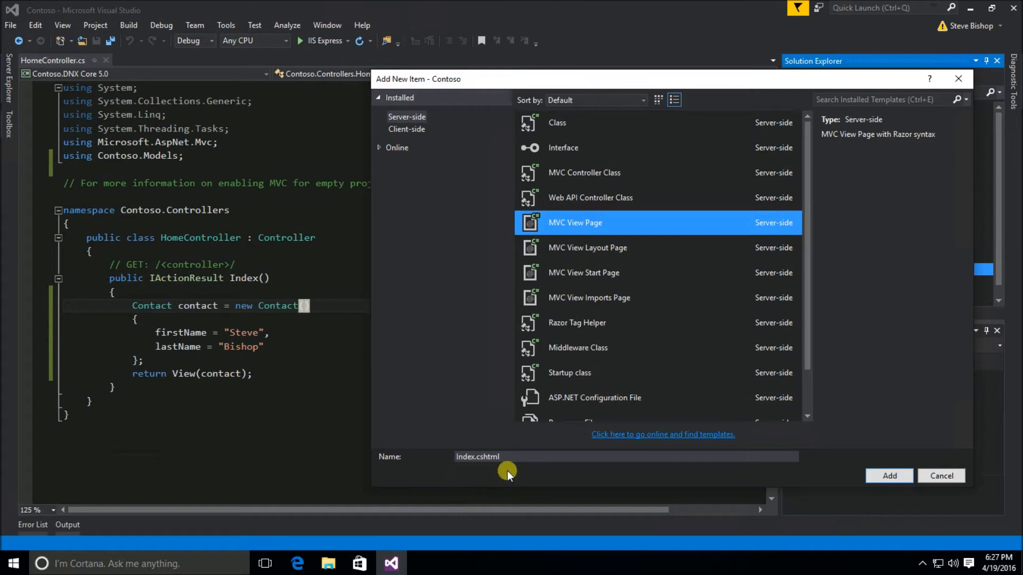
pyautogui.moveTo(247, 283)
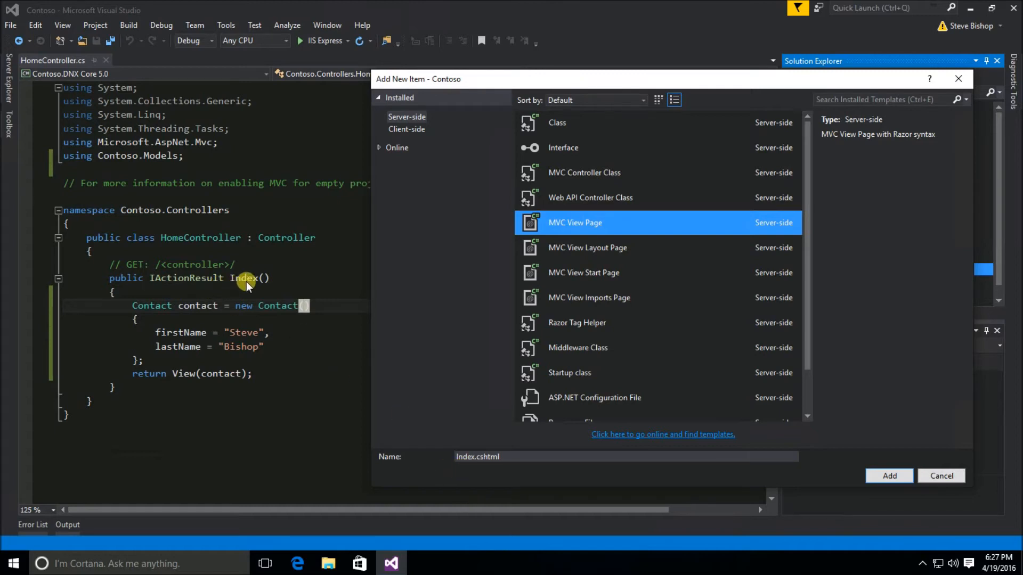
pyautogui.moveTo(169, 287)
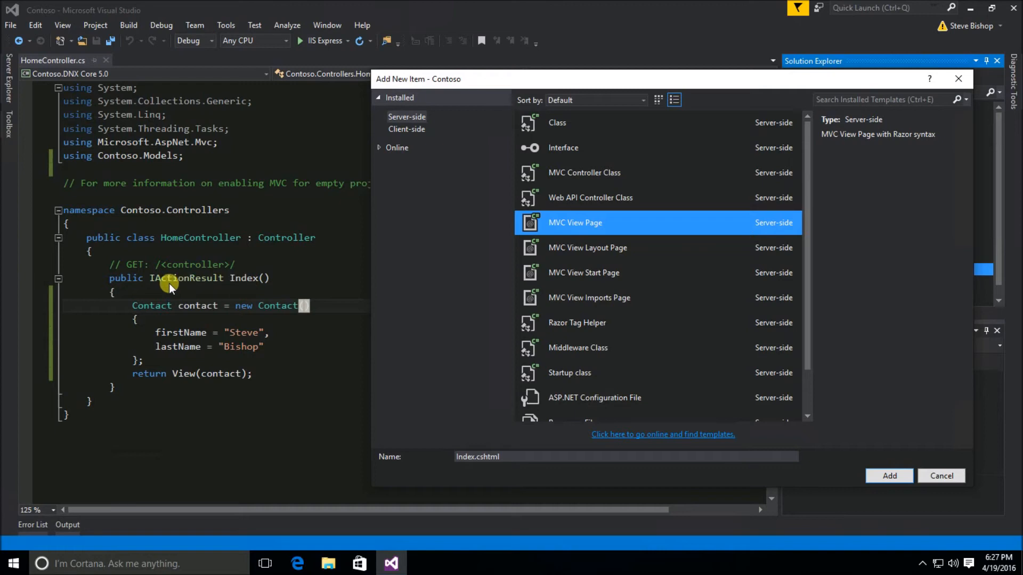
pyautogui.moveTo(305, 293)
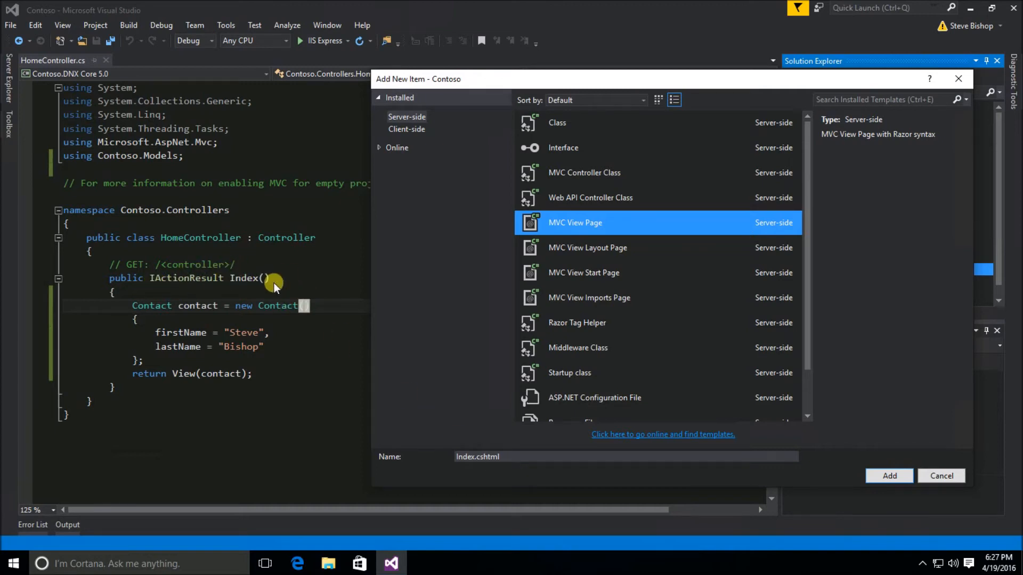
pyautogui.moveTo(693, 85)
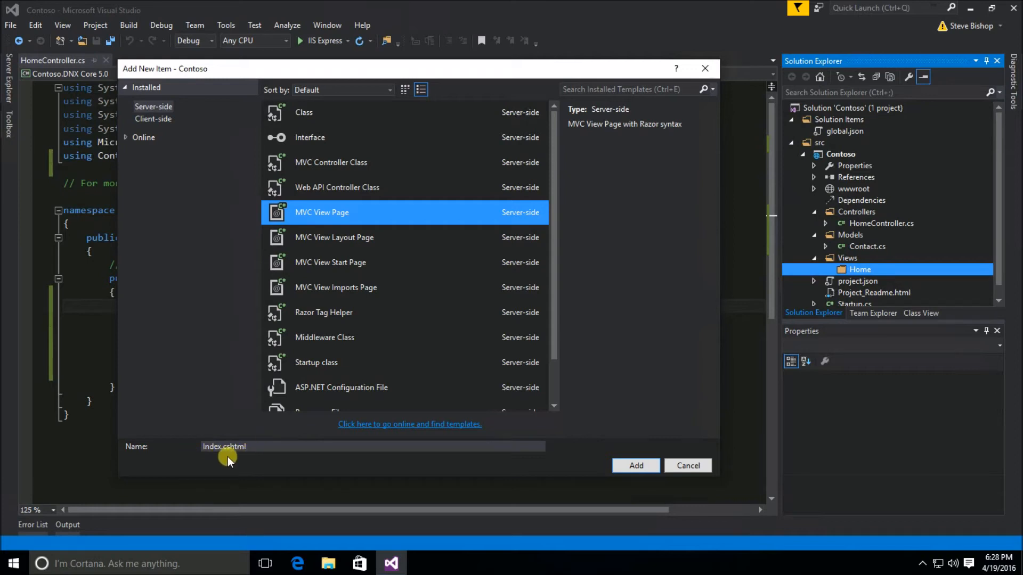
pyautogui.click(634, 465)
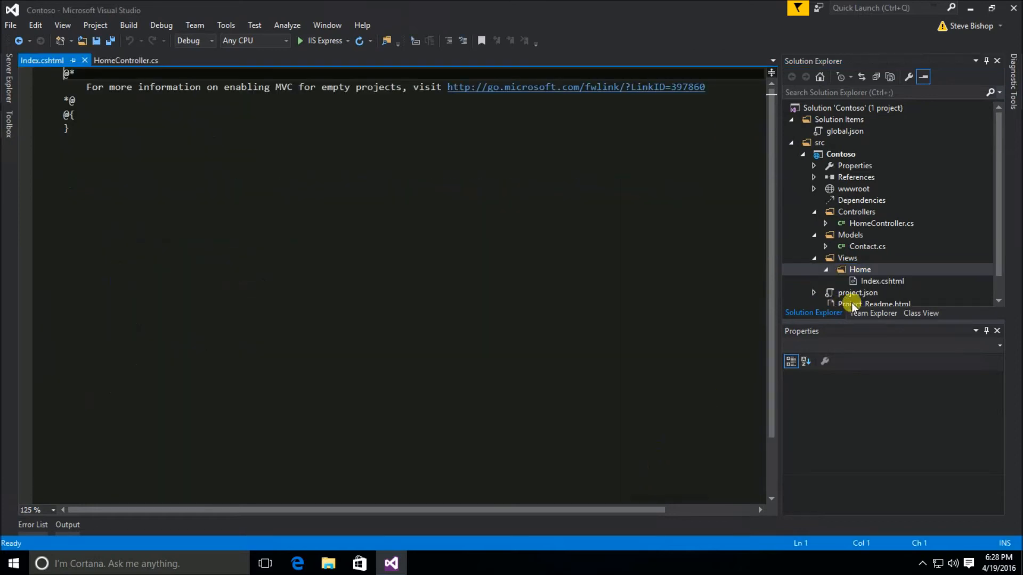
# - Switch back to HomeController.cs and highlight the return View(contact) statement in Index
pyautogui.click(881, 281)
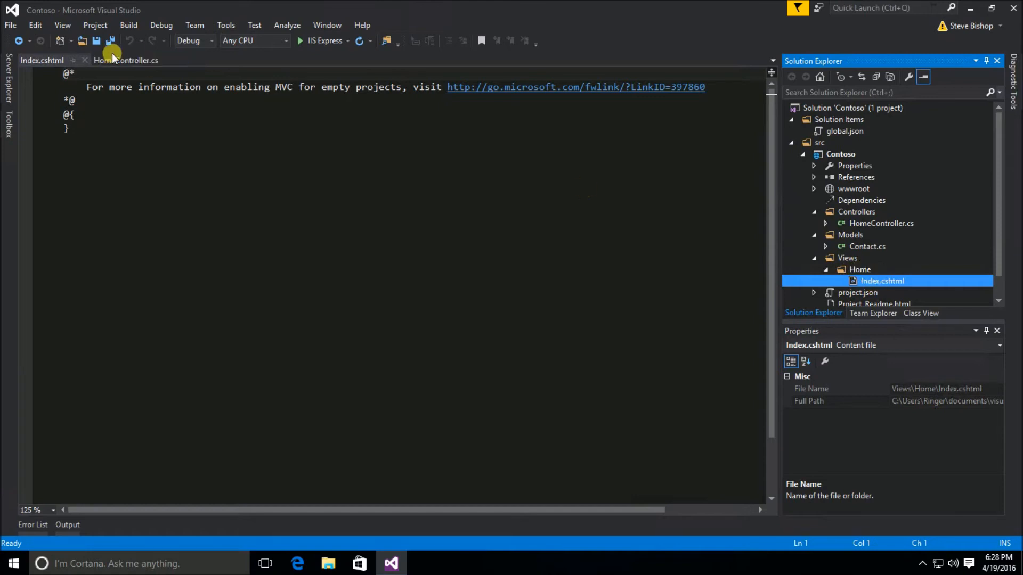
pyautogui.click(126, 60)
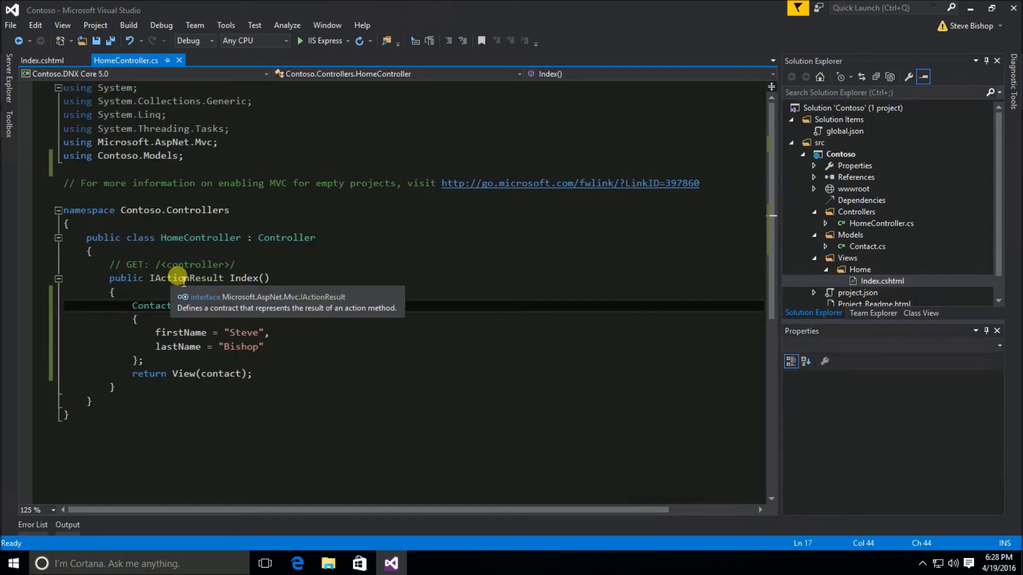
pyautogui.moveTo(242, 278)
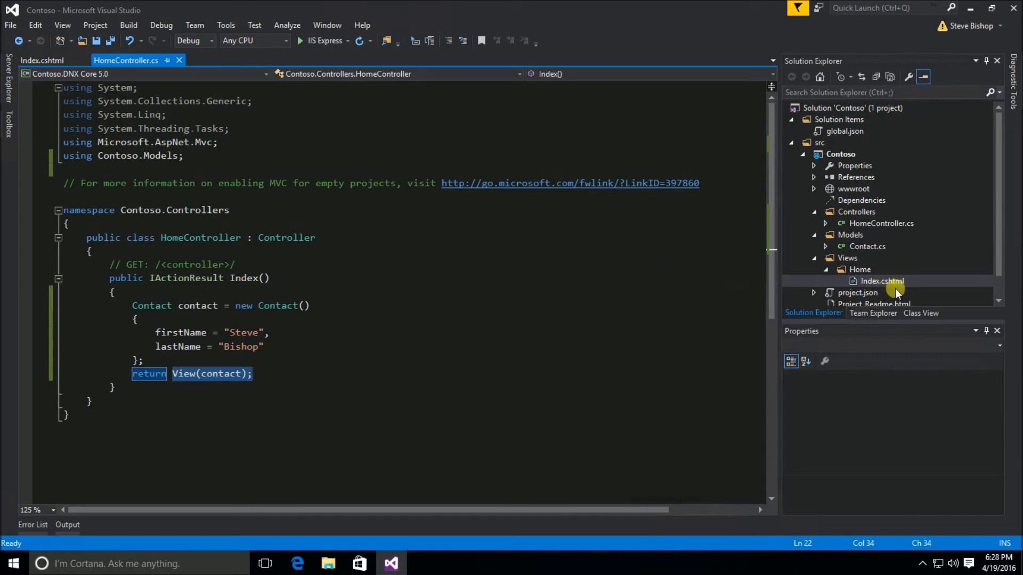
pyautogui.click(880, 281)
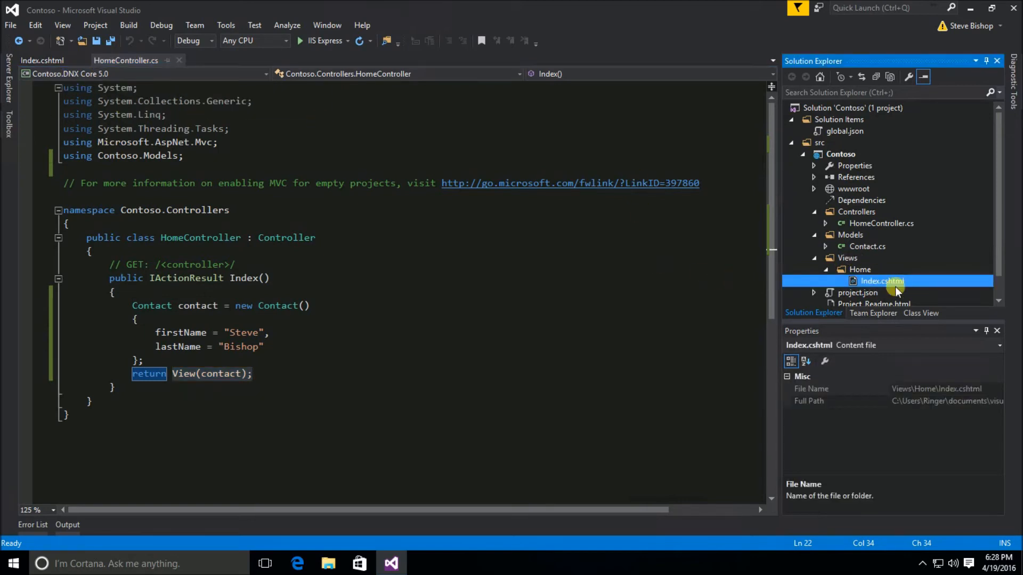
pyautogui.click(859, 269)
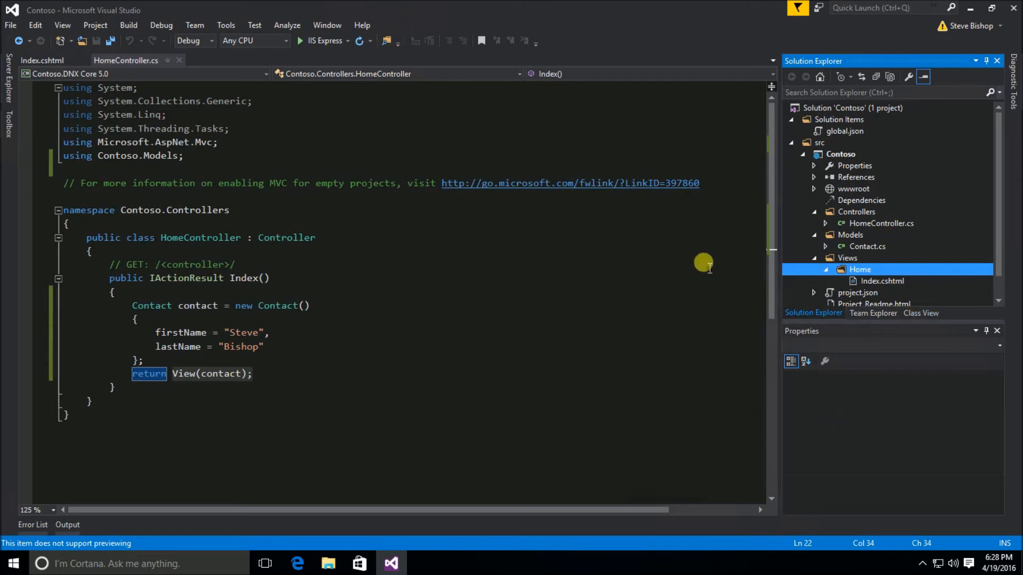
pyautogui.moveTo(447, 302)
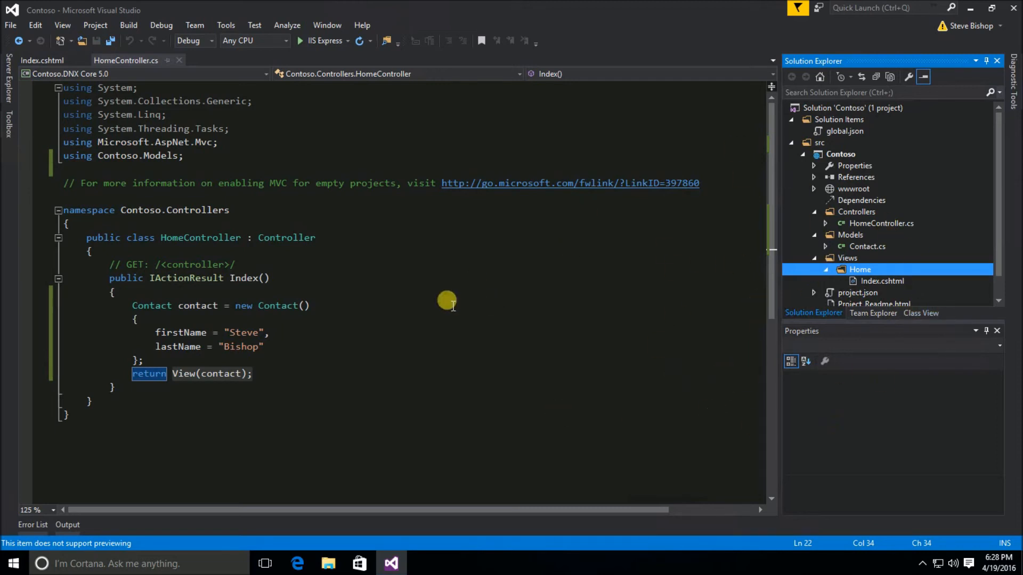
pyautogui.moveTo(429, 360)
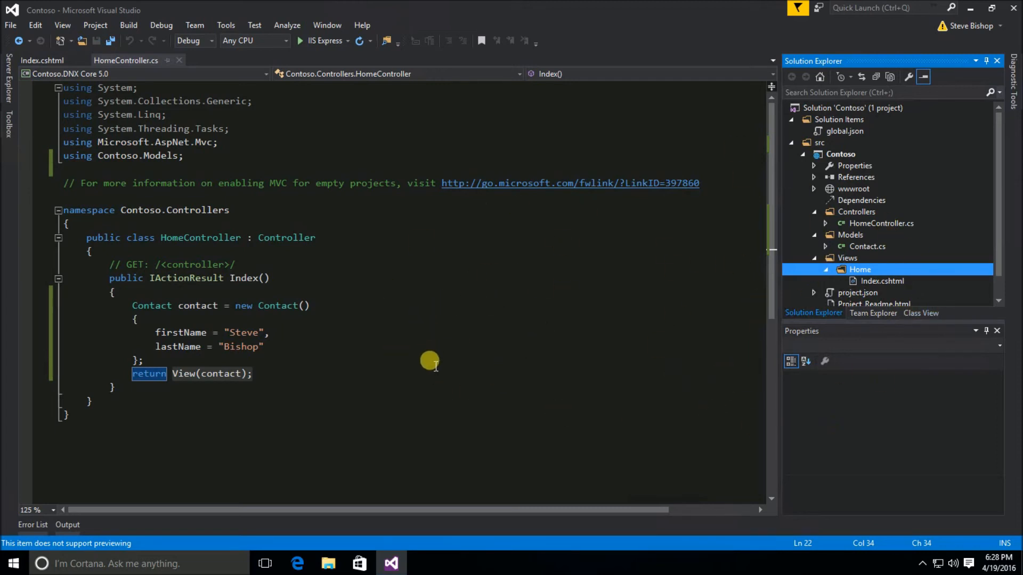
pyautogui.moveTo(441, 371)
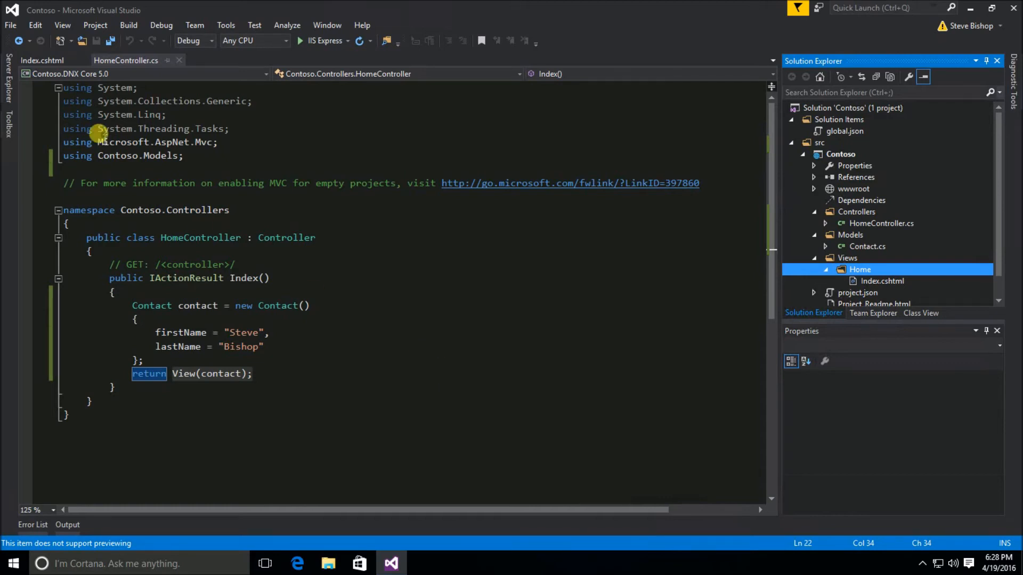
pyautogui.click(41, 60)
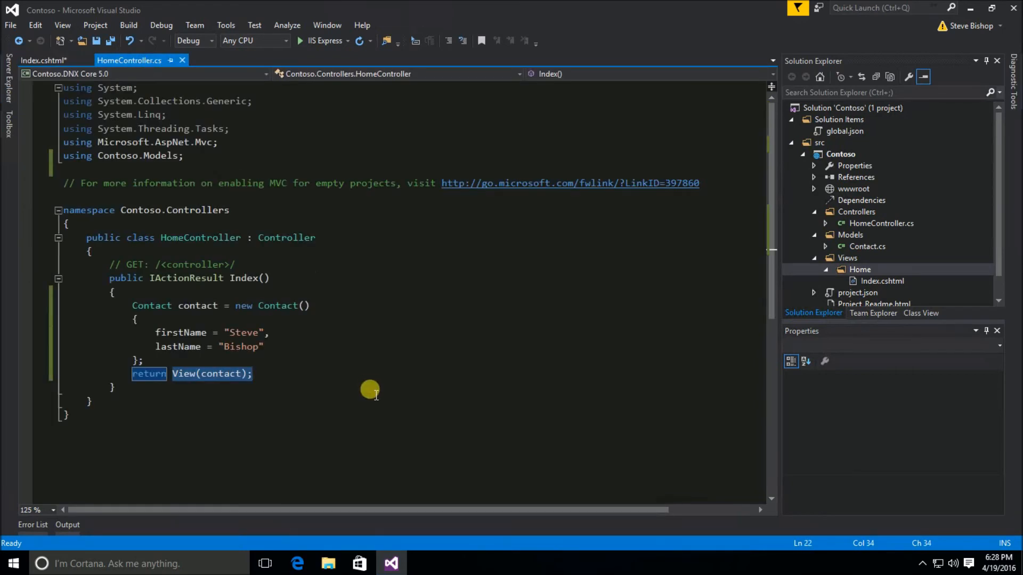
pyautogui.click(181, 319)
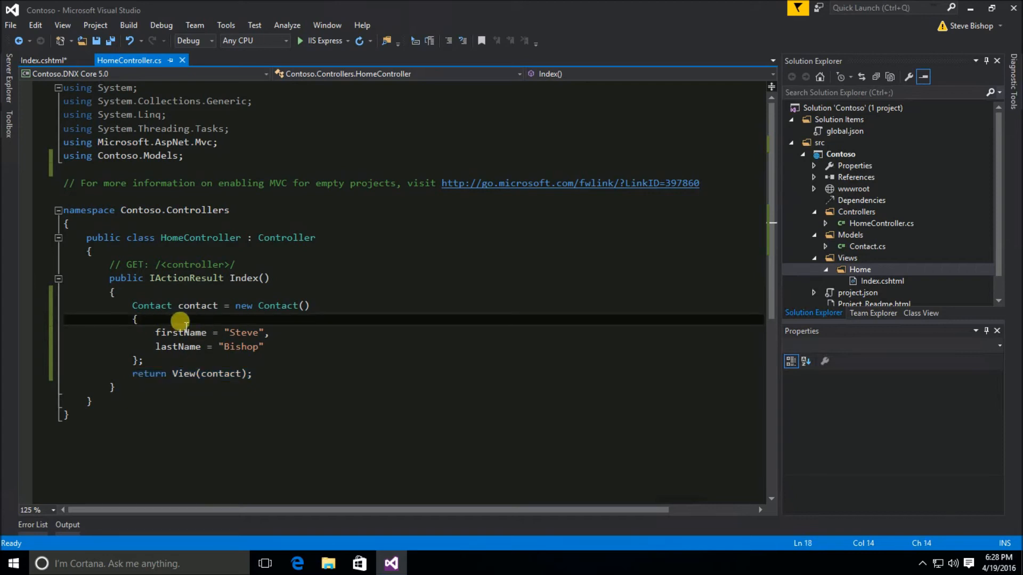
pyautogui.doubleClick(198, 306)
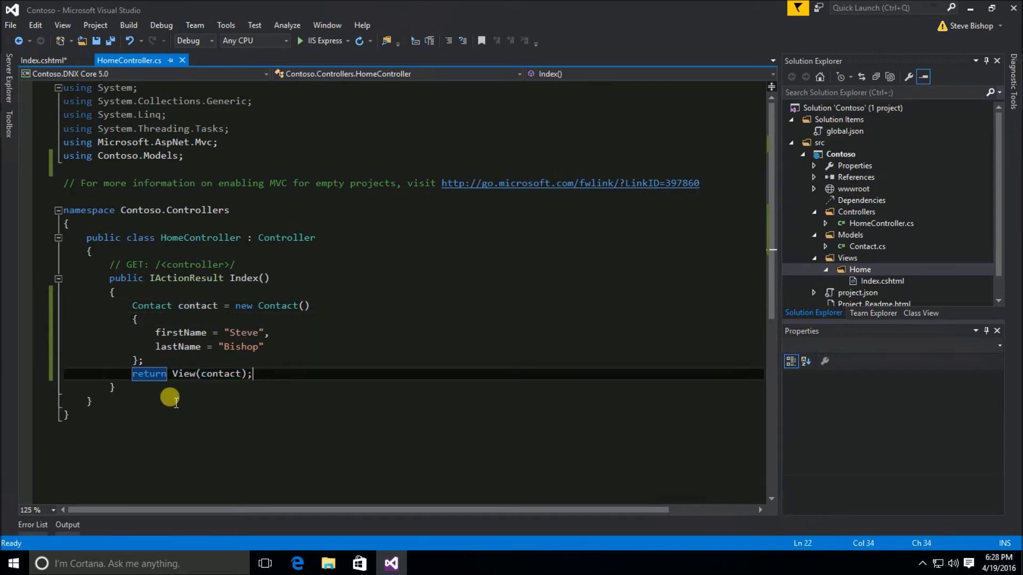
pyautogui.click(44, 61)
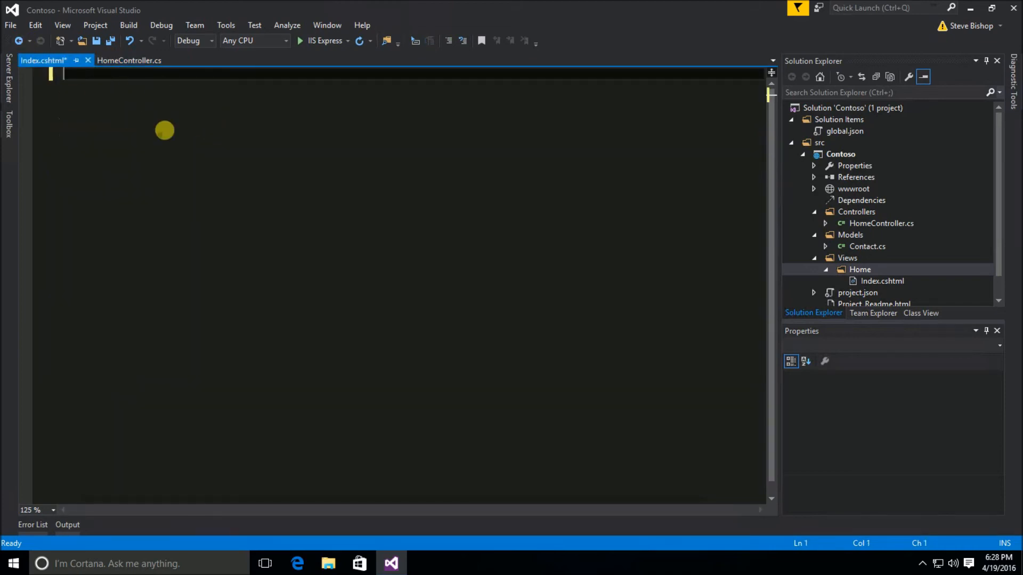
pyautogui.moveTo(134, 136)
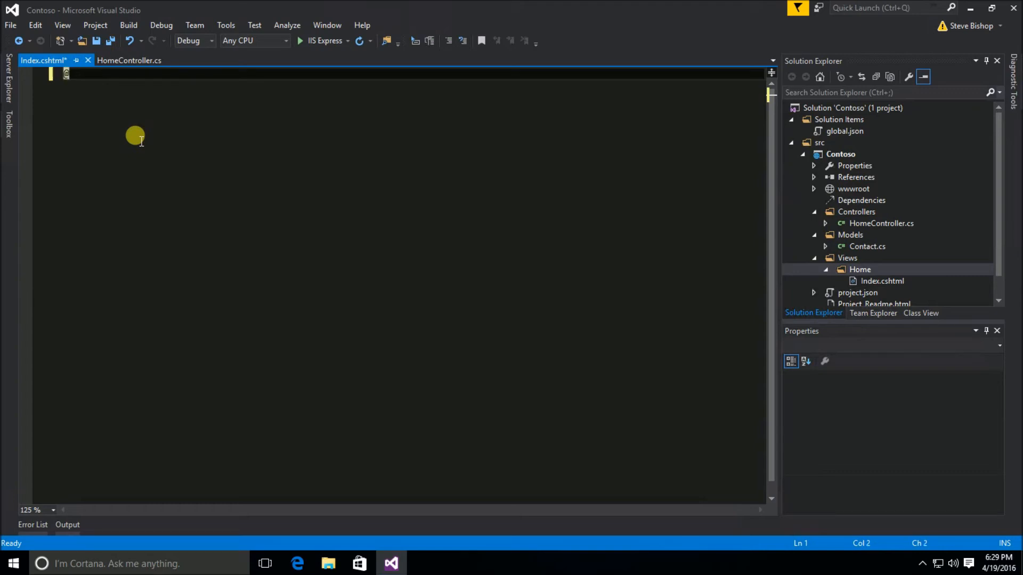
pyautogui.write('@model')
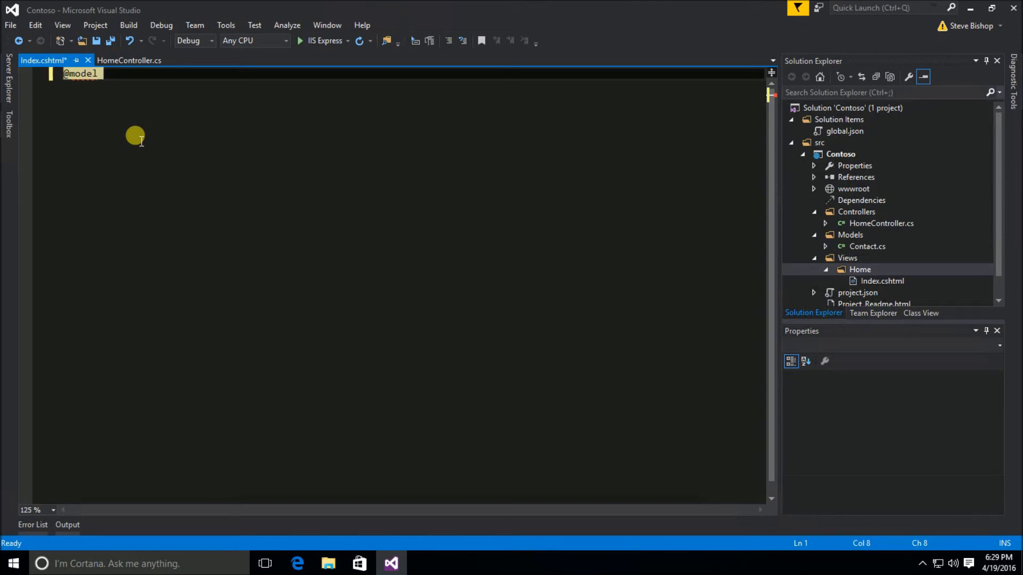
pyautogui.write('Contoso.')
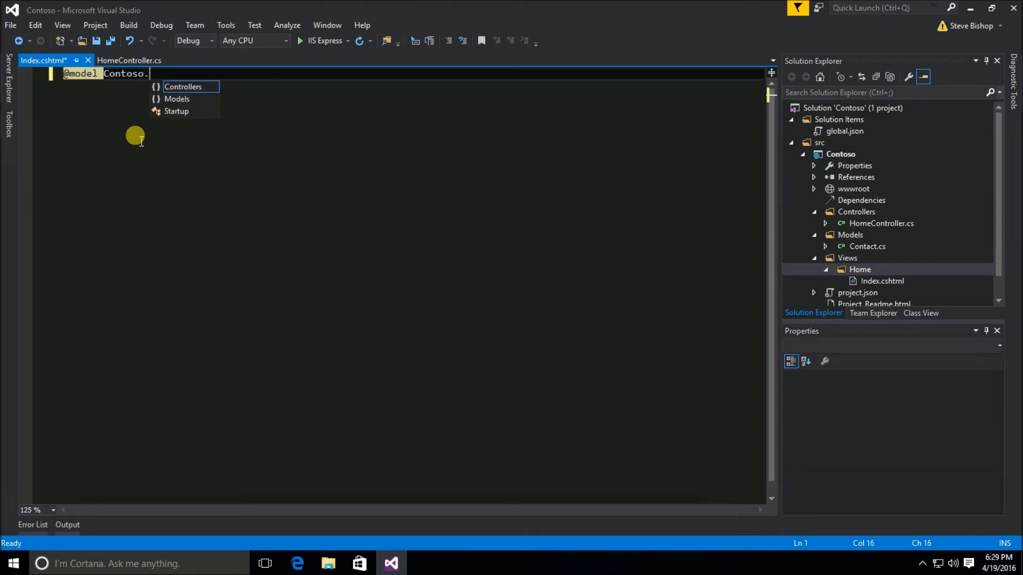
pyautogui.write('Models.Contact')
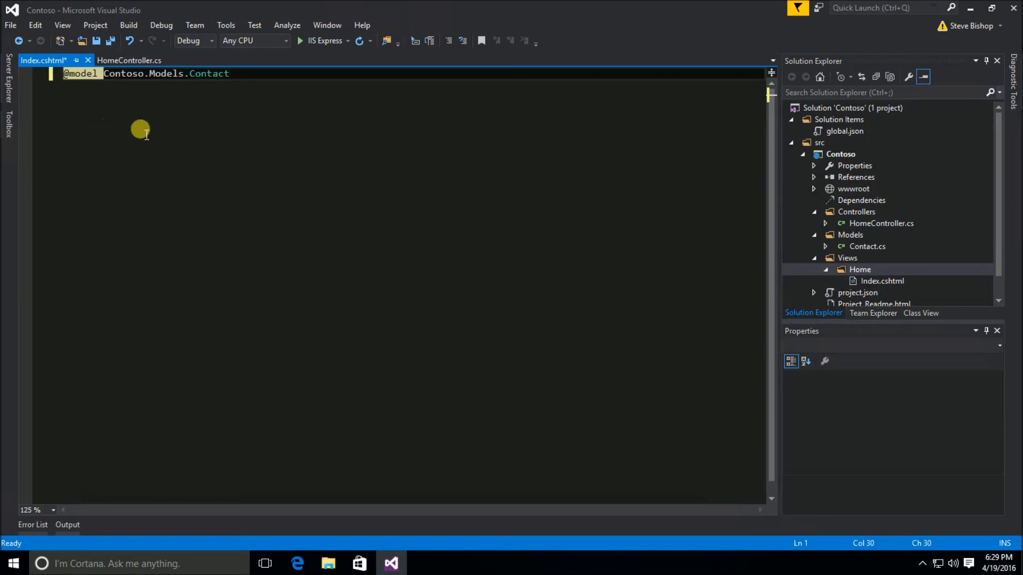
pyautogui.moveTo(363, 180)
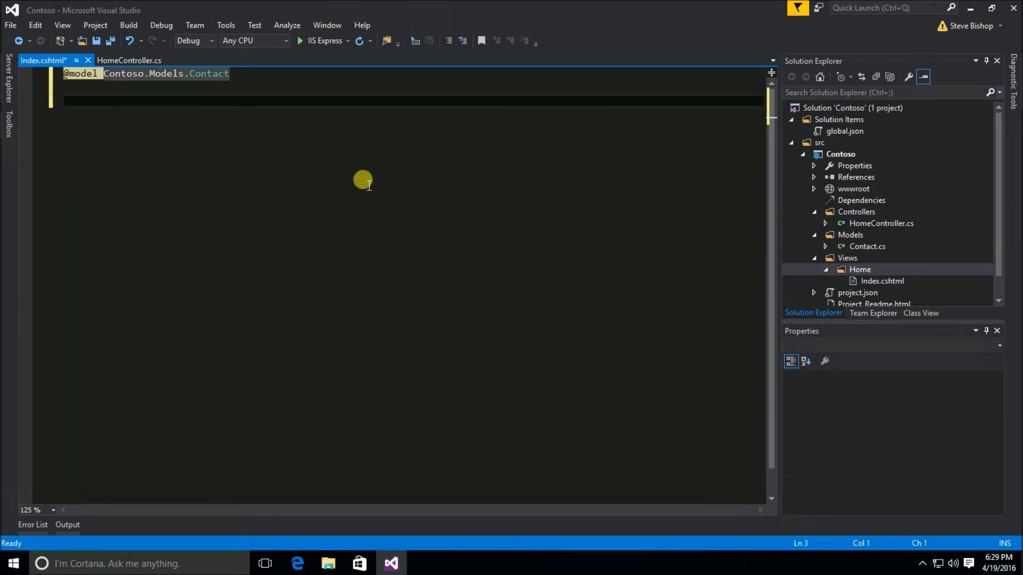
# - Add an html skeleton titled 'Home' with 'Hi there' in the body
pyautogui.write('<')
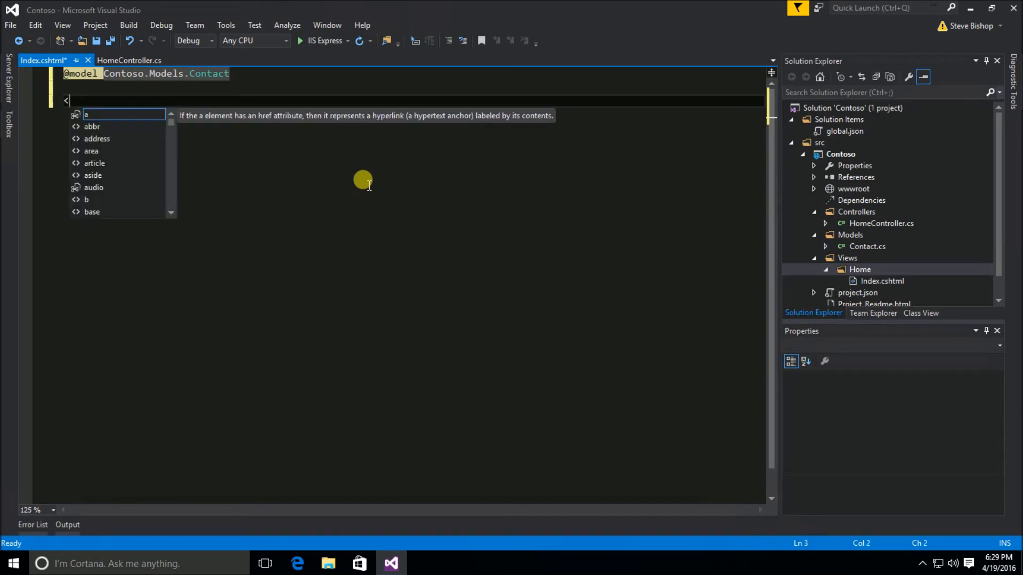
pyautogui.write('html')
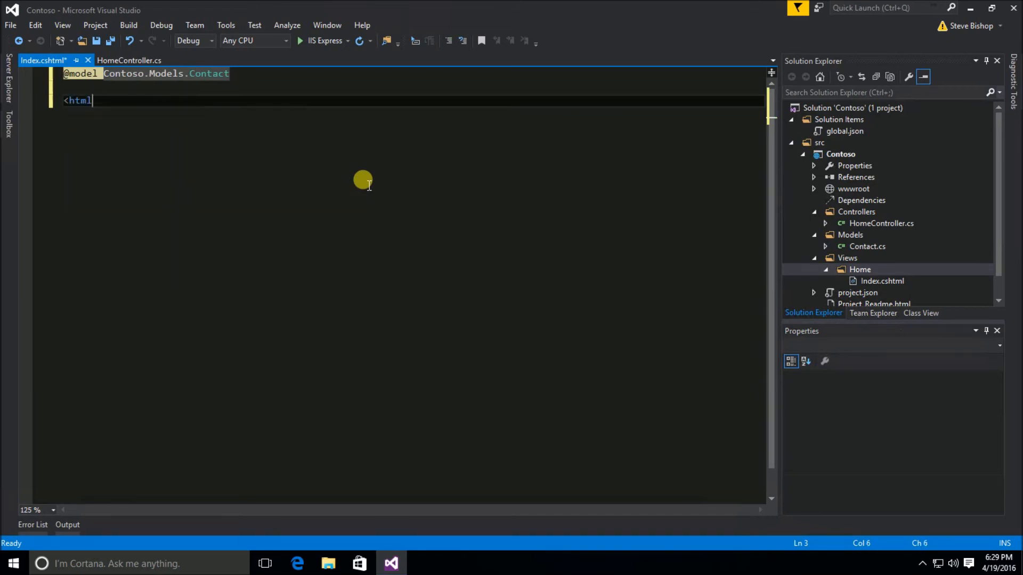
pyautogui.write('>')
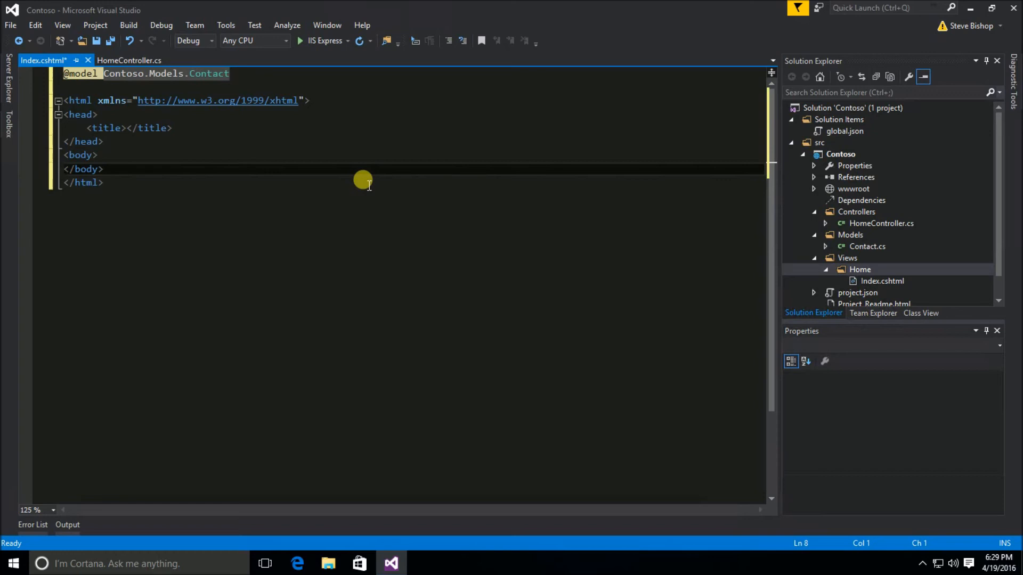
pyautogui.click(125, 128)
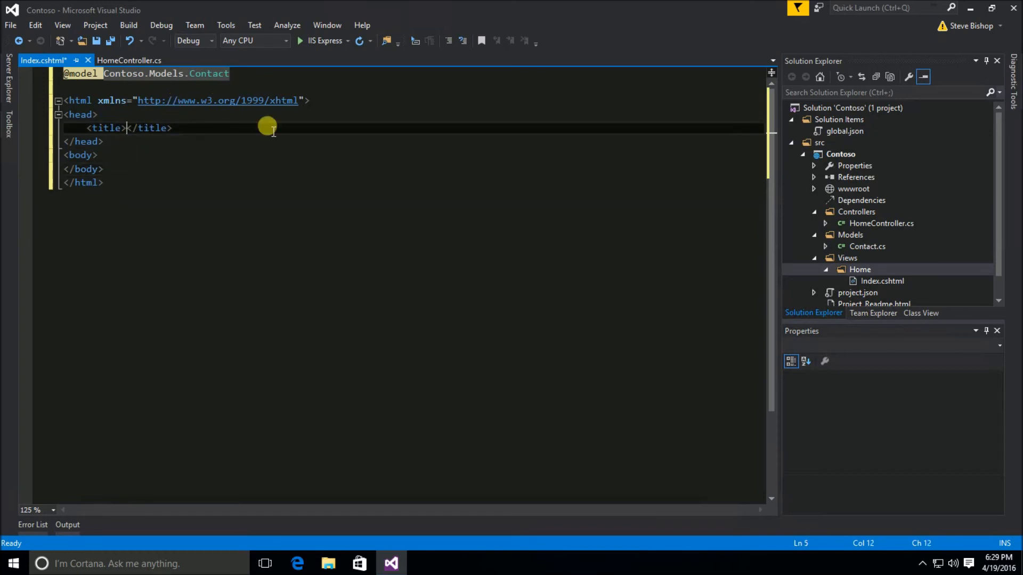
pyautogui.write('Home')
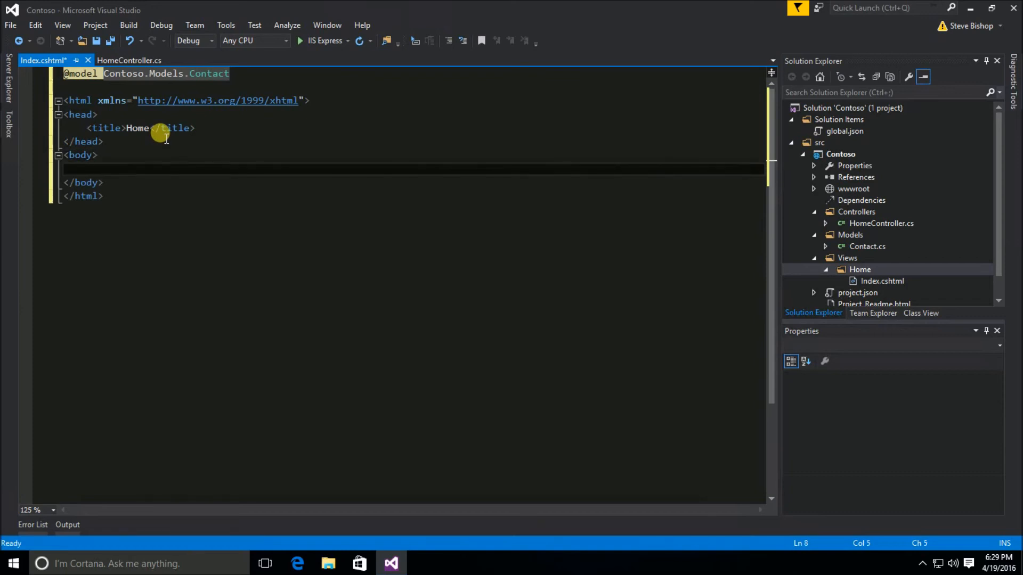
pyautogui.write('Hi there')
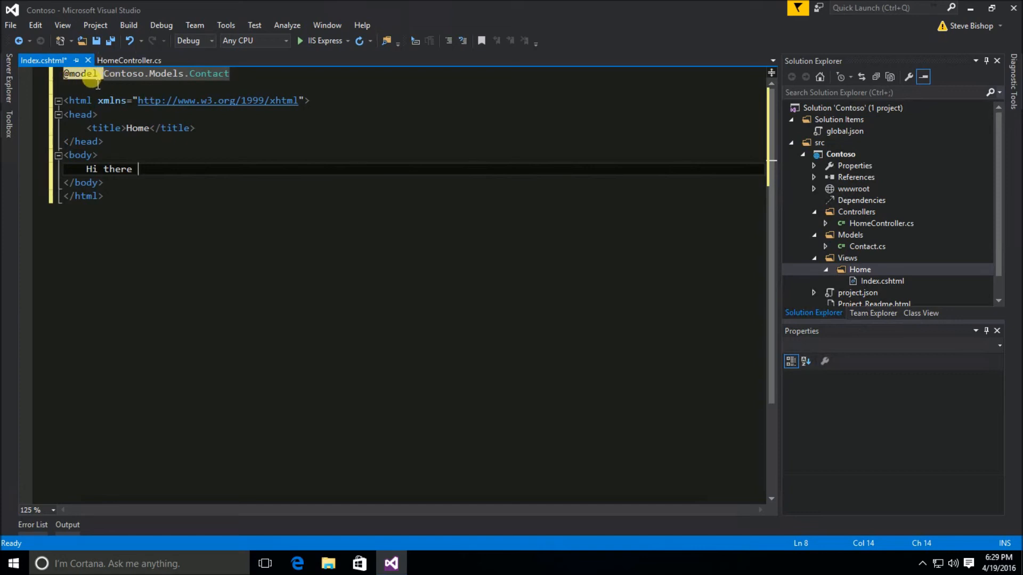
pyautogui.moveTo(124, 73)
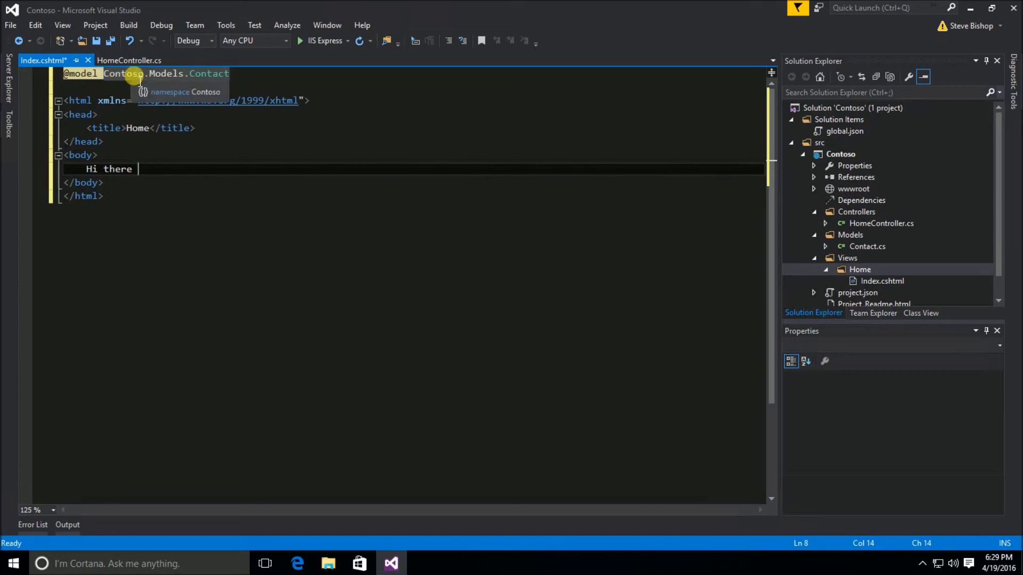
pyautogui.moveTo(97, 91)
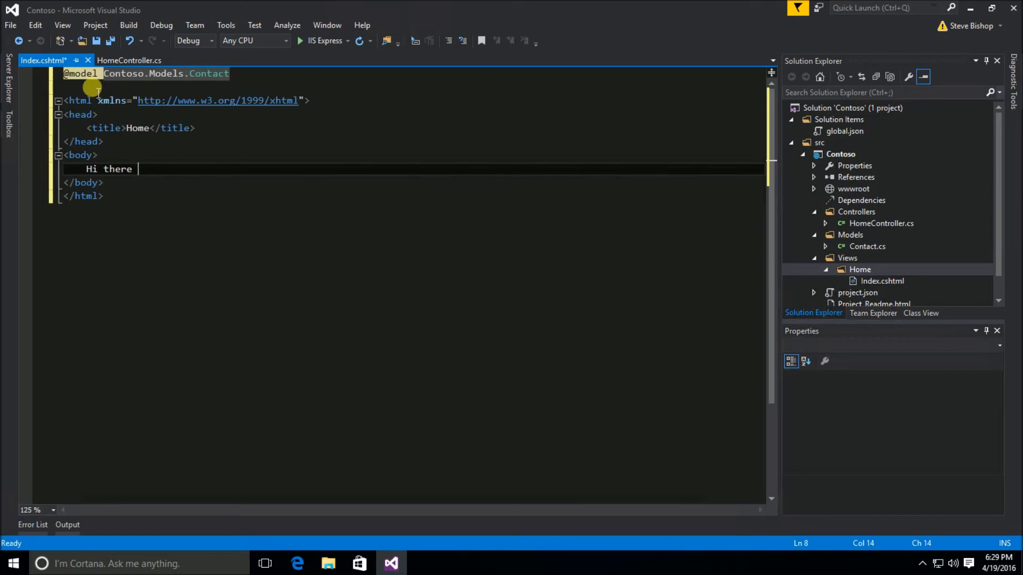
pyautogui.moveTo(166, 169)
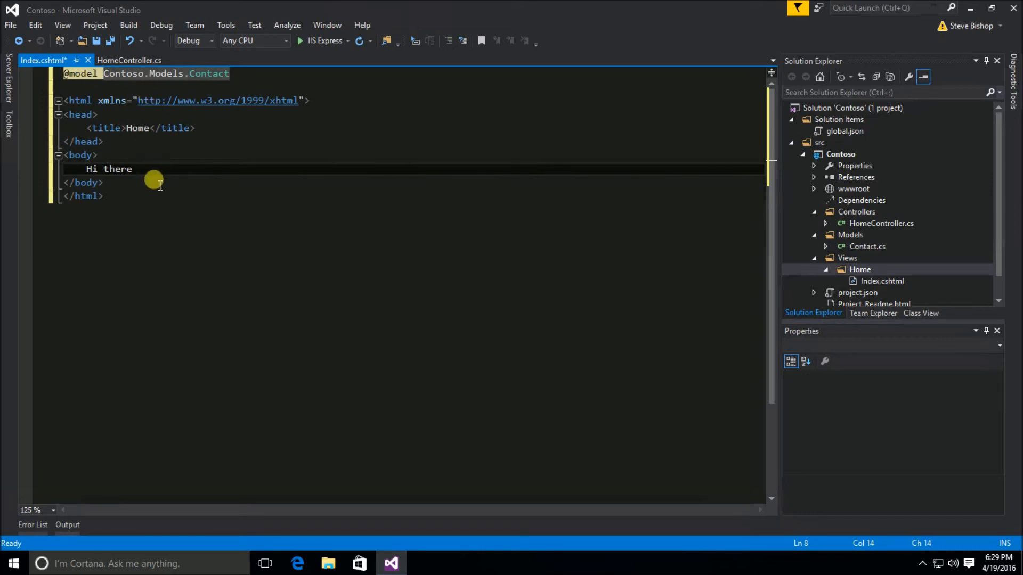
pyautogui.write('@')
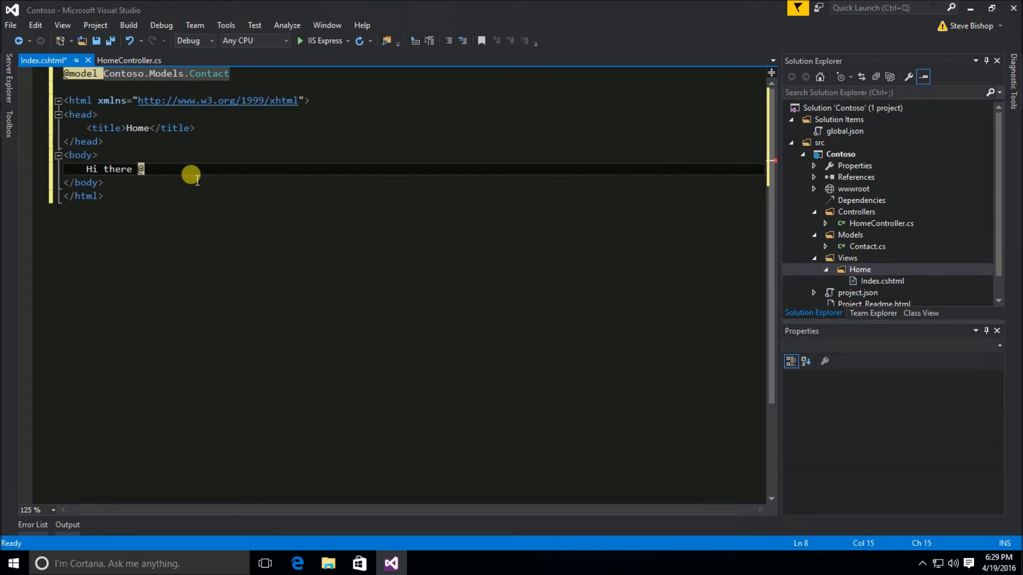
pyautogui.write('Model')
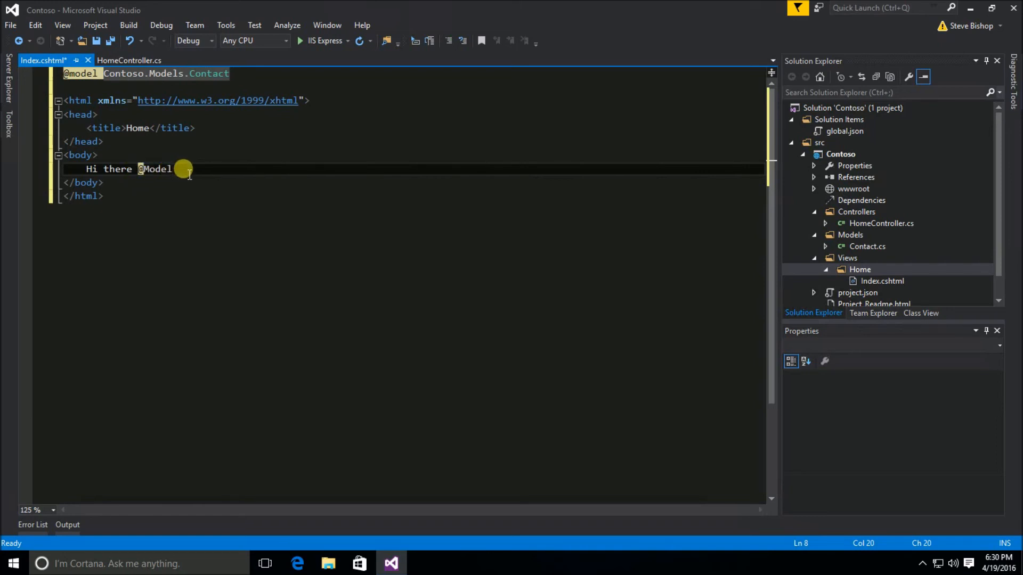
pyautogui.write('.')
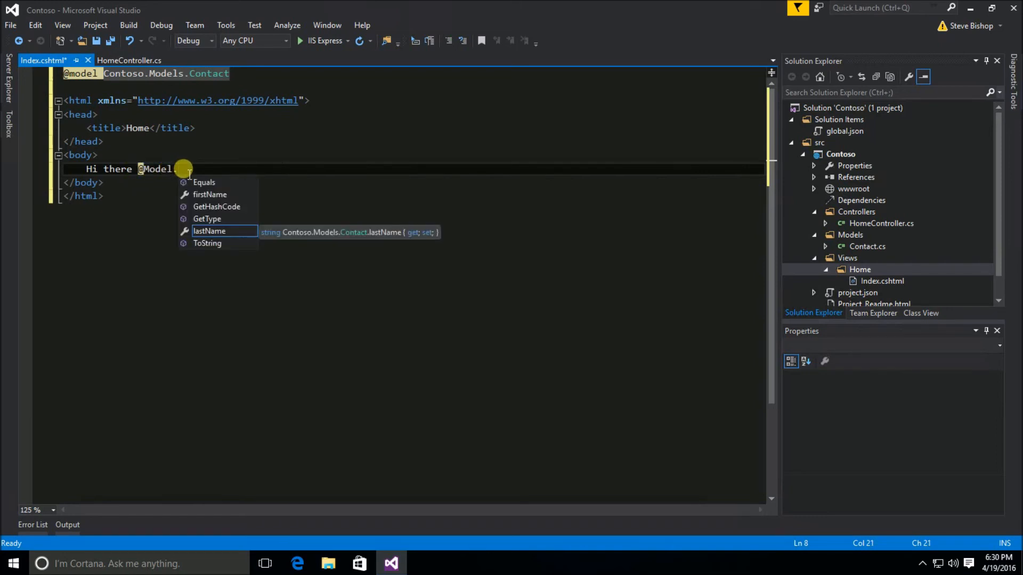
pyautogui.write('.')
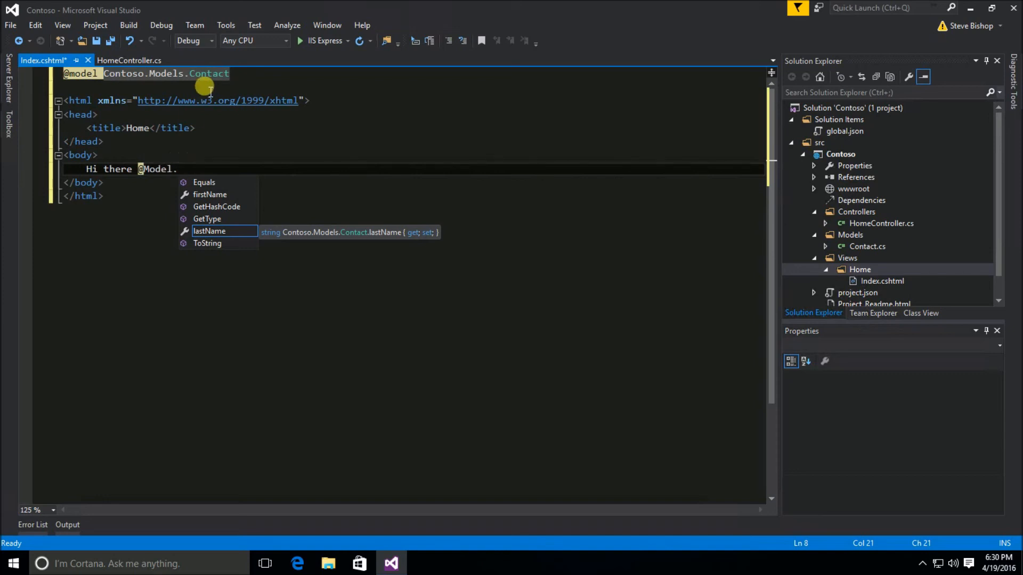
pyautogui.moveTo(206, 177)
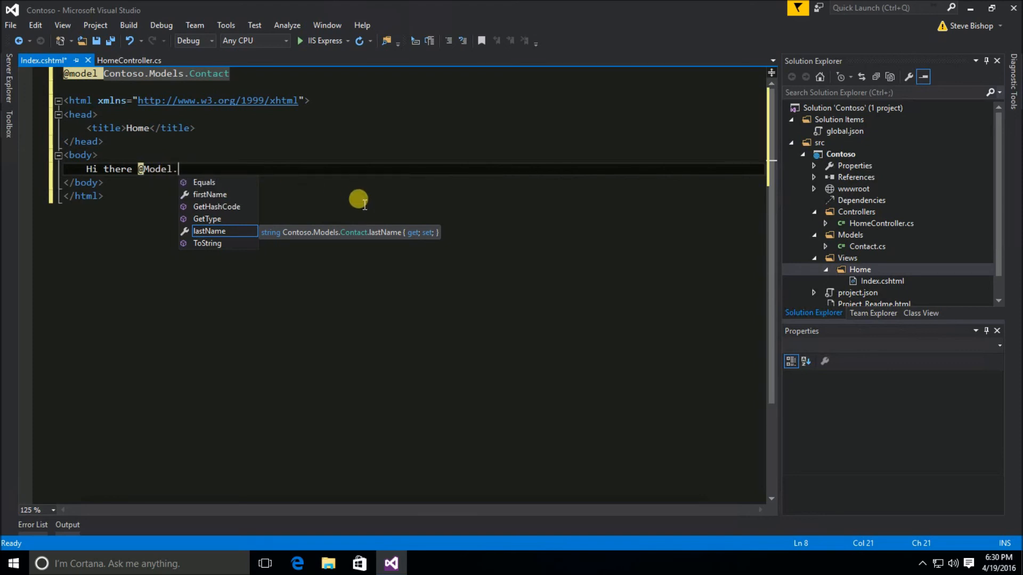
pyautogui.moveTo(214, 234)
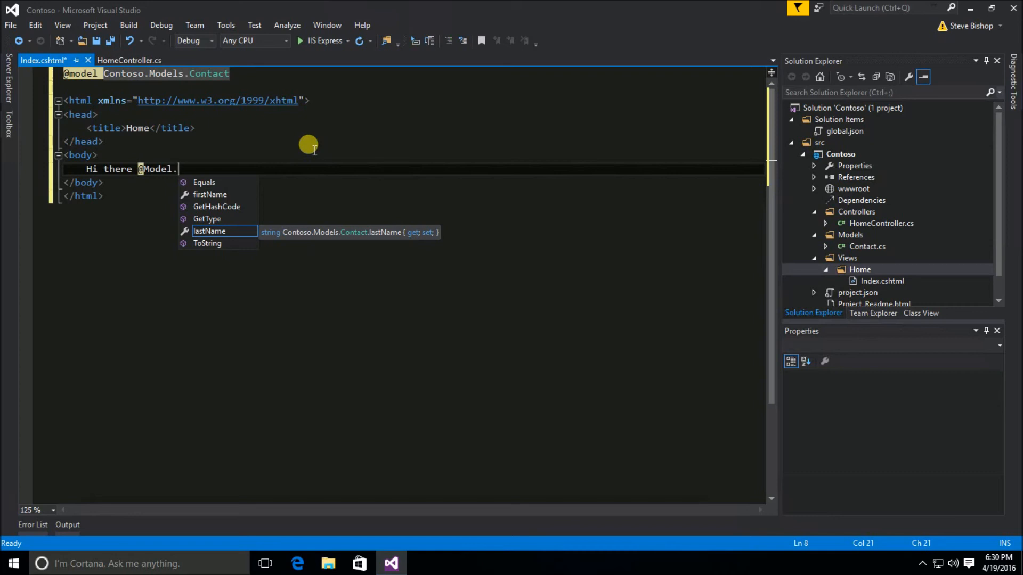
pyautogui.write('firstName')
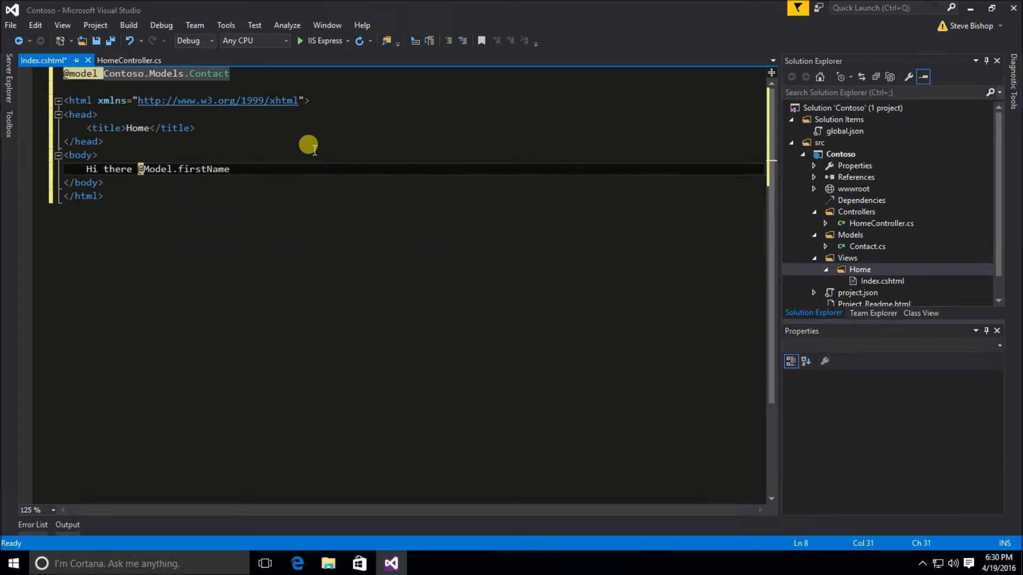
pyautogui.write('@Mod')
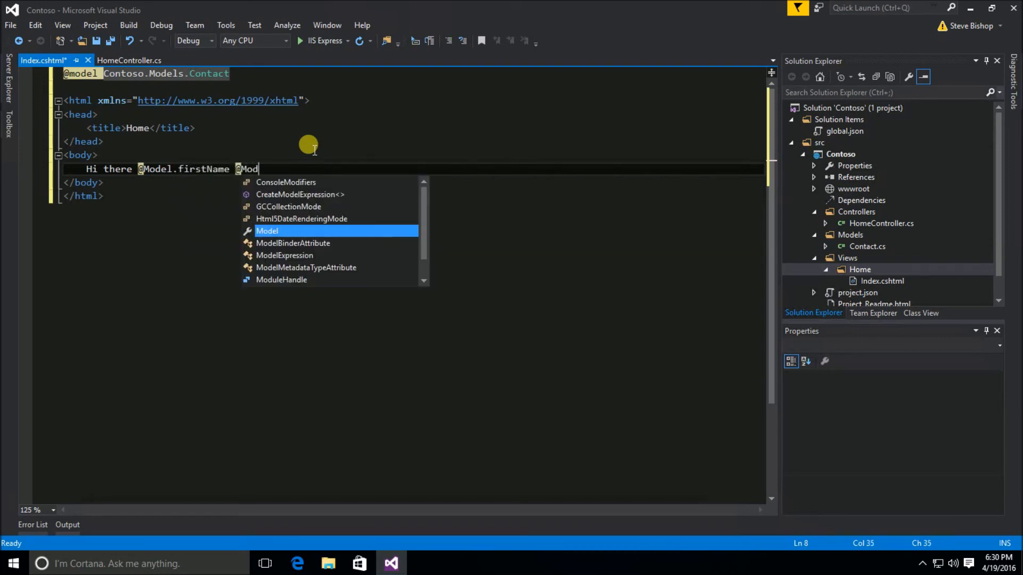
pyautogui.write('el.las')
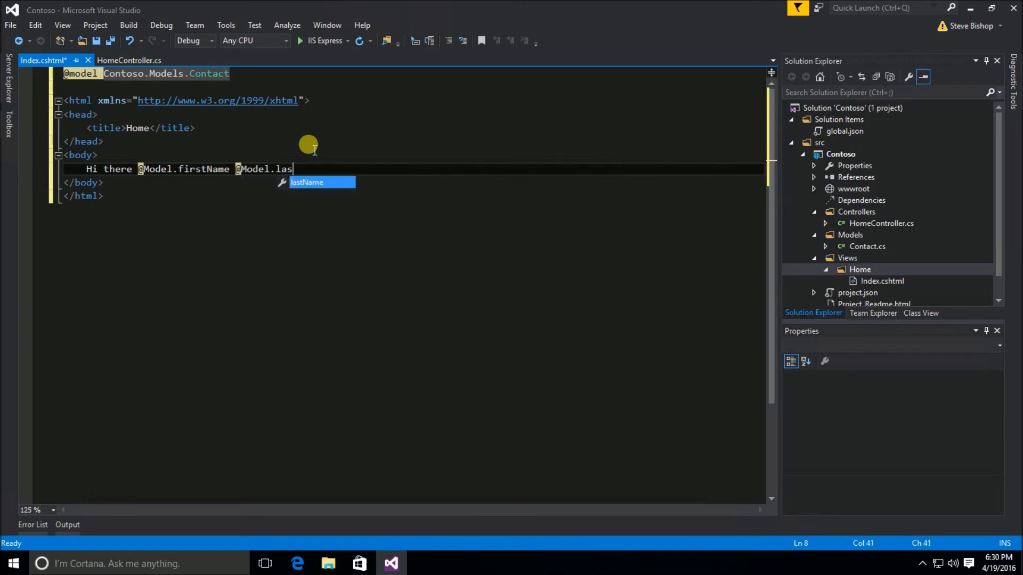
pyautogui.write('tName!')
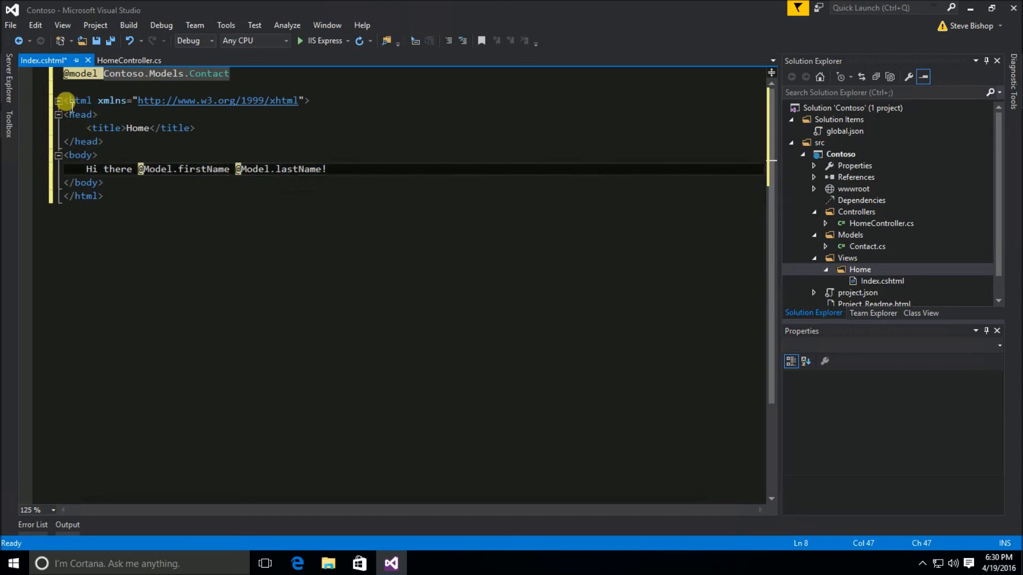
pyautogui.click(91, 169)
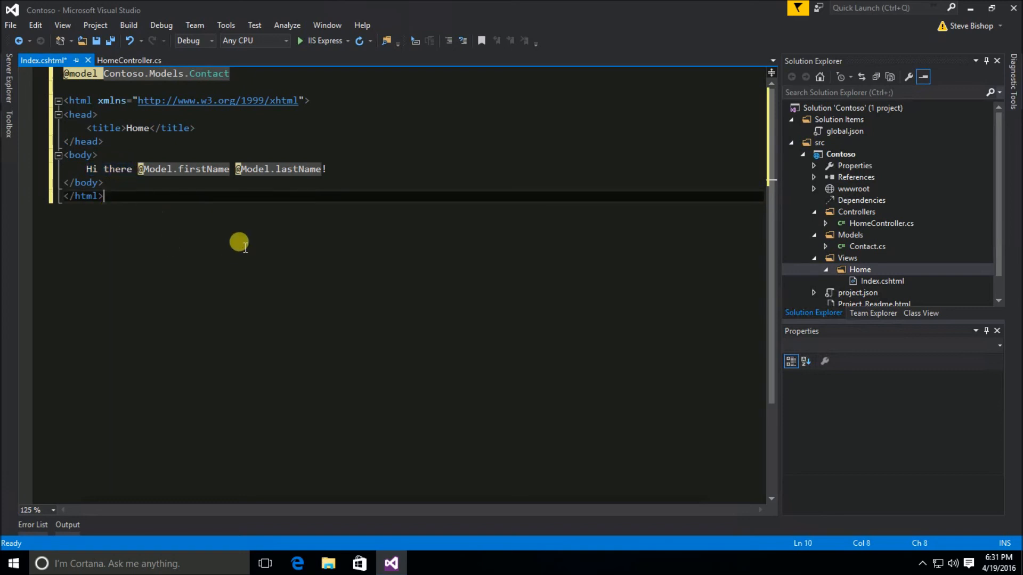
pyautogui.moveTo(357, 193)
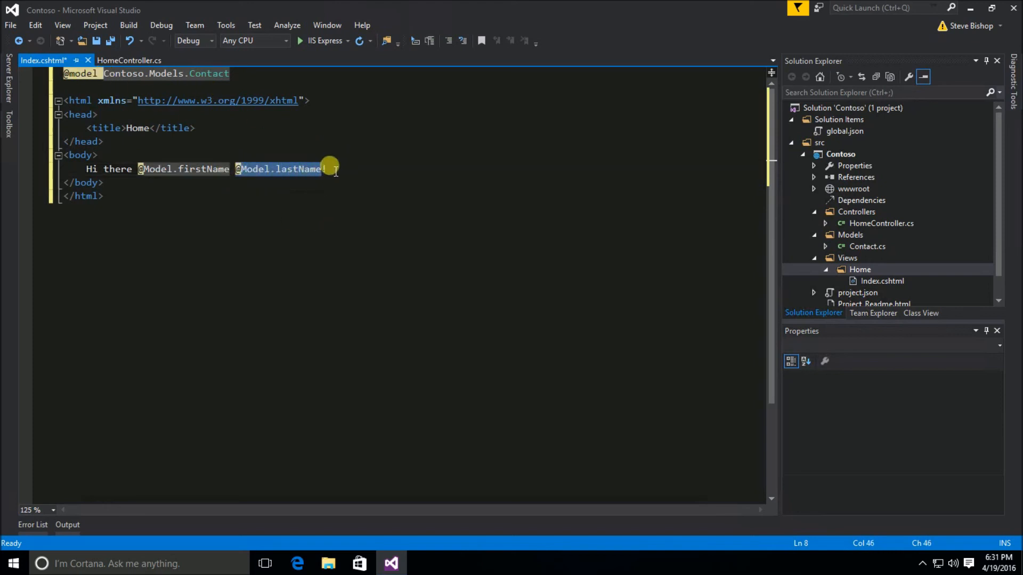
pyautogui.write('!')
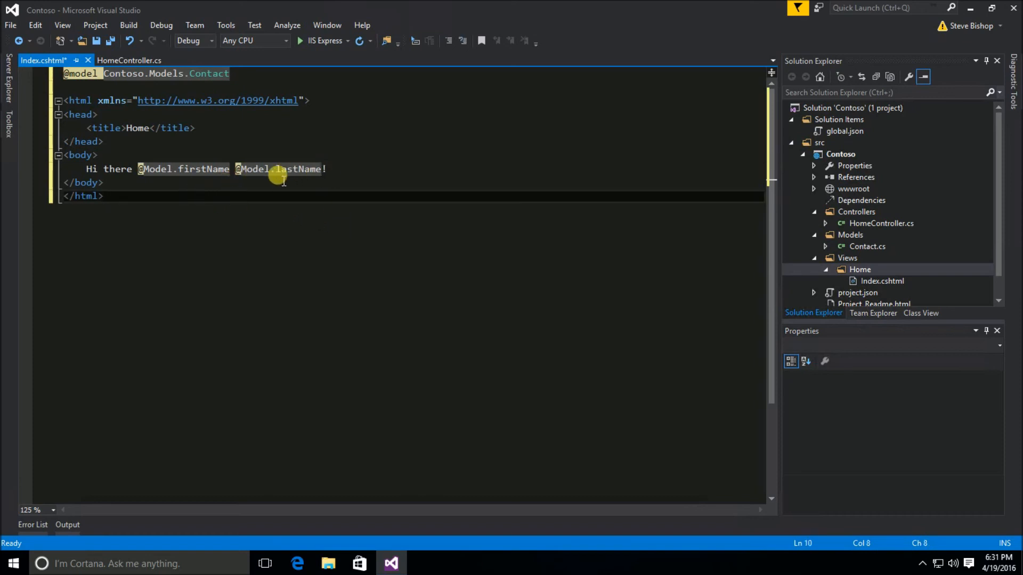
pyautogui.moveTo(275, 274)
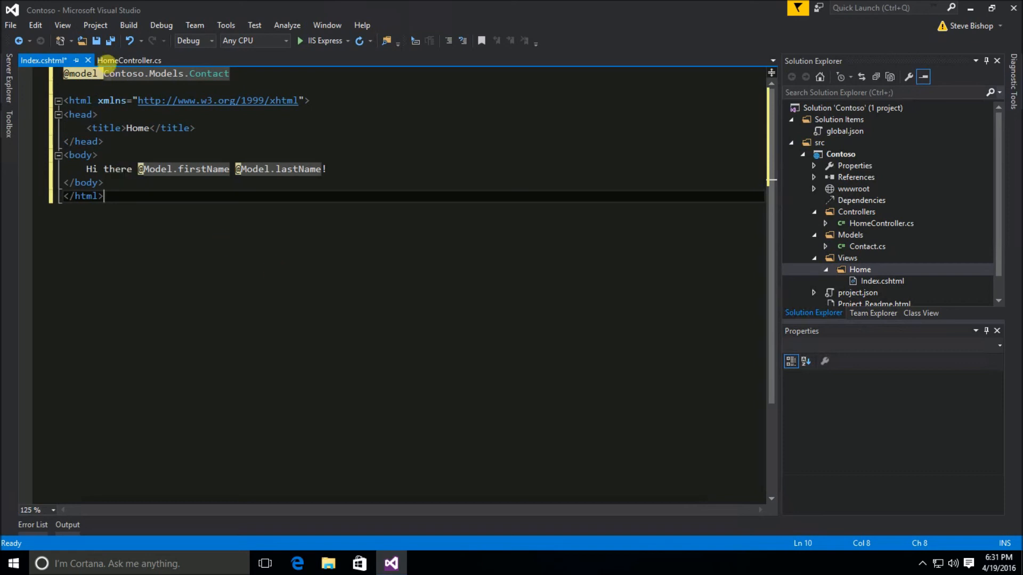
# - Select the Contoso solution and start the app under IIS Express debugging
pyautogui.click(129, 60)
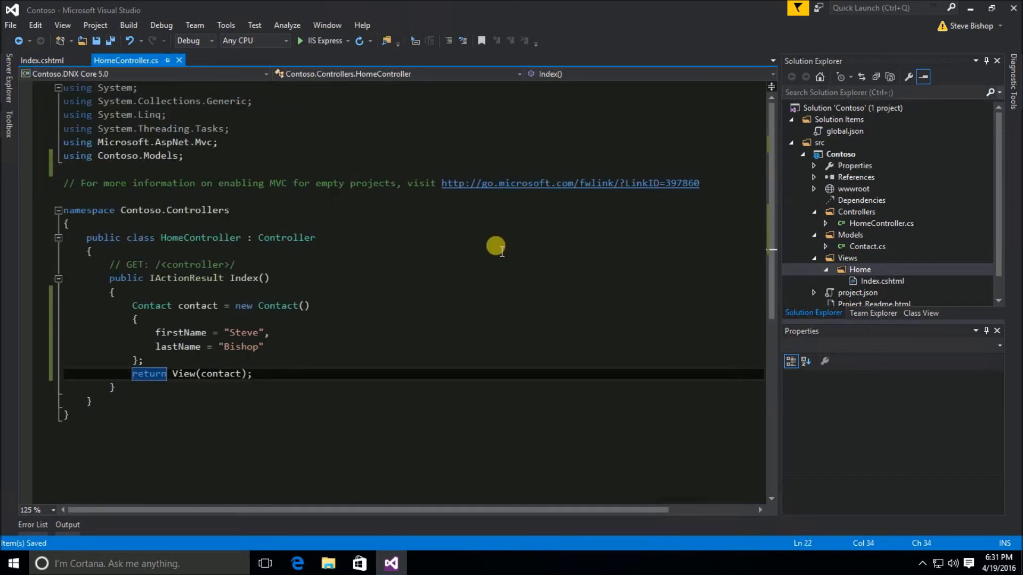
pyautogui.click(860, 269)
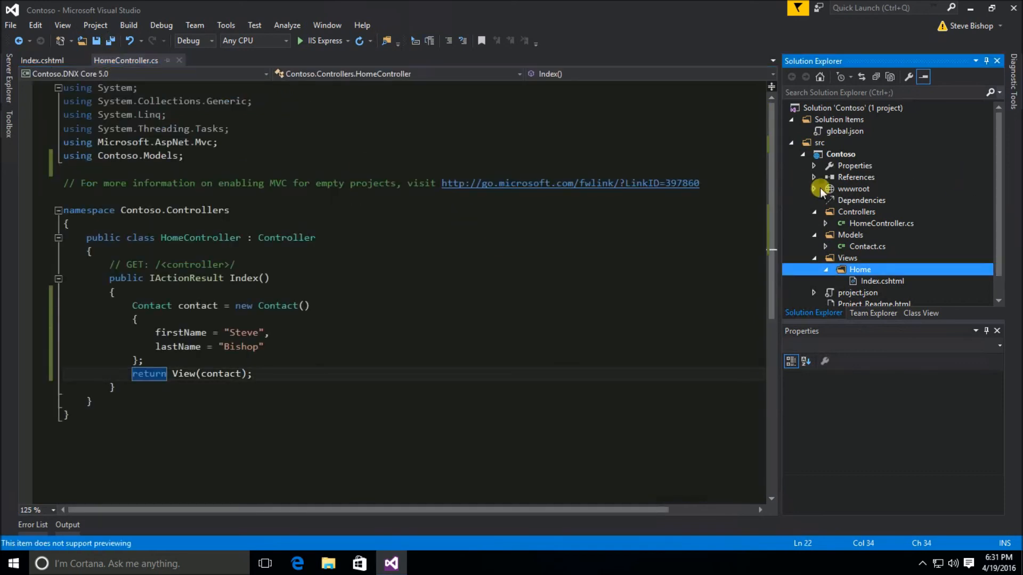
pyautogui.click(852, 108)
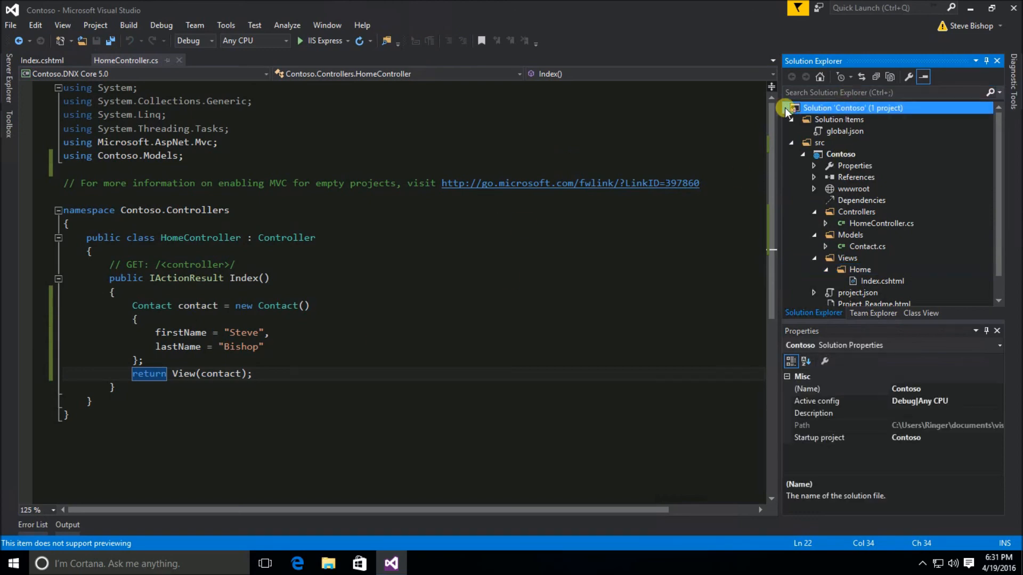
pyautogui.click(299, 41)
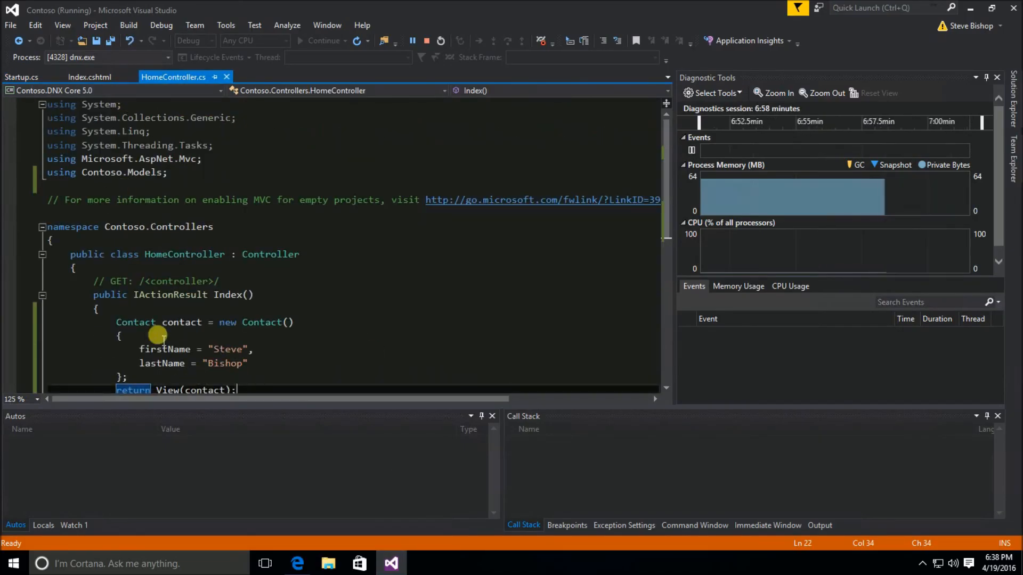
# - Glance at Index.cshtml and HomeController.cs, then bring up Startup.cs
pyautogui.click(89, 77)
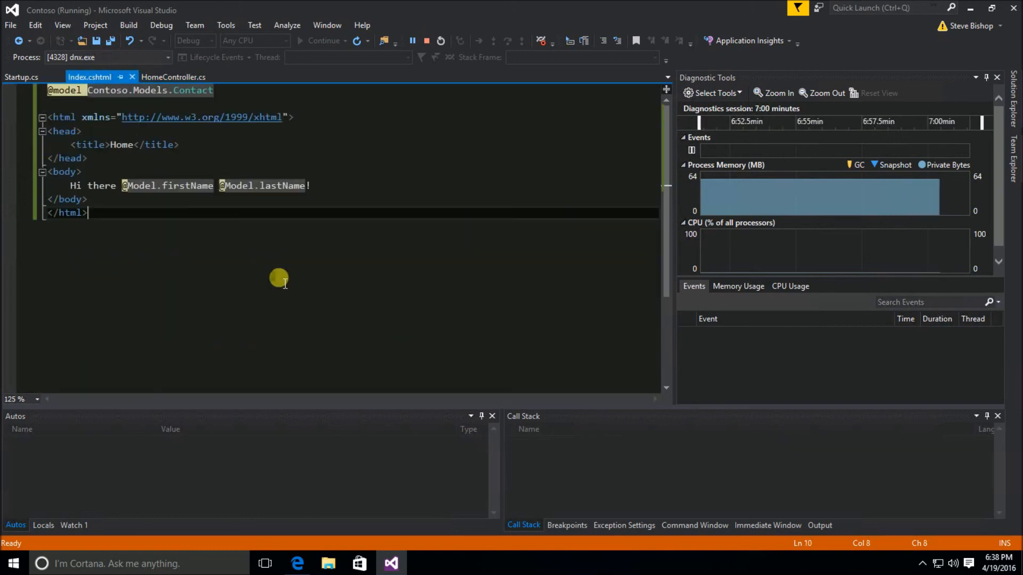
pyautogui.click(173, 77)
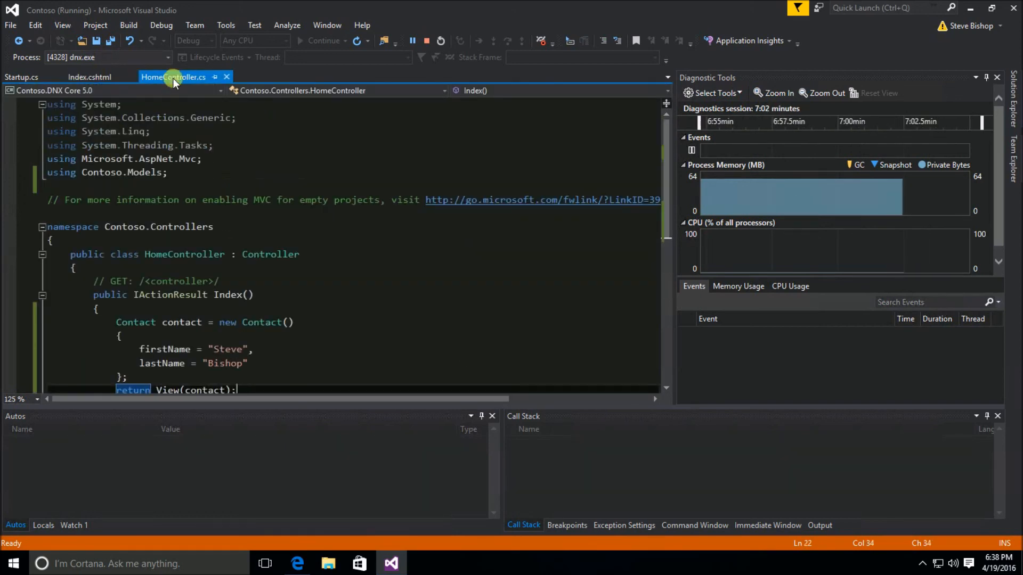
pyautogui.moveTo(297, 299)
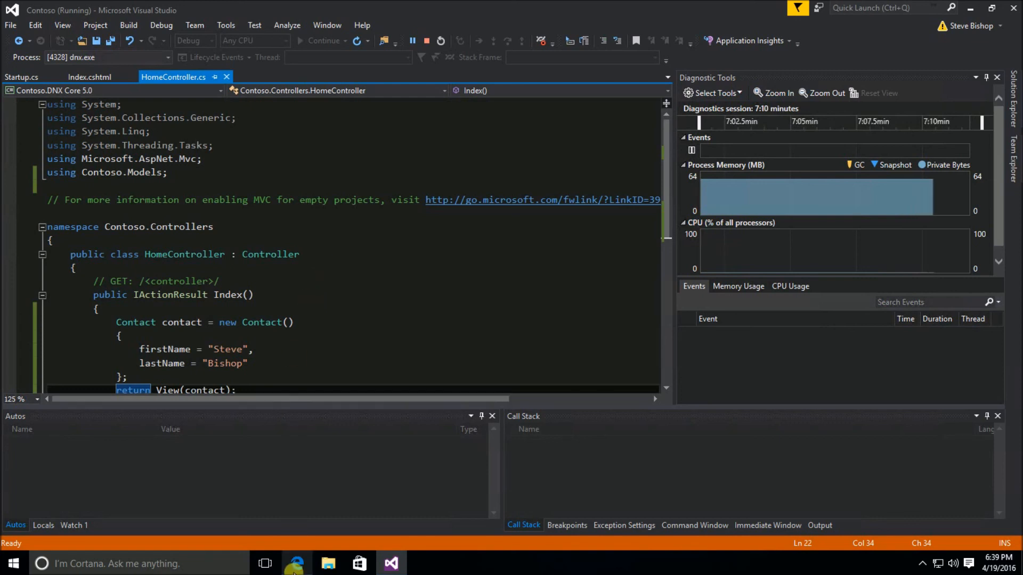
pyautogui.click(21, 76)
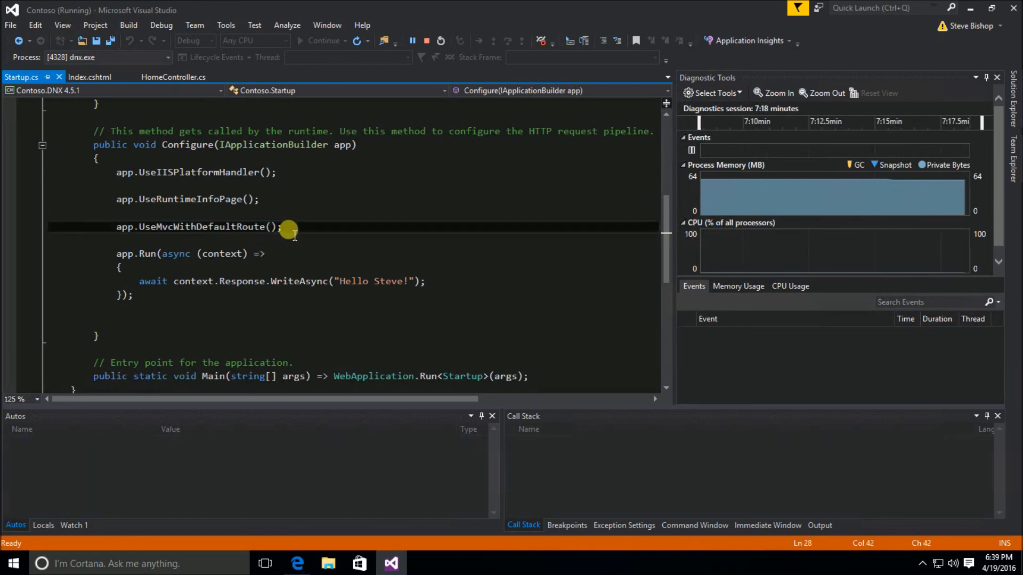
# - Review UseMvcWithDefaultRoute in Startup.cs, then return to HomeController.cs's Index action
pyautogui.doubleClick(218, 226)
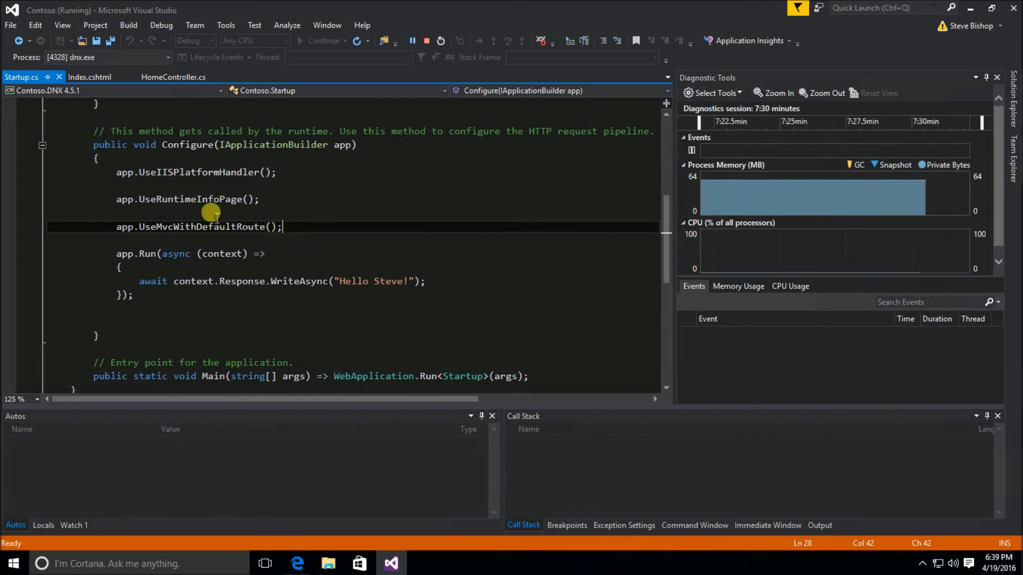
pyautogui.click(173, 76)
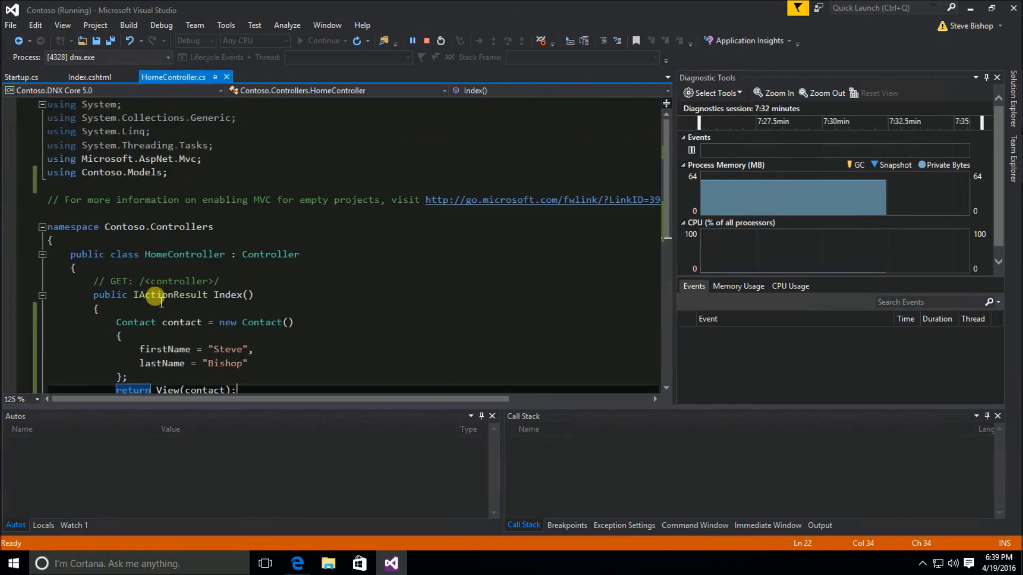
pyautogui.doubleClick(185, 255)
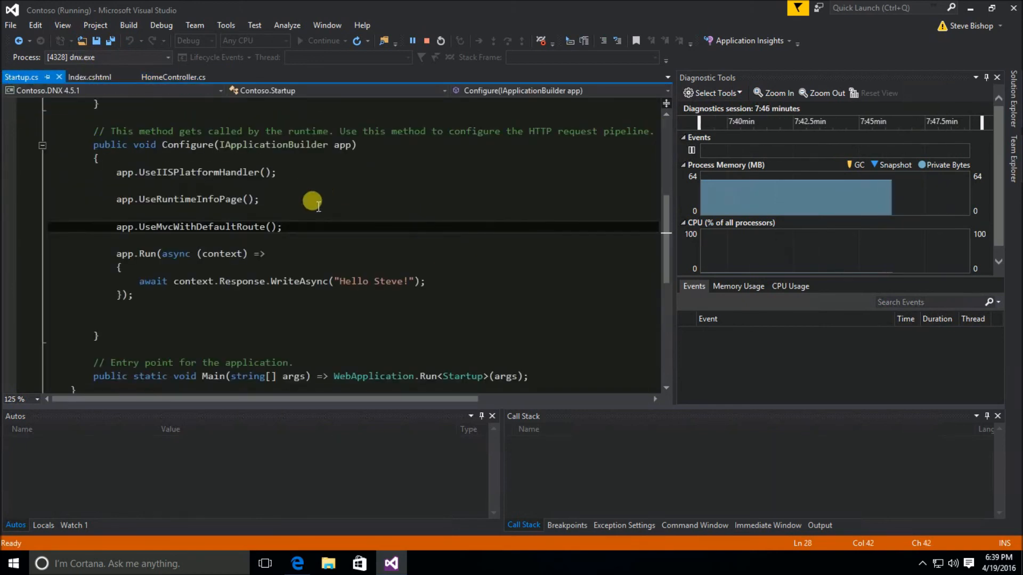
pyautogui.moveTo(163, 229)
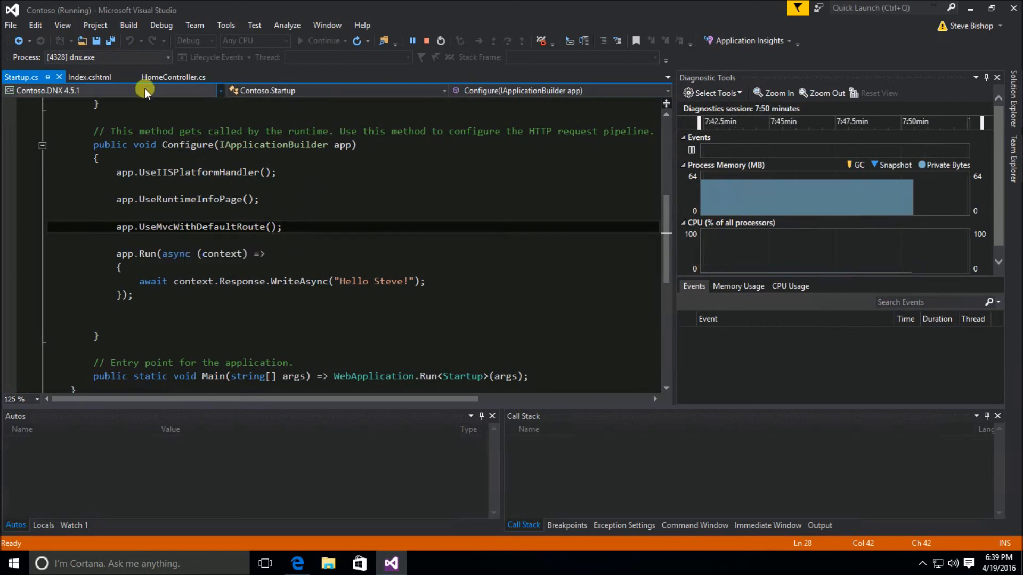
pyautogui.click(173, 77)
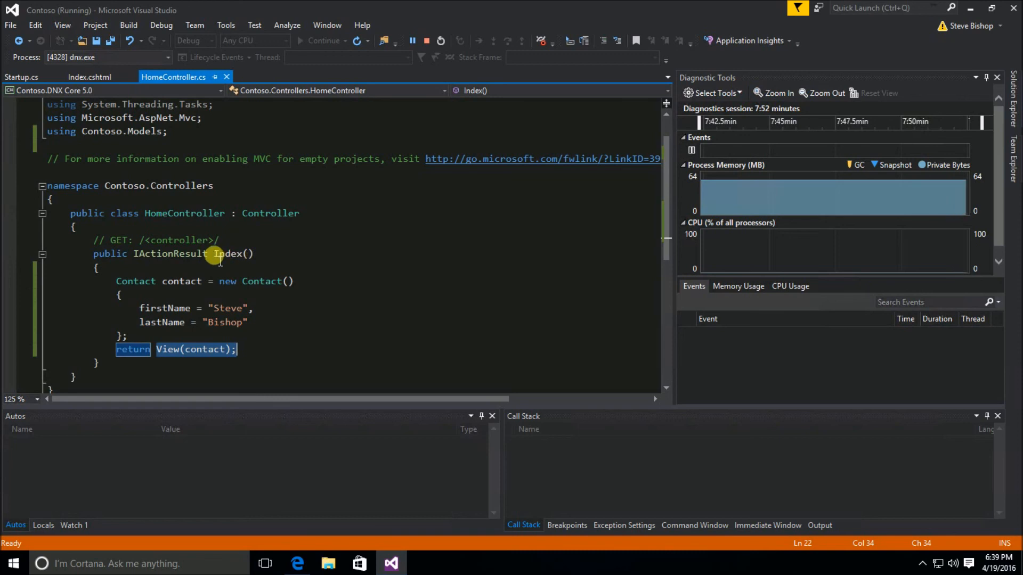